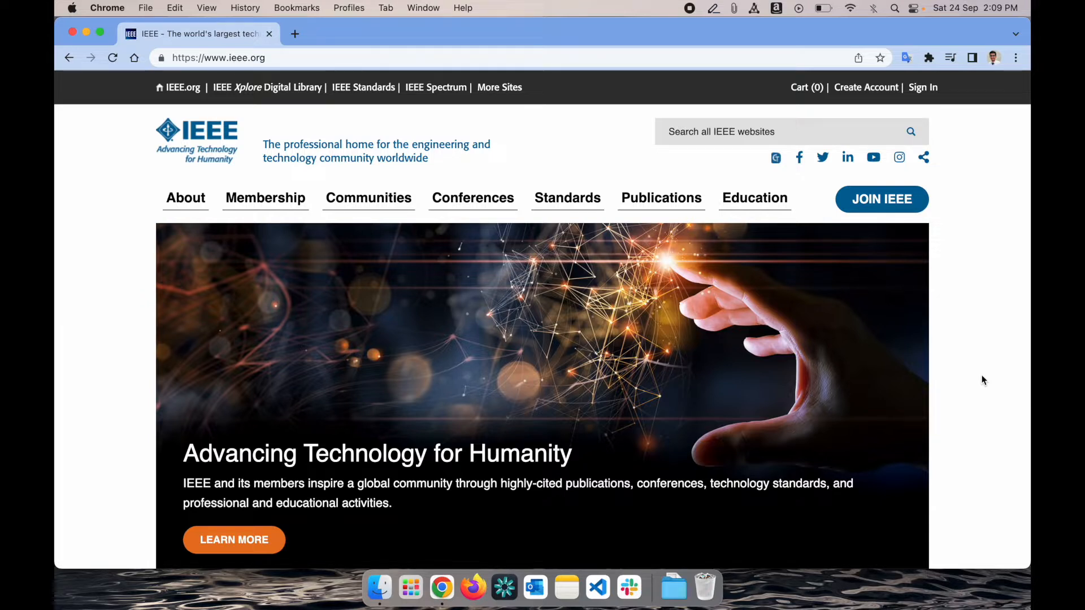
mouse_move(407, 15)
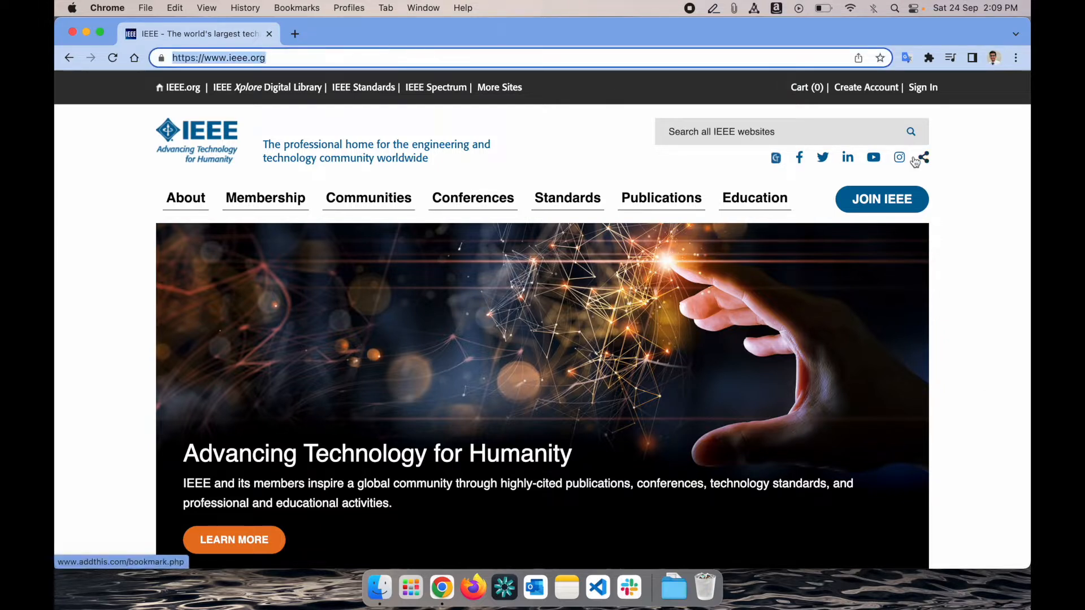
- Request the account creation page from the ieee.org header's Create Account link
left_click(866, 87)
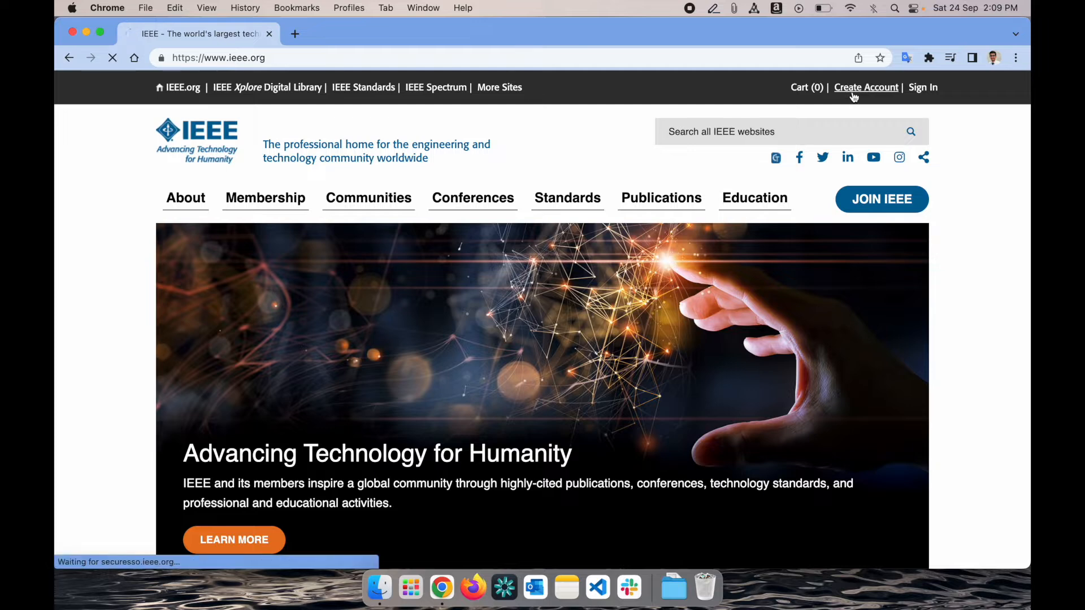
left_click(865, 87)
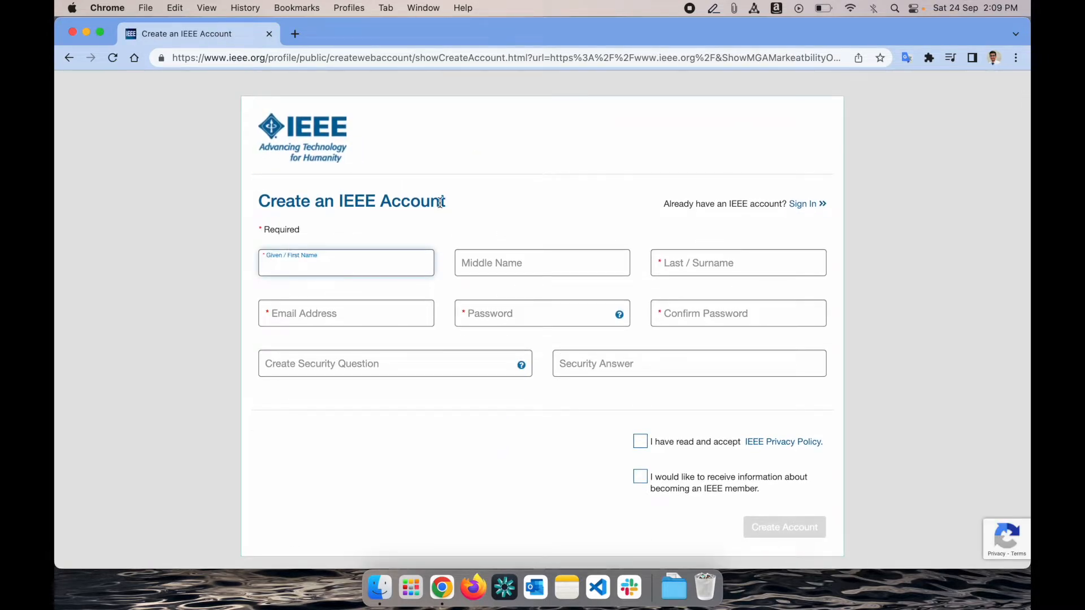
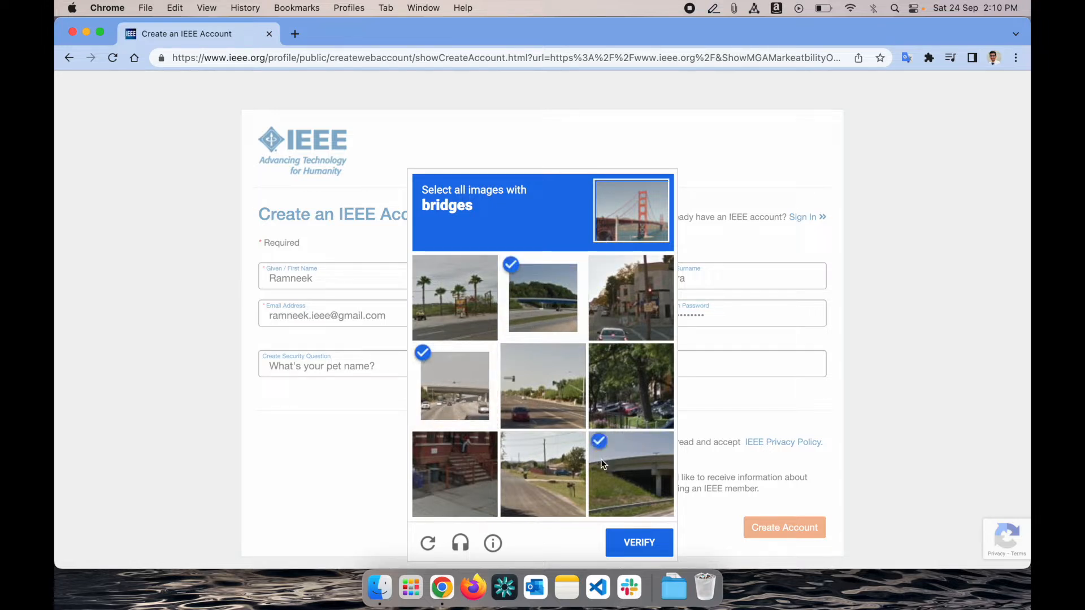
left_click(638, 542)
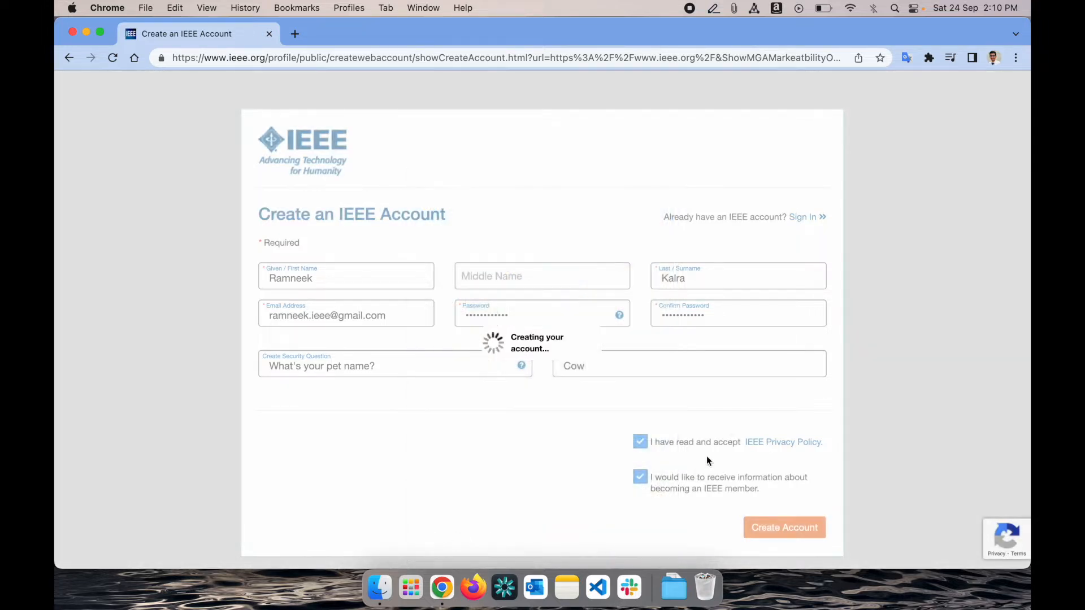
left_click(784, 527)
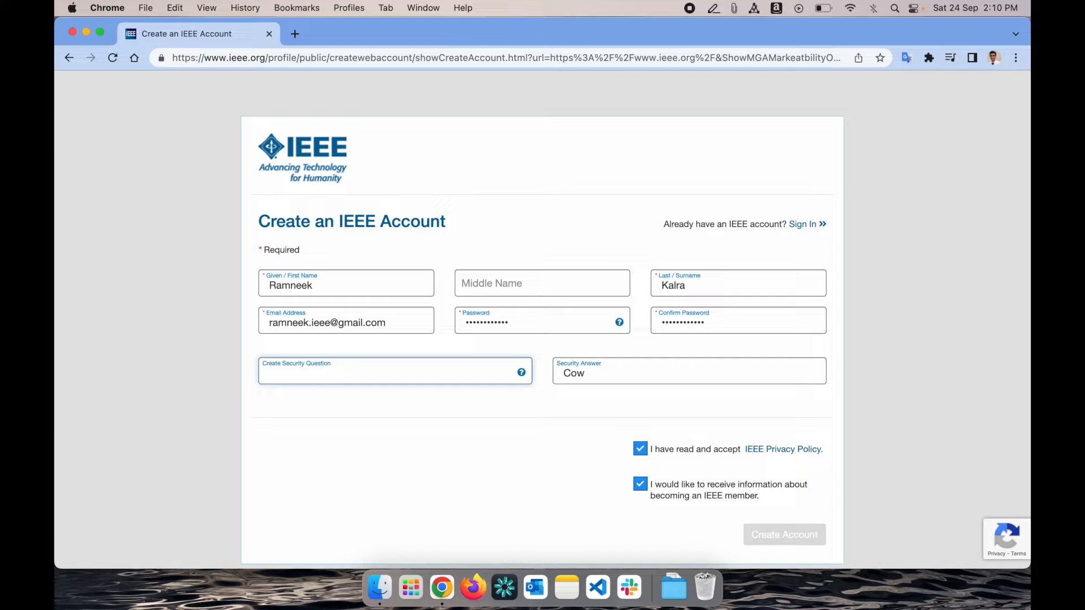
type("What")
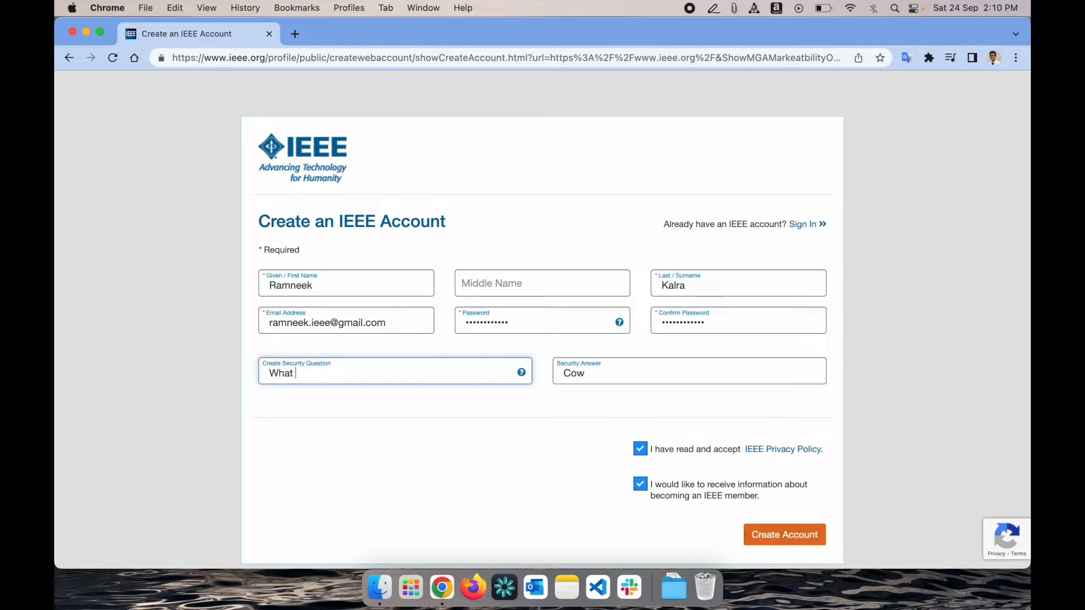
type("'s the name of")
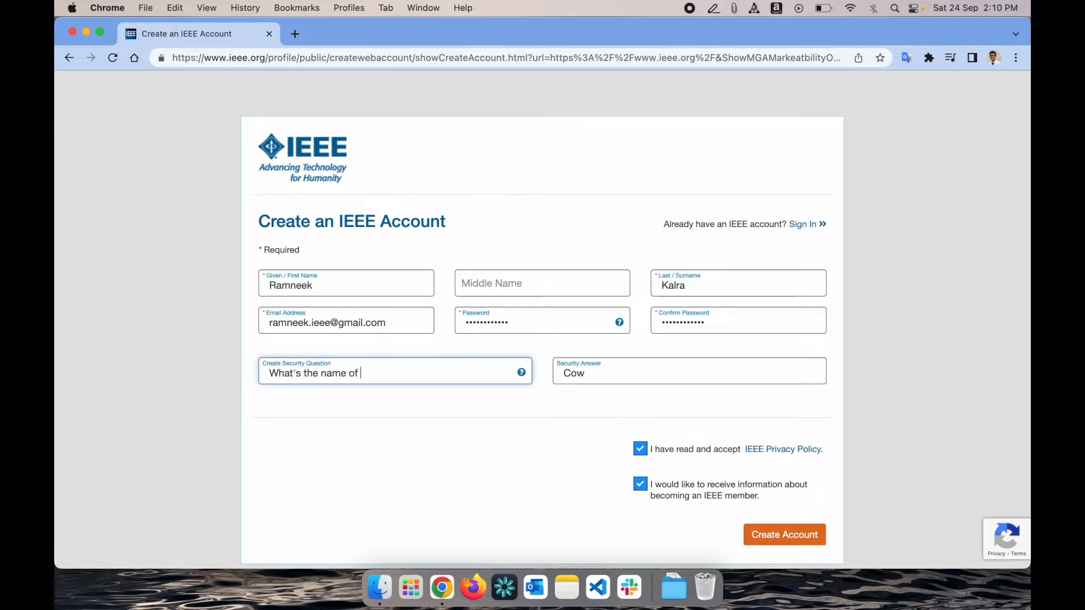
type("my")
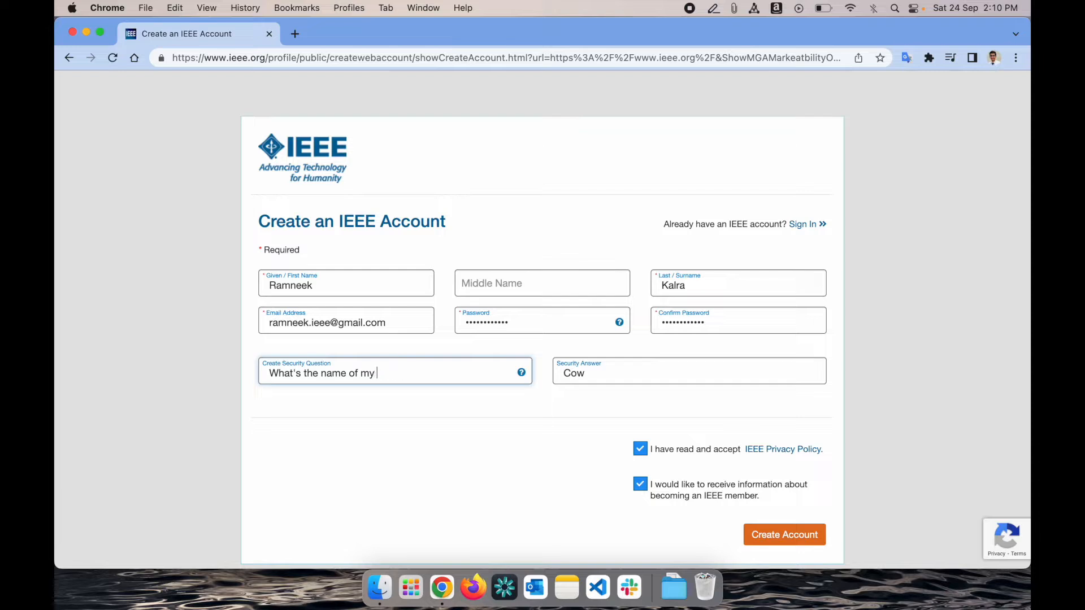
type("school?")
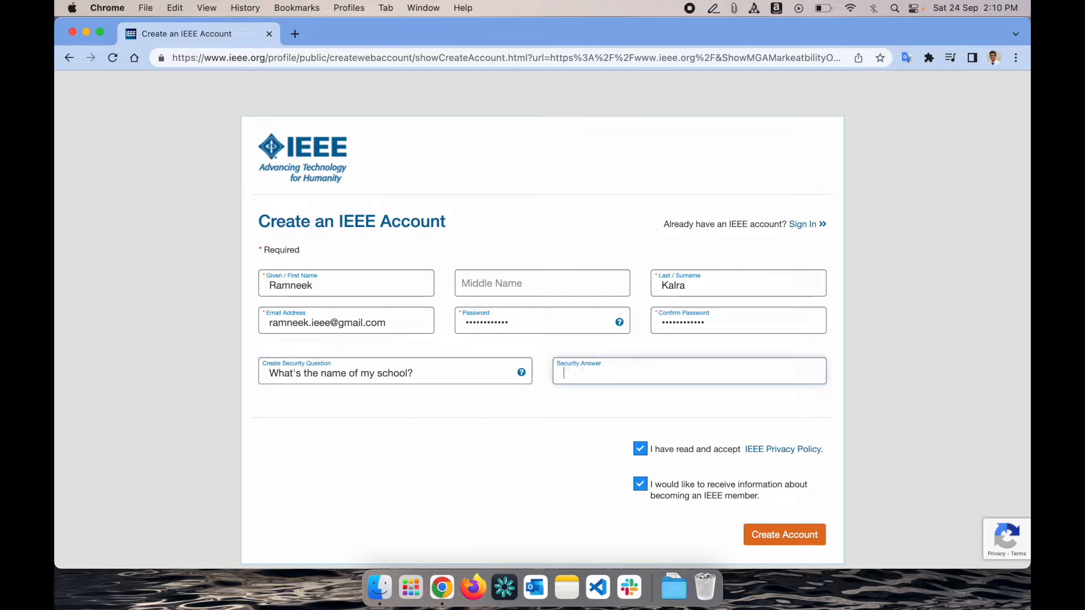
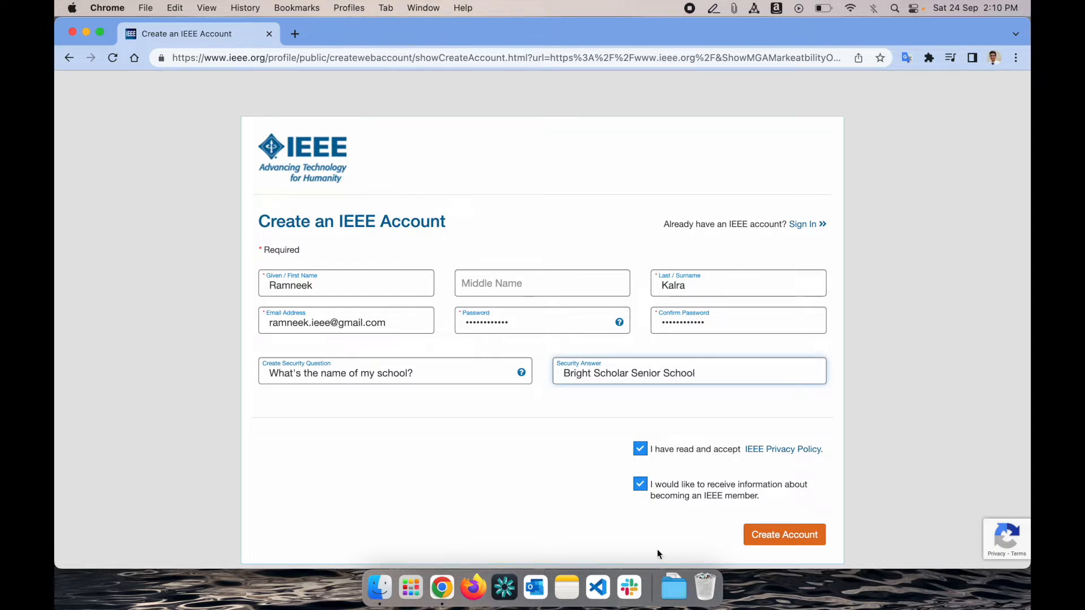
- Submit the account form, pass the crosswalk captcha, and focus the verification code field
left_click(784, 534)
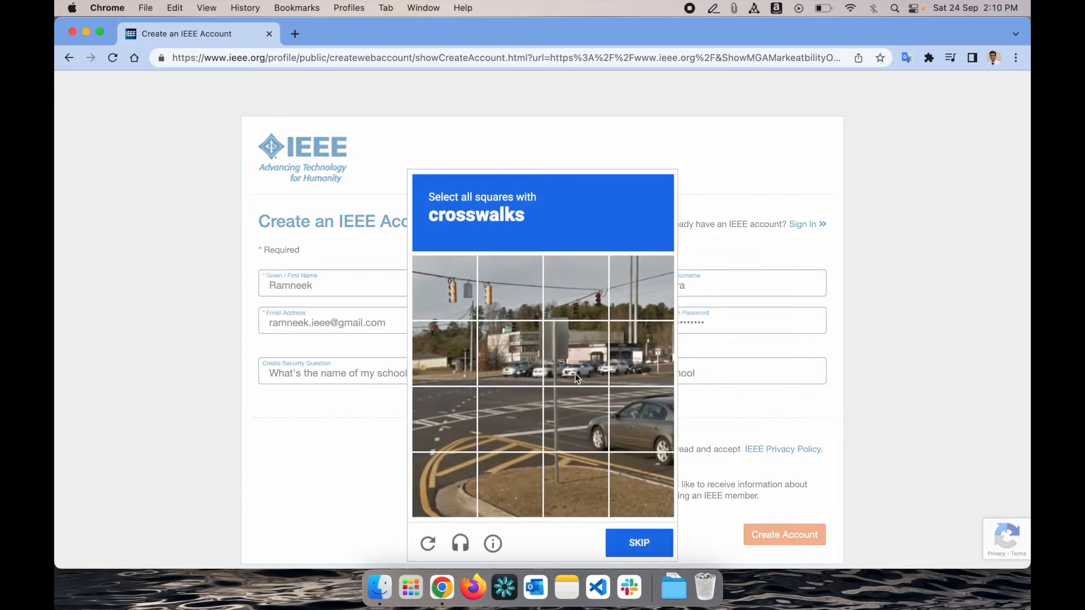
left_click(639, 419)
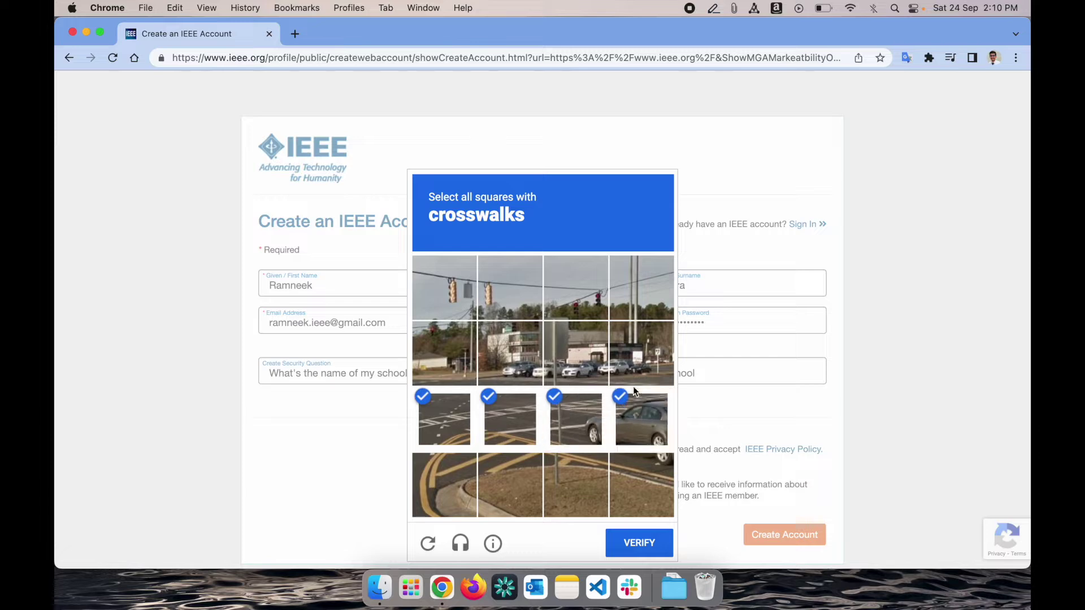
left_click(638, 543)
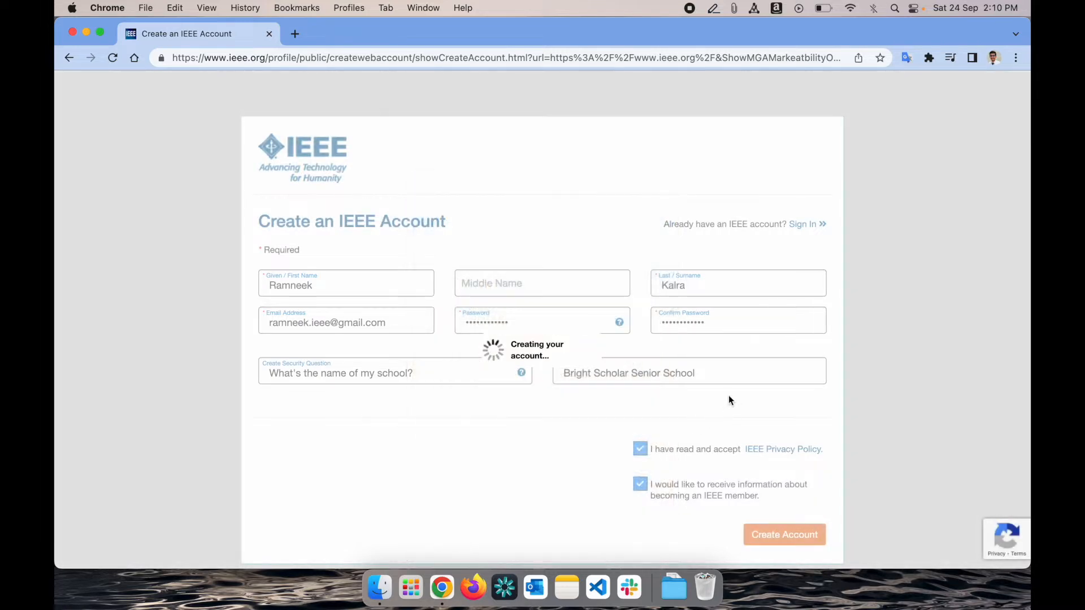
left_click(784, 534)
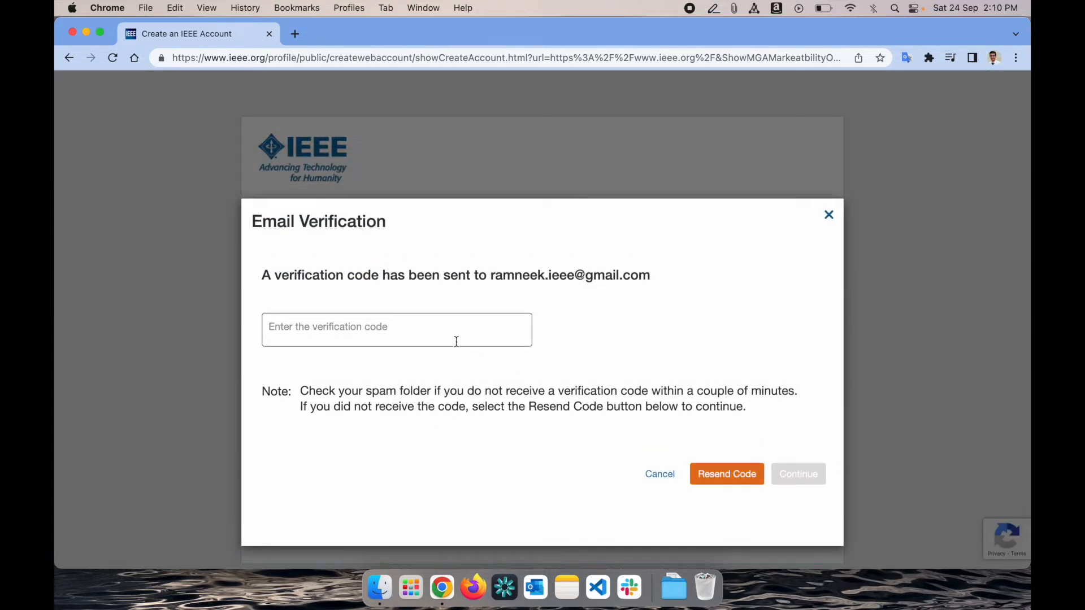
left_click(397, 330)
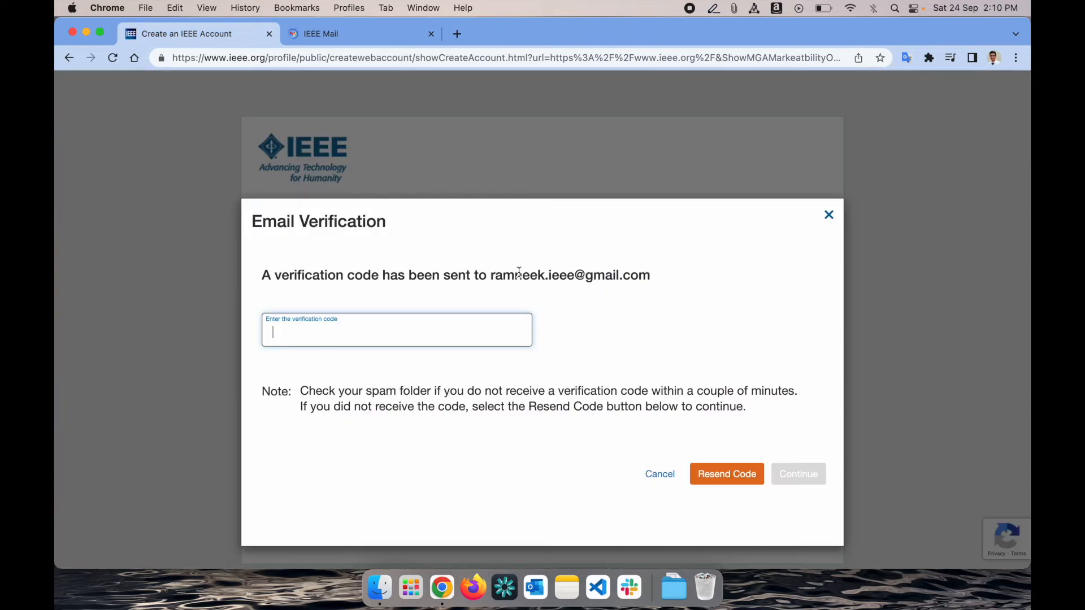
- Open the 'Your IEEE Verification Code' email in the Gmail inbox
left_click(358, 33)
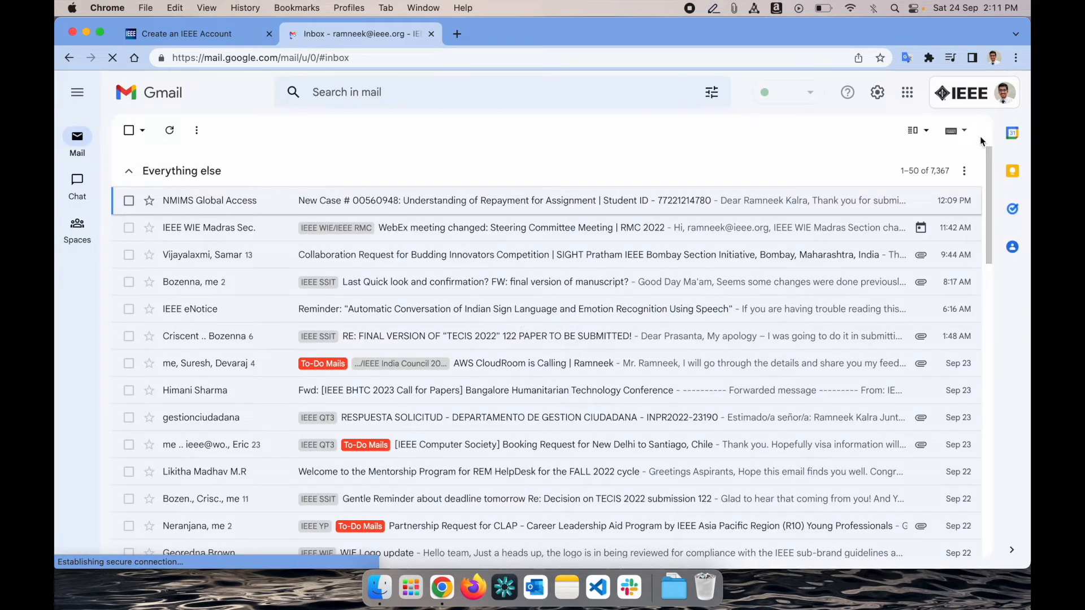
left_click(456, 33)
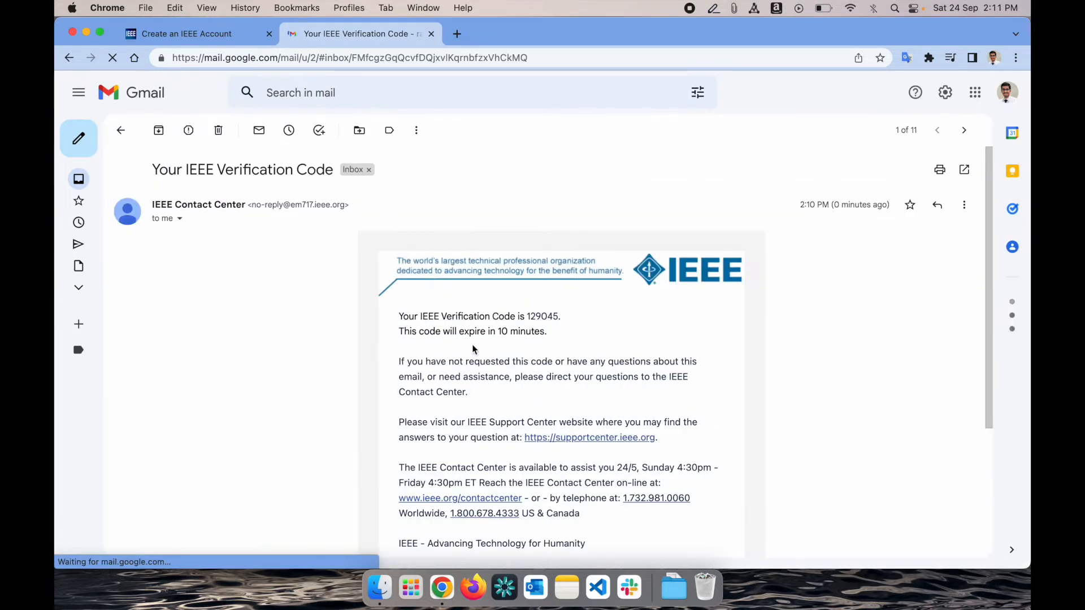
left_click(197, 33)
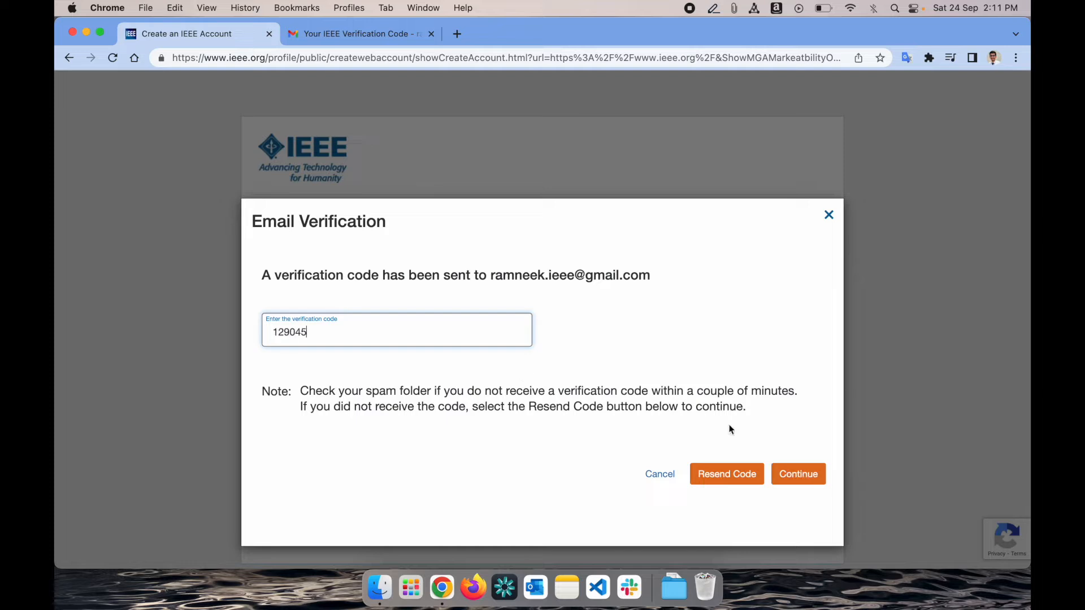
left_click(798, 474)
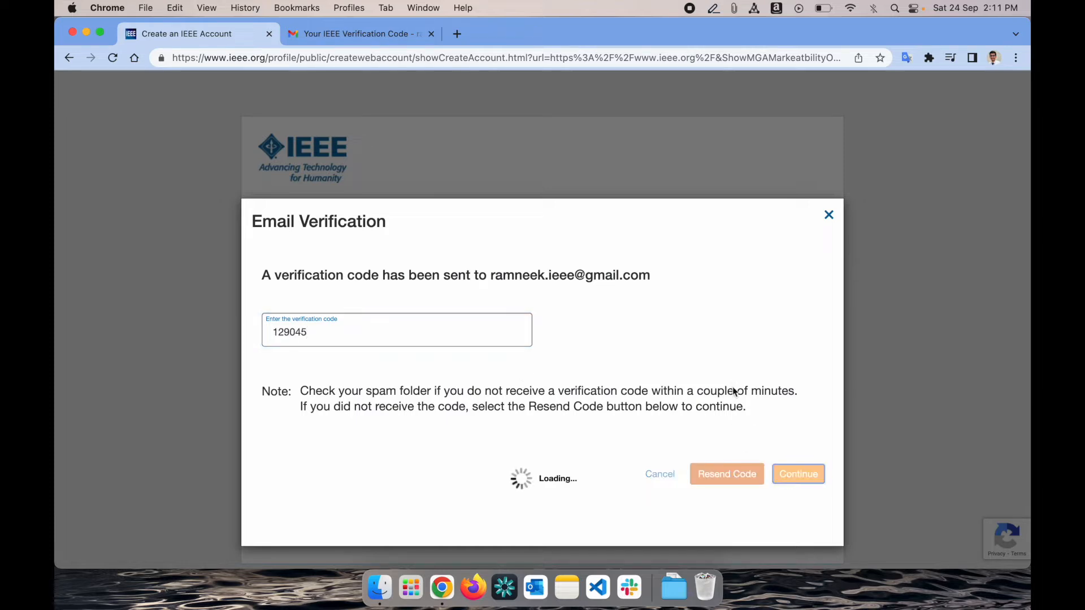
left_click(797, 474)
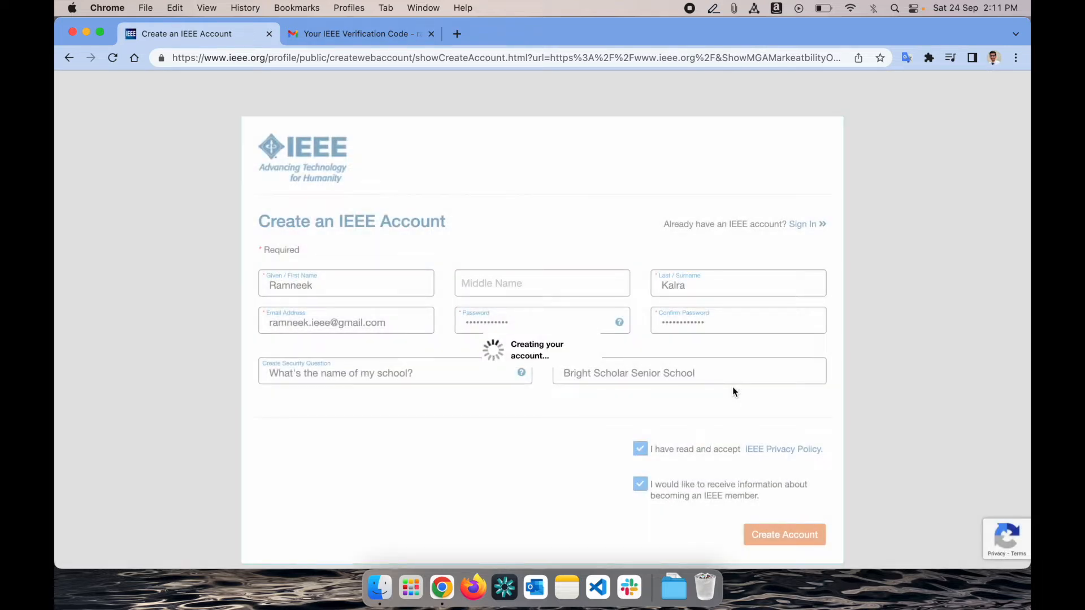
left_click(784, 534)
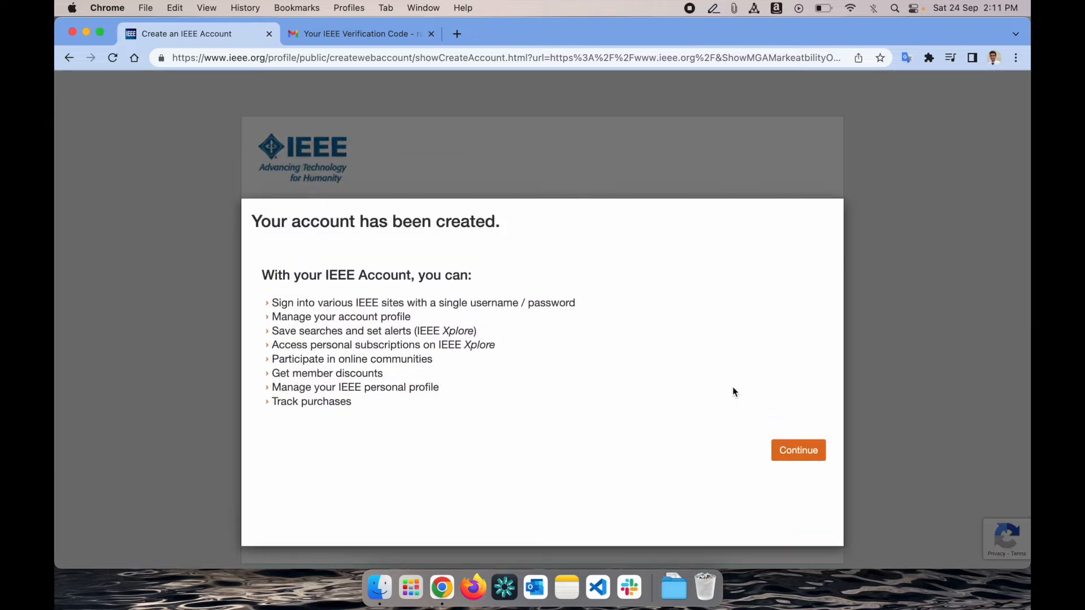
left_click(798, 451)
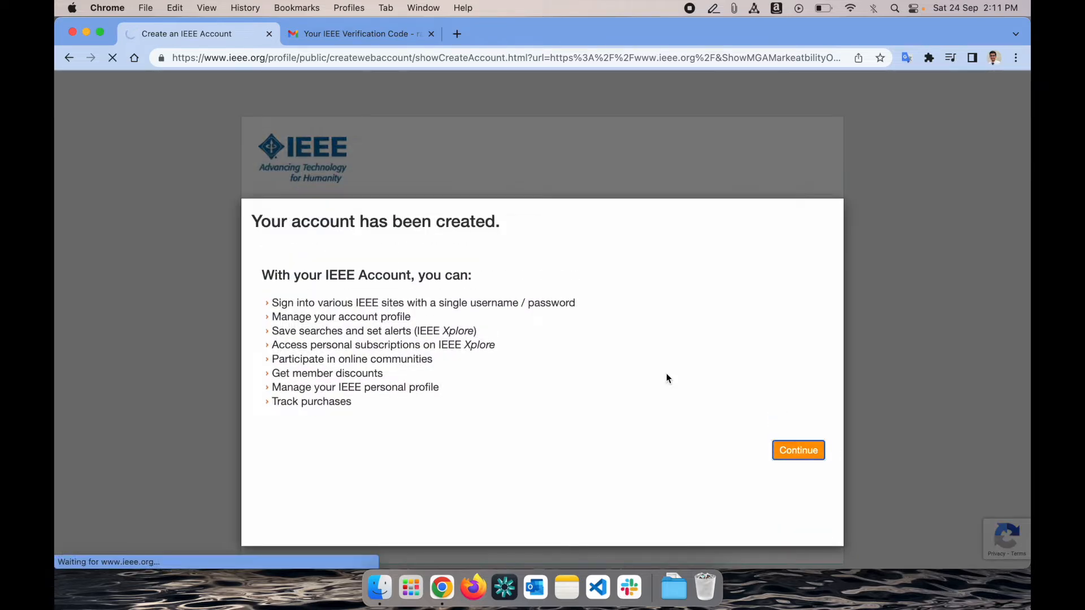
left_click(798, 449)
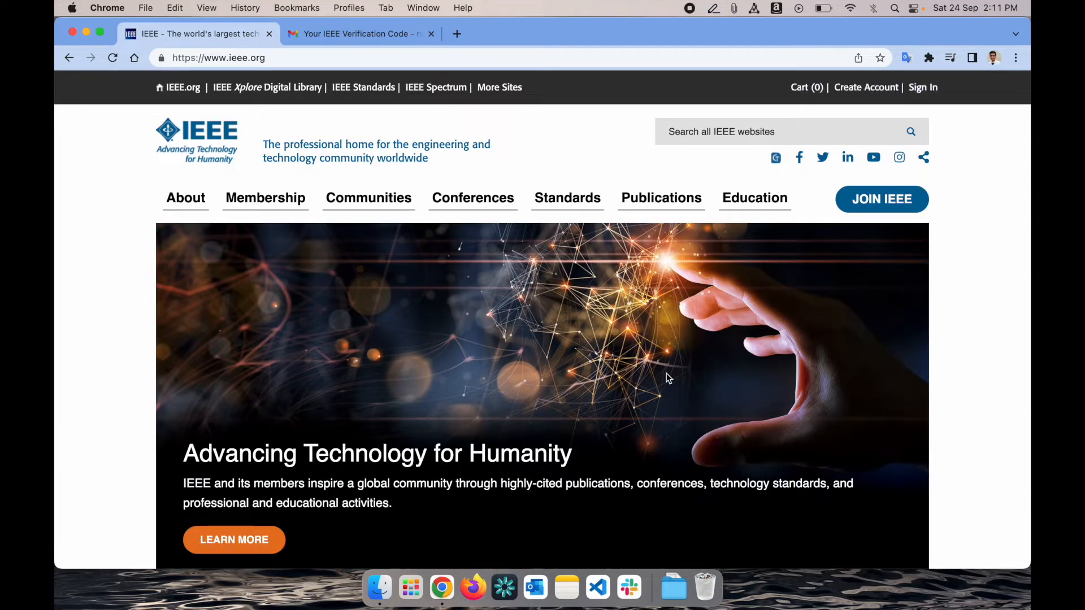
- Sign in with the new account's email address and password
left_click(922, 87)
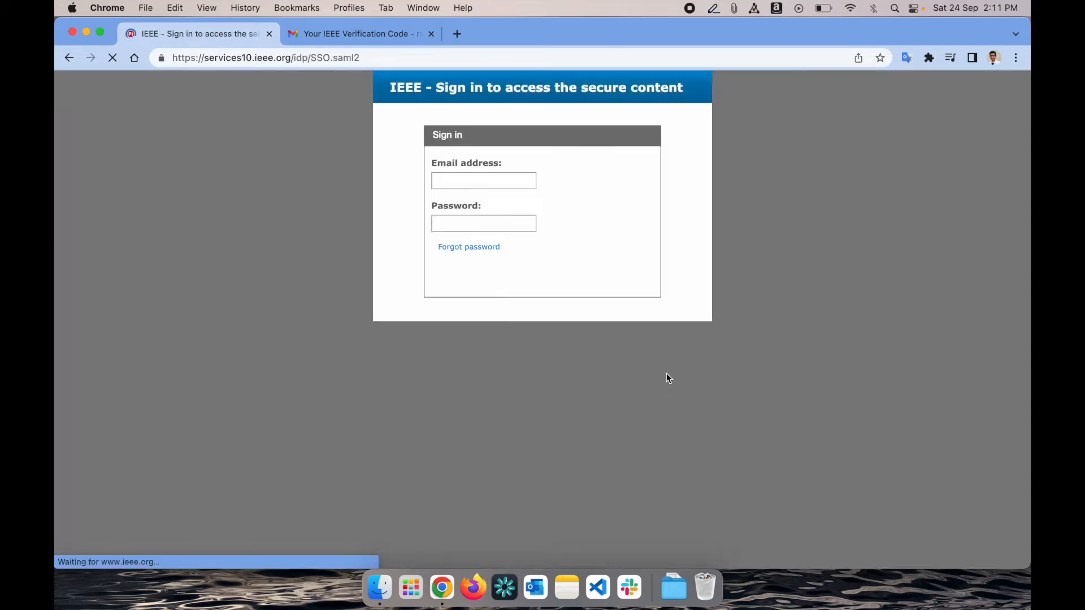
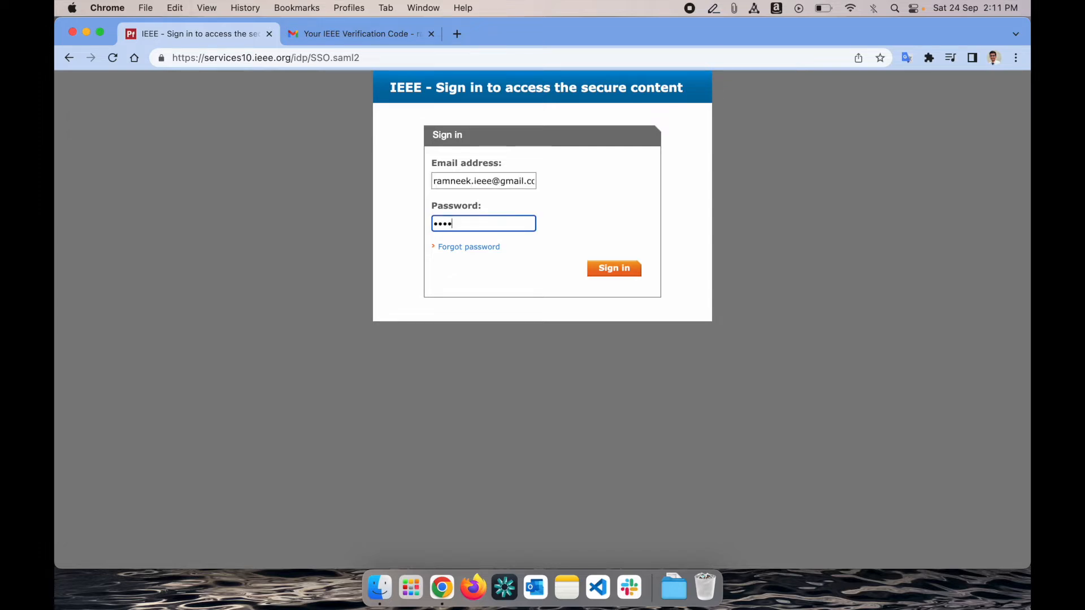
left_click(613, 267)
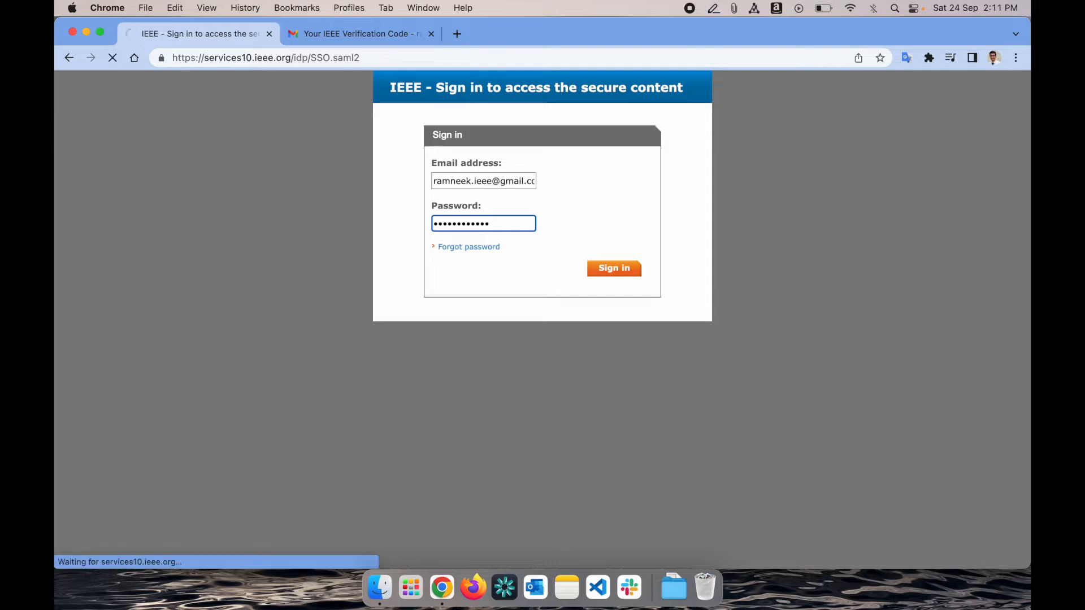
left_click(613, 269)
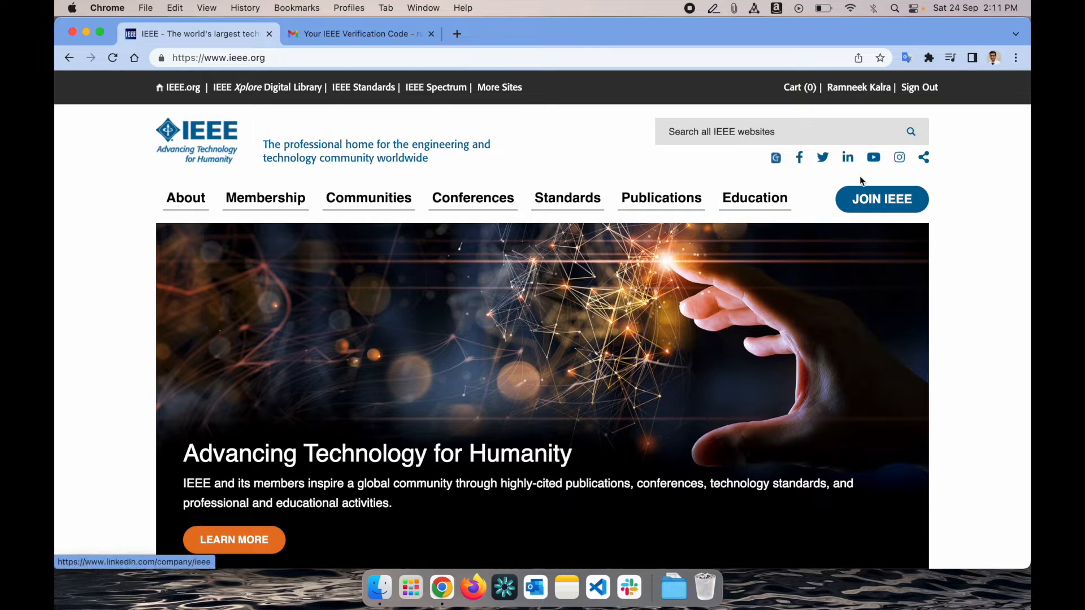
- Open the Join IEEE membership page and choose 'Join as a student'
left_click(881, 199)
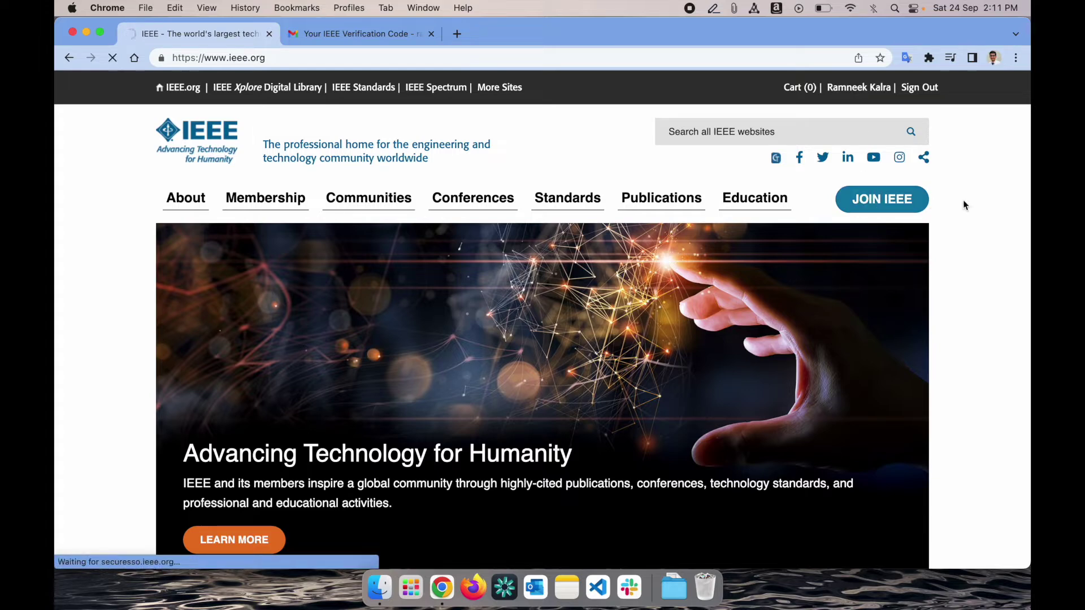
left_click(881, 200)
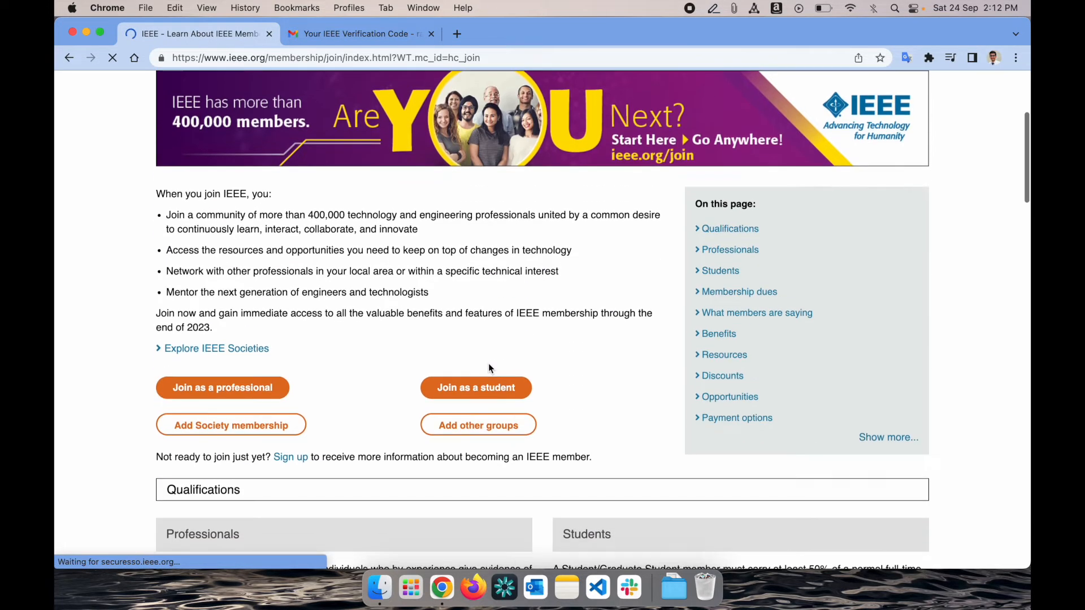
scroll("down", 3)
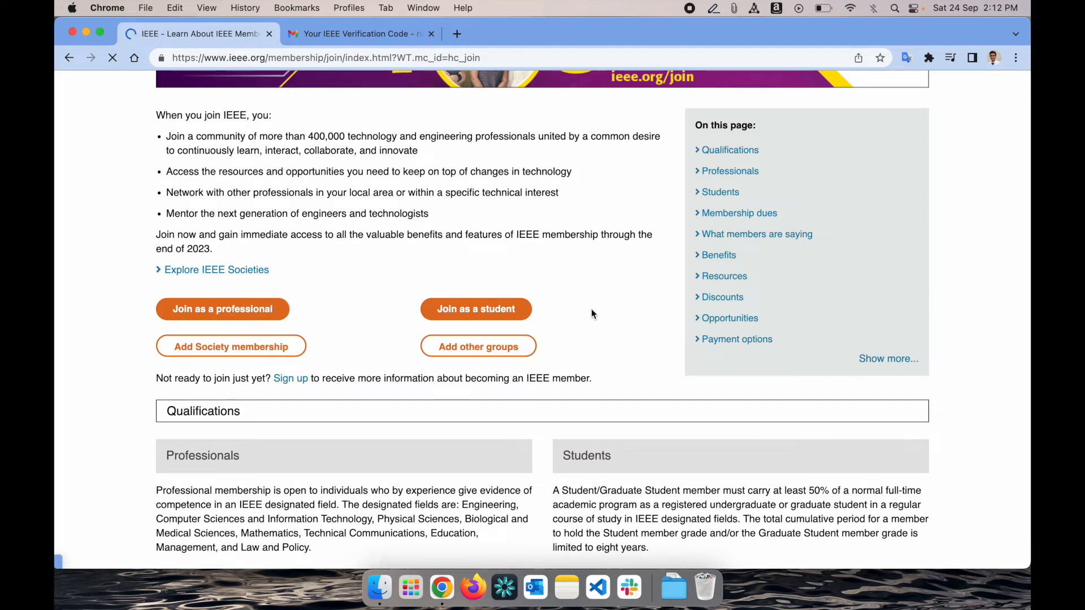
scroll("up", 3)
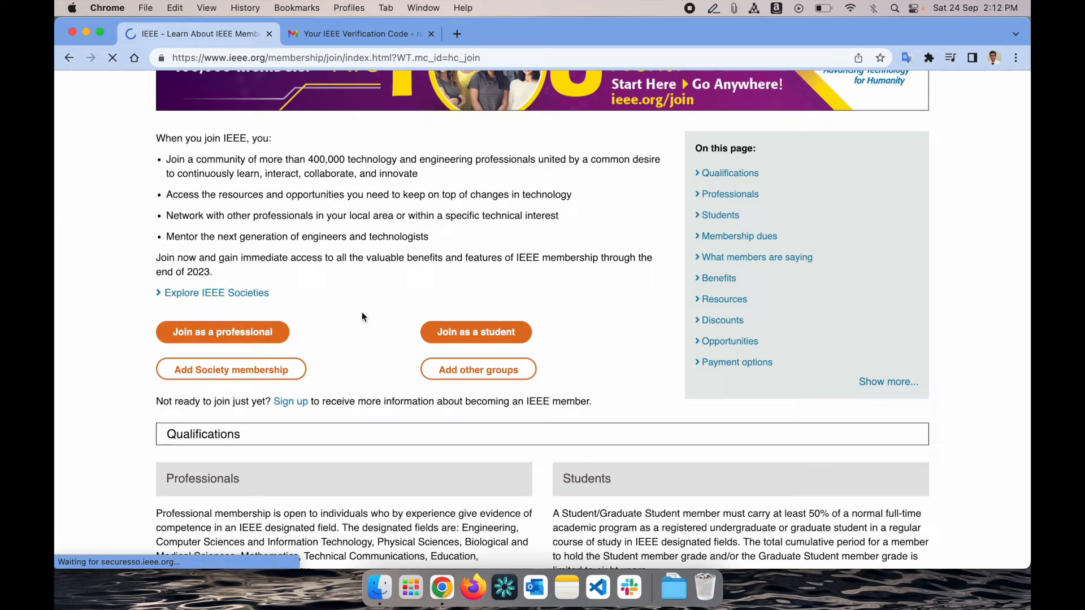
scroll("up", 3)
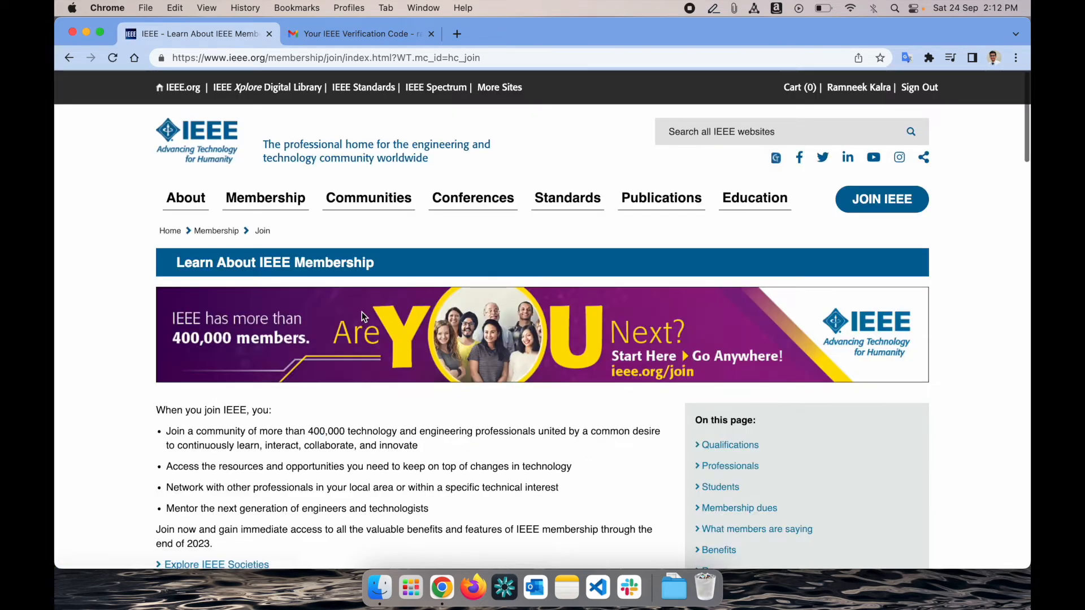
scroll("down", 3)
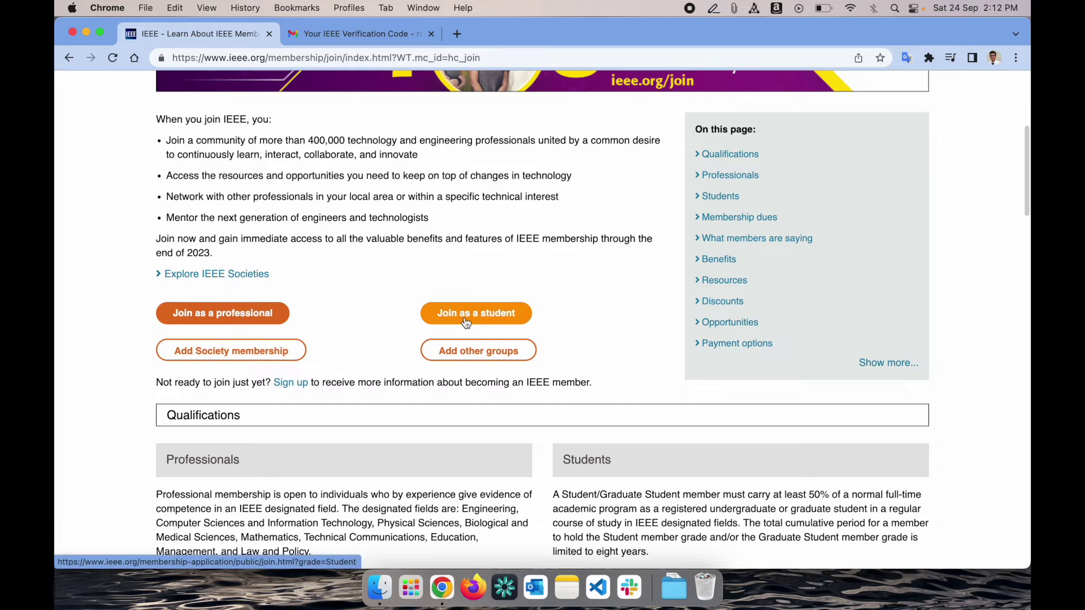
left_click(475, 313)
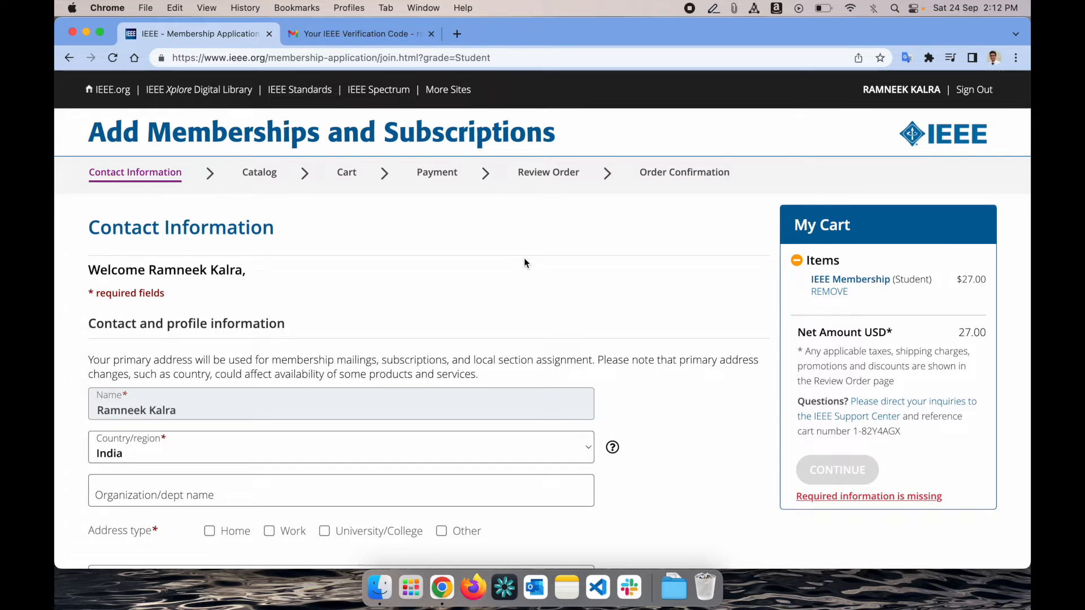
scroll("down", 3)
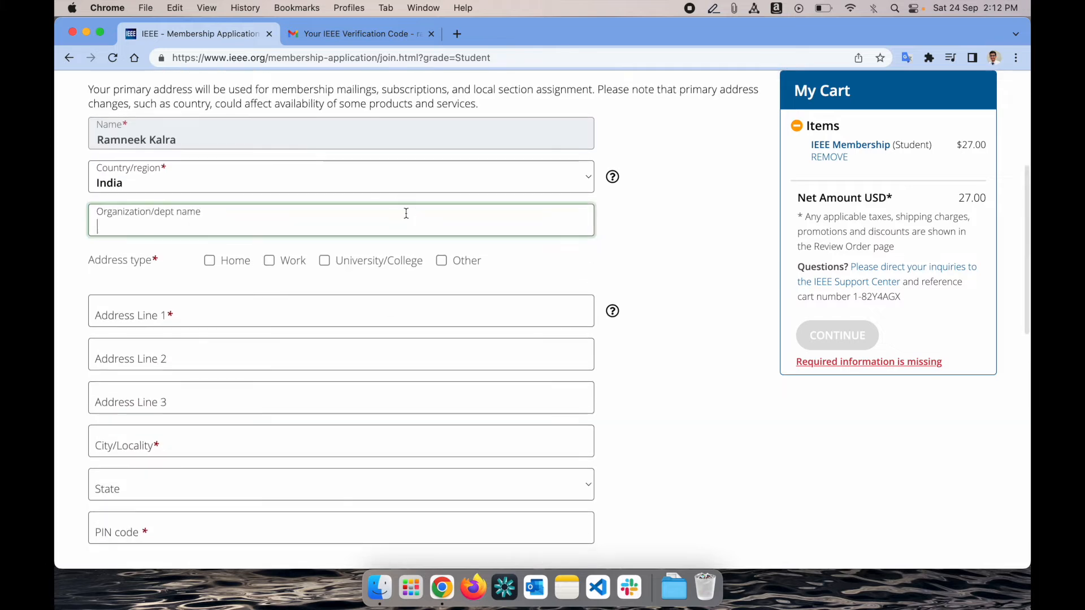
type("Amazon Web Seric")
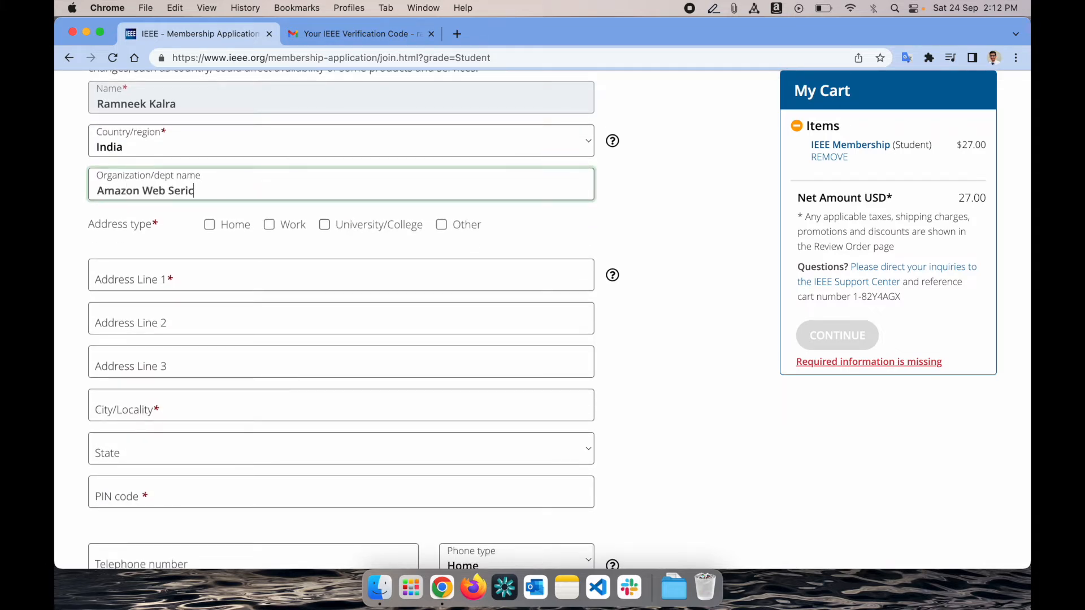
left_click(209, 225)
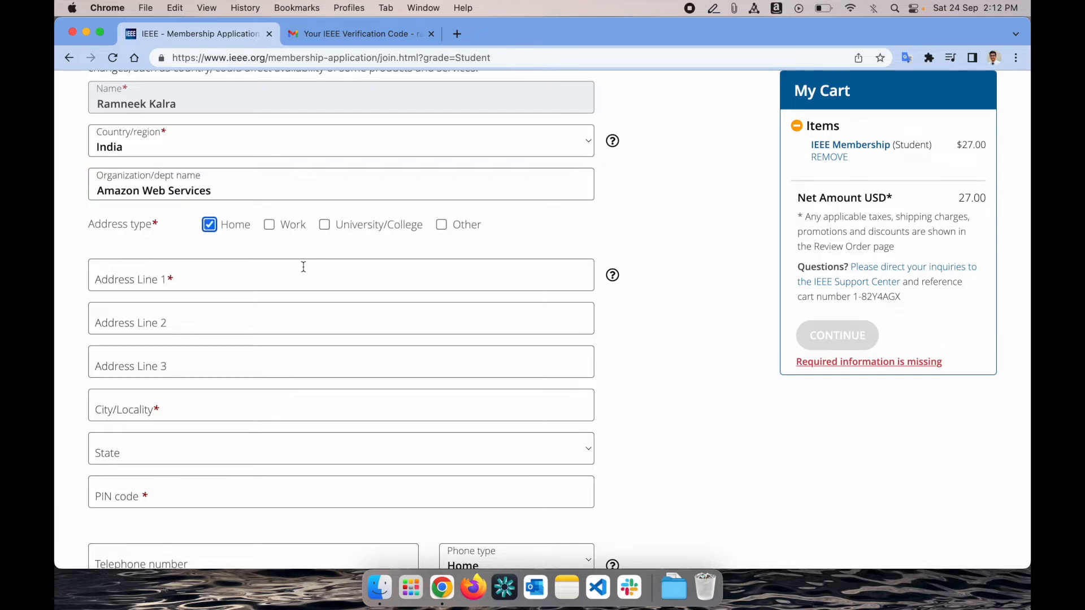
left_click(340, 154)
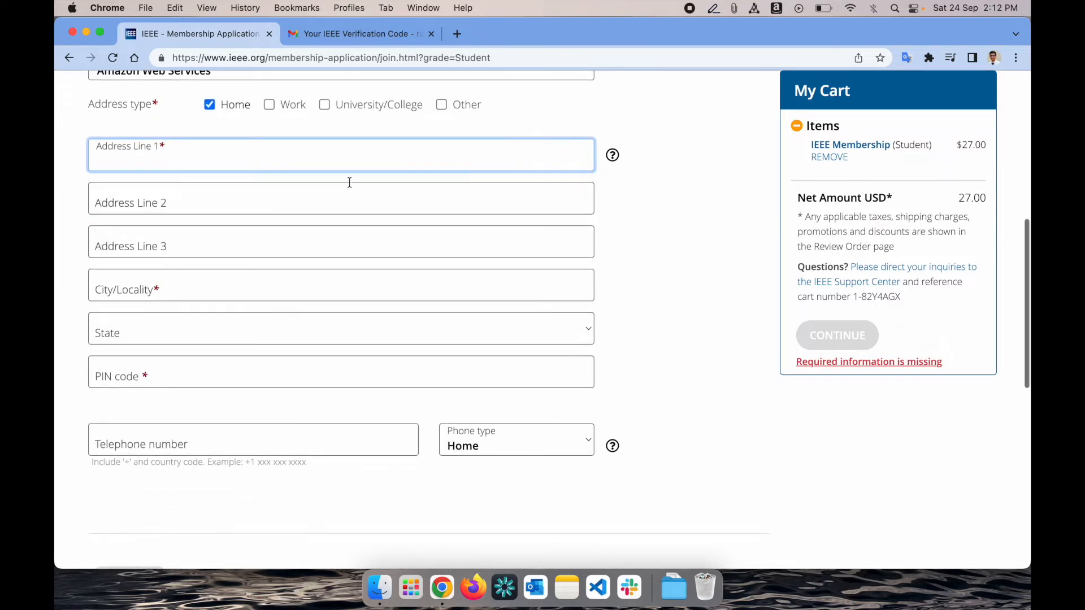
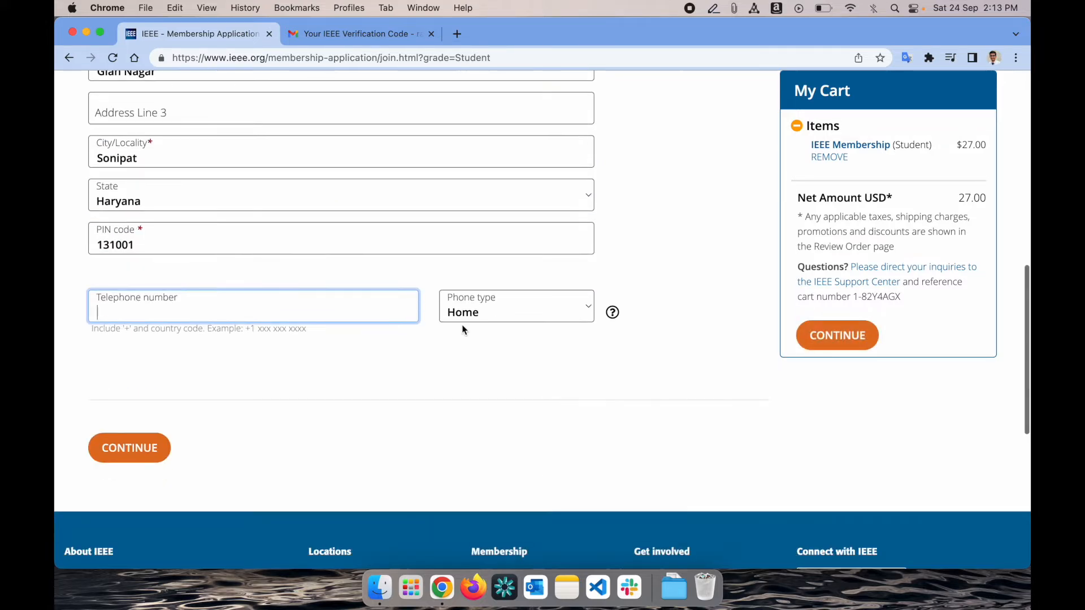
left_click(129, 447)
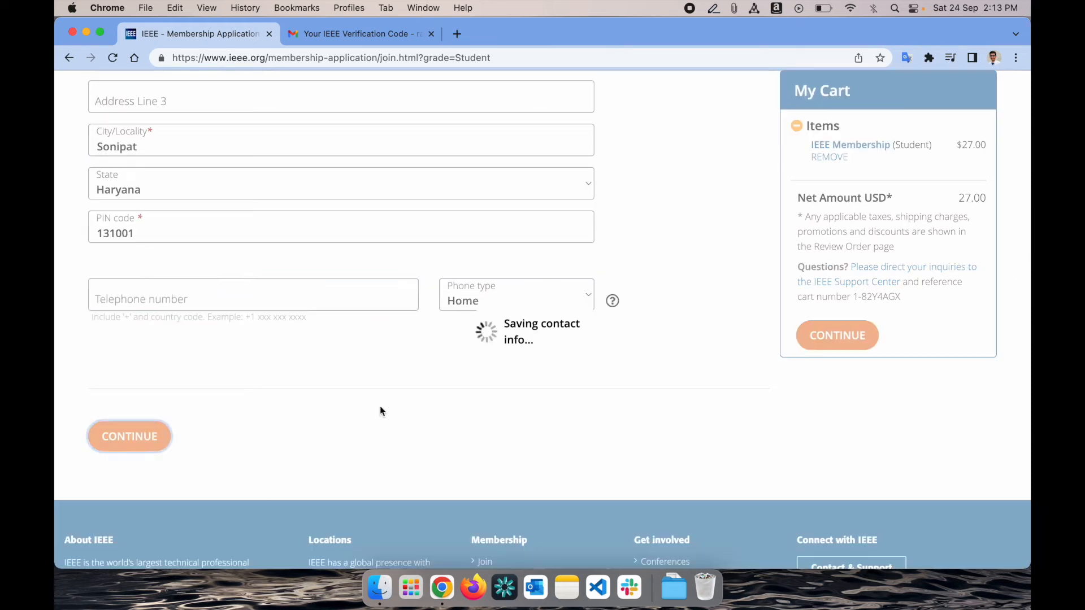
mouse_move(452, 389)
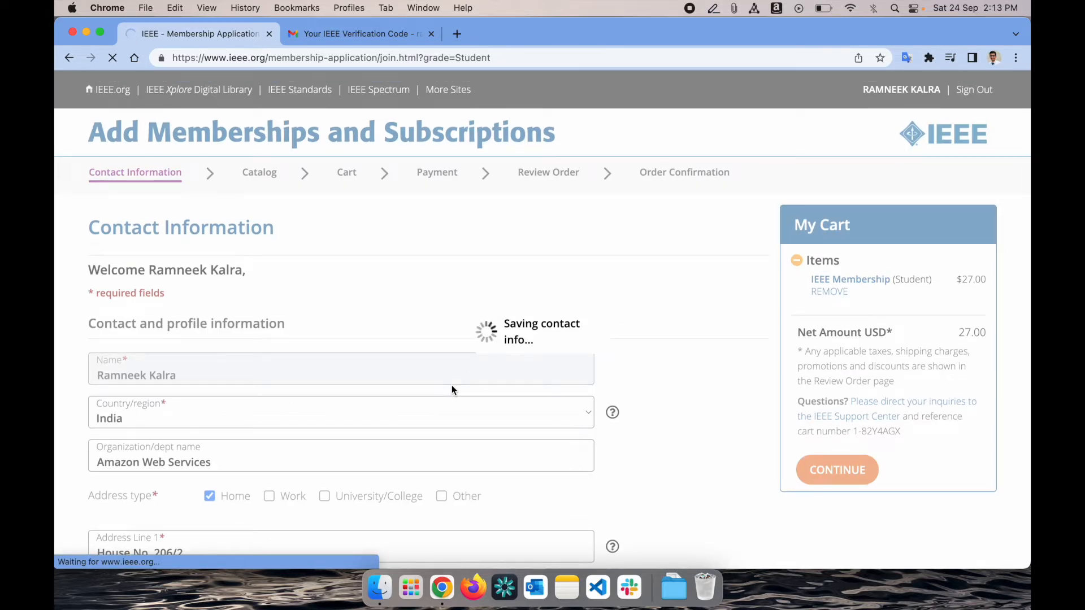
- Advance from the saved contact info to the membership Catalog step
left_click(837, 469)
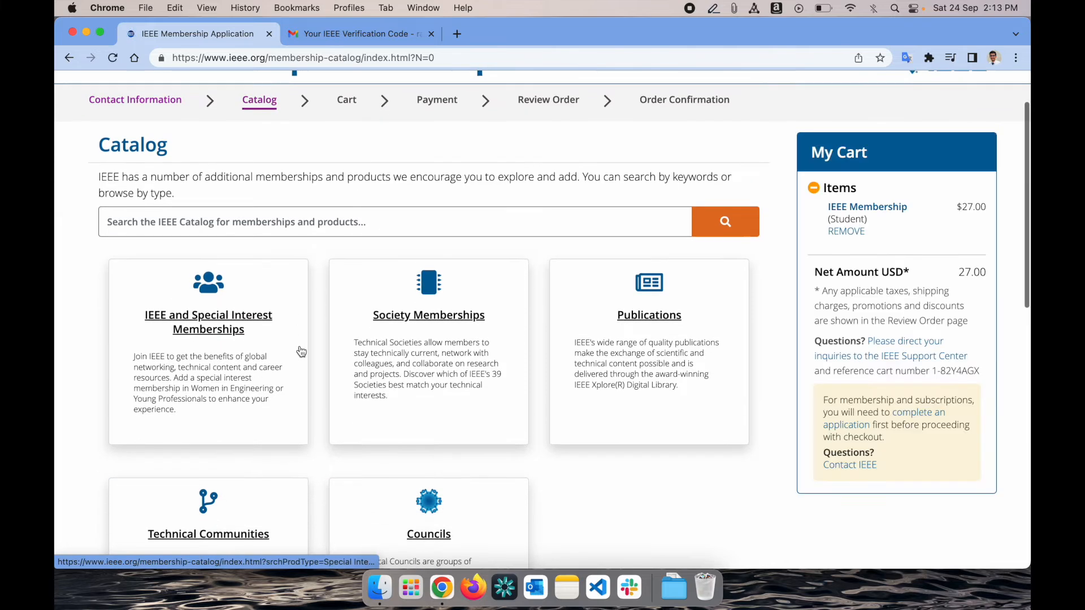
- Open the catalog's Society Memberships tile to list the 39 societies
scroll("down", 3)
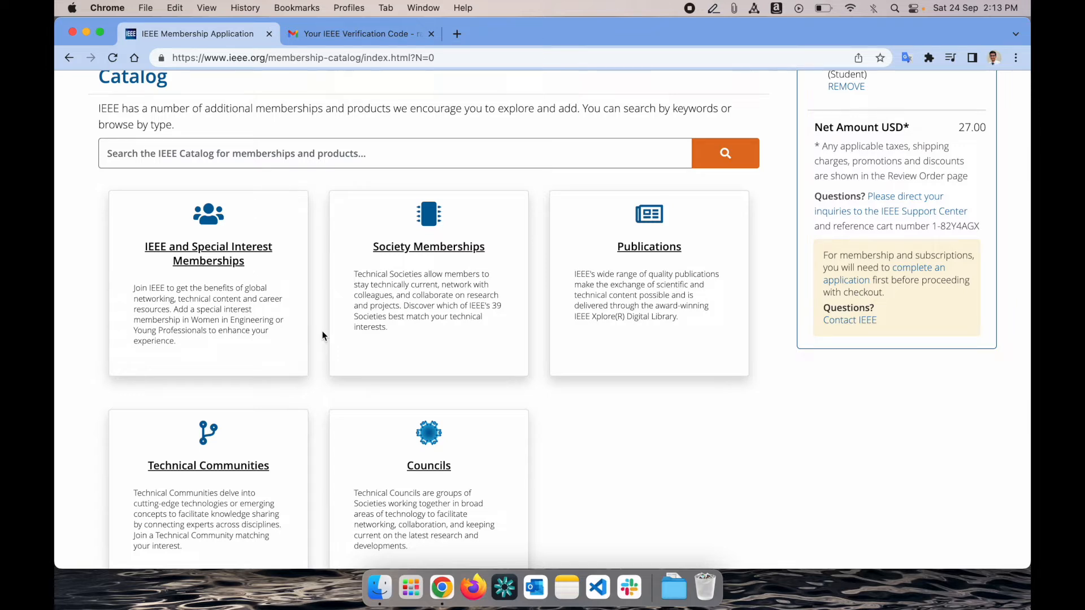
mouse_move(228, 266)
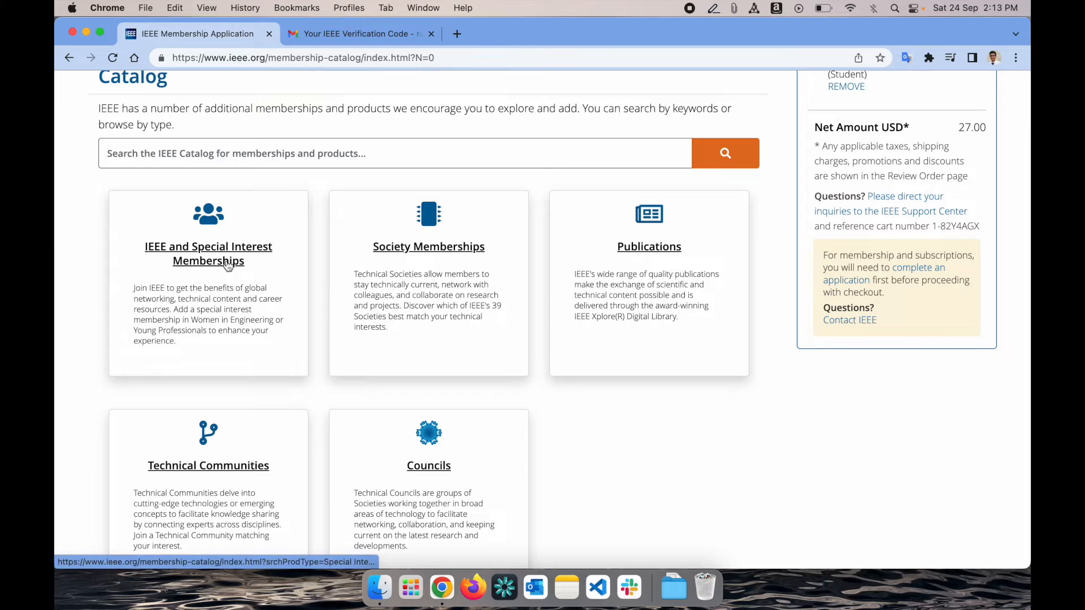
scroll("up", 3)
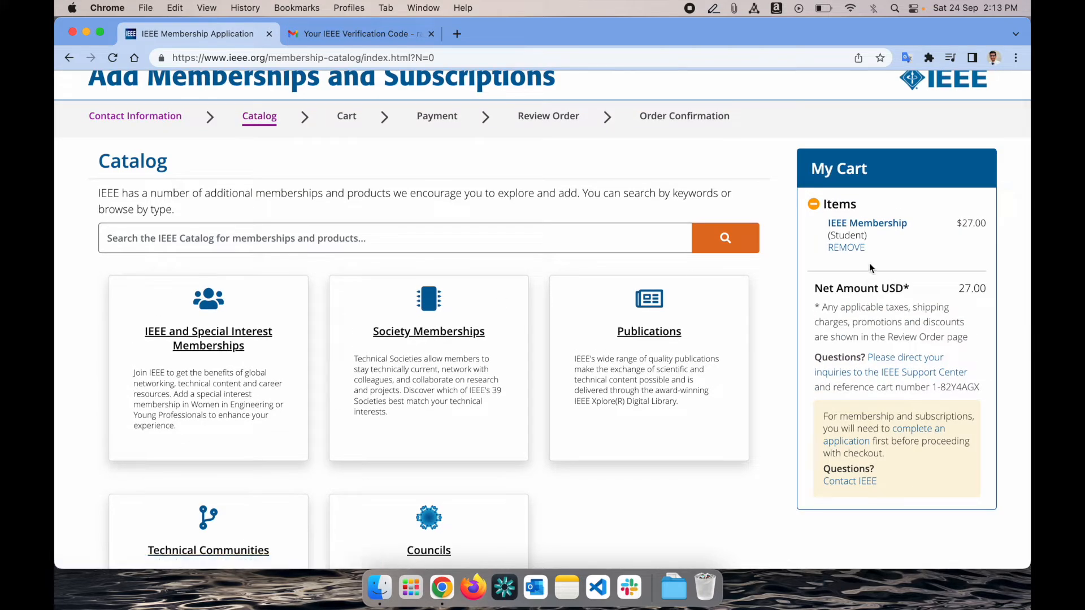
mouse_move(370, 267)
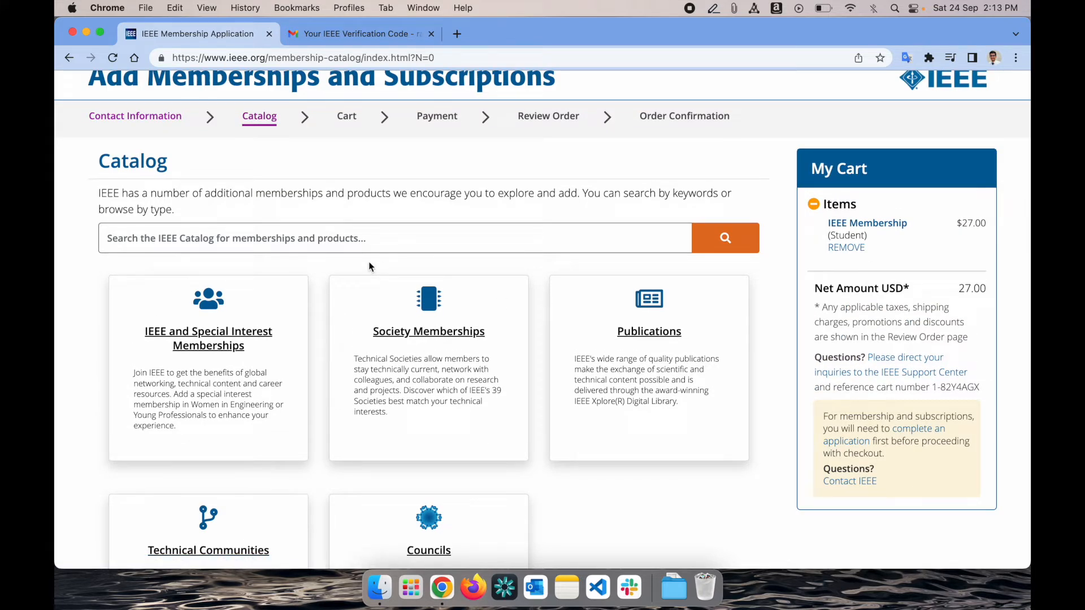
left_click(428, 330)
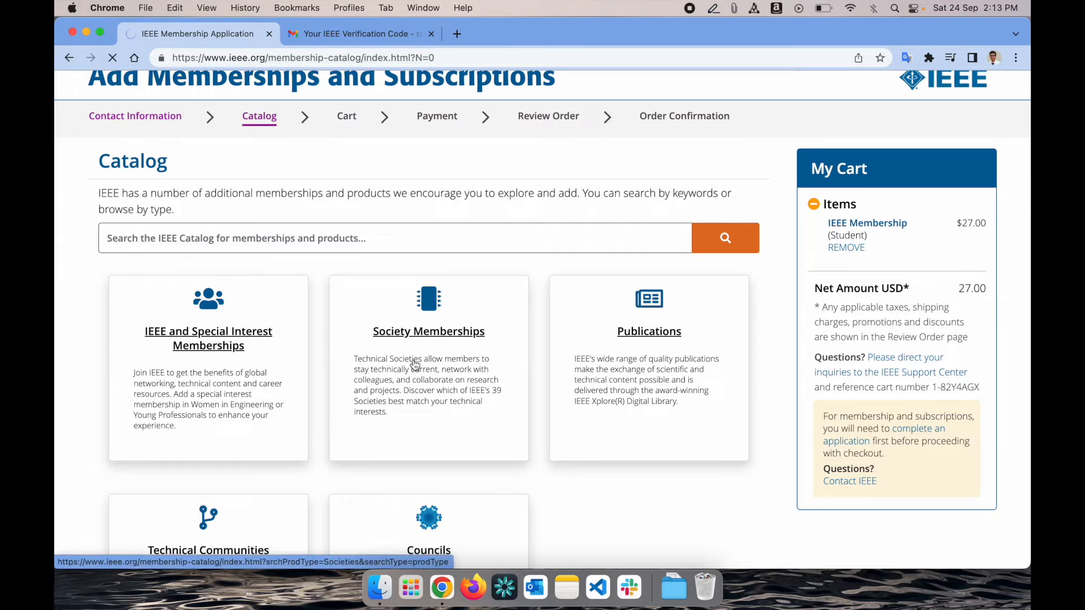
left_click(429, 330)
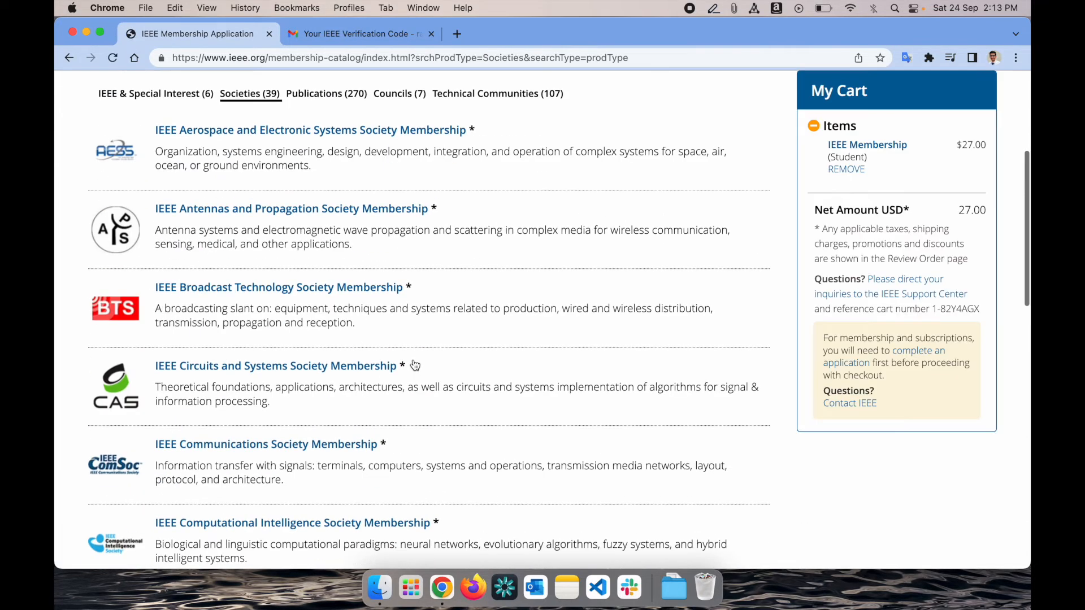
- Browse the IEEE & Special Interest list and open the Women in Engineering Membership details
scroll("down", 3)
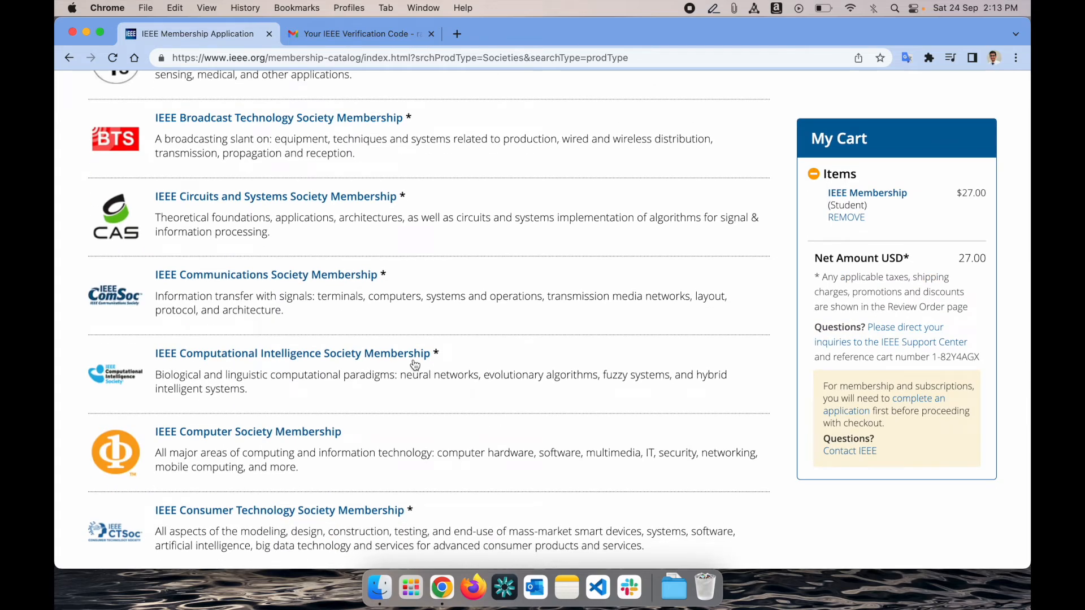
scroll("down", 3)
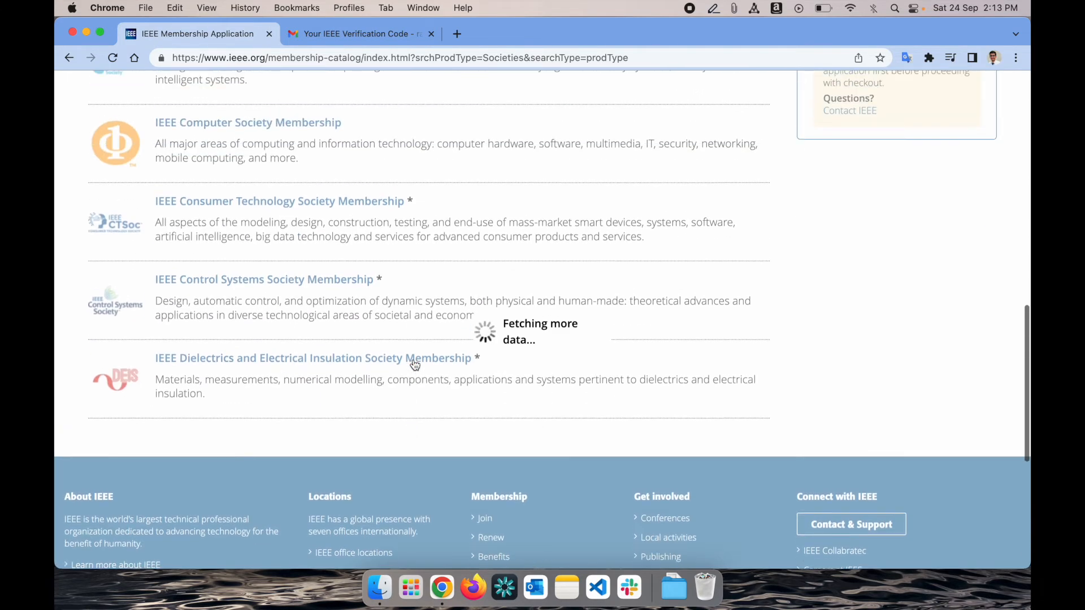
scroll("up", 3)
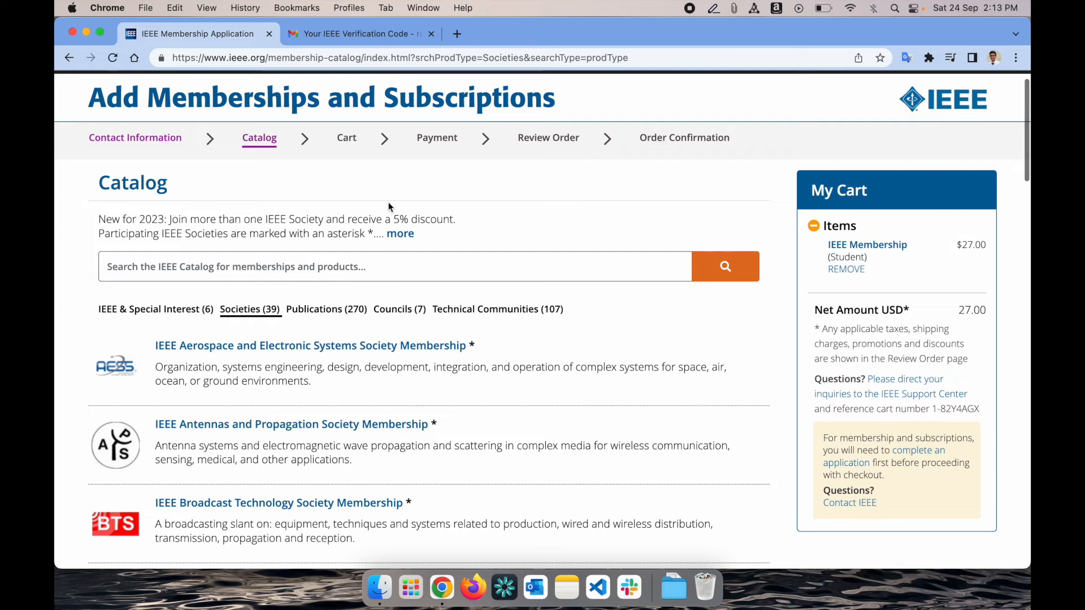
mouse_move(358, 210)
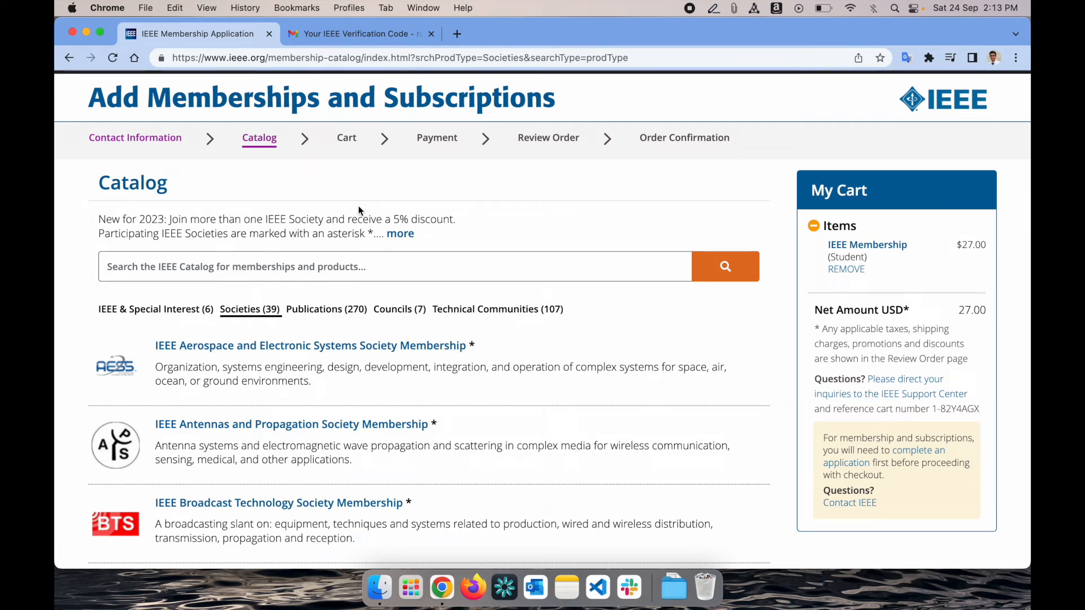
scroll("down", 3)
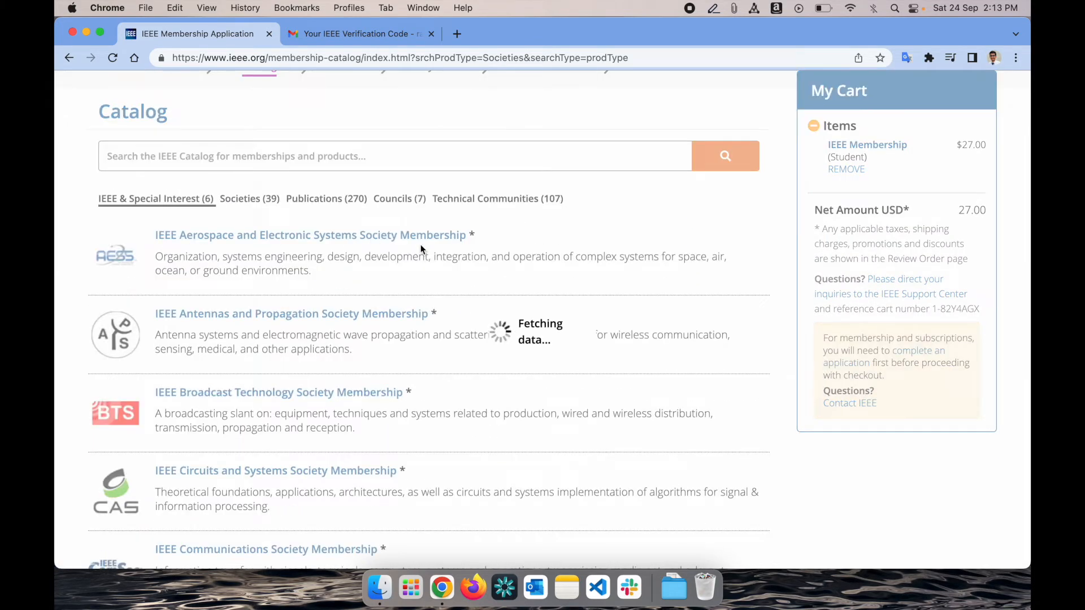
scroll("down", 3)
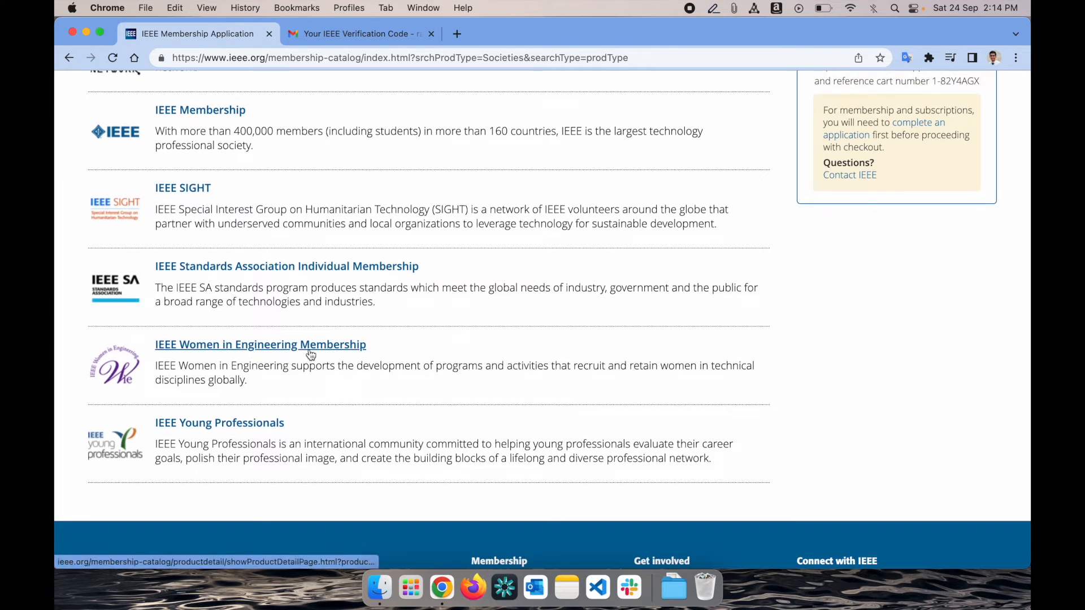
left_click(260, 344)
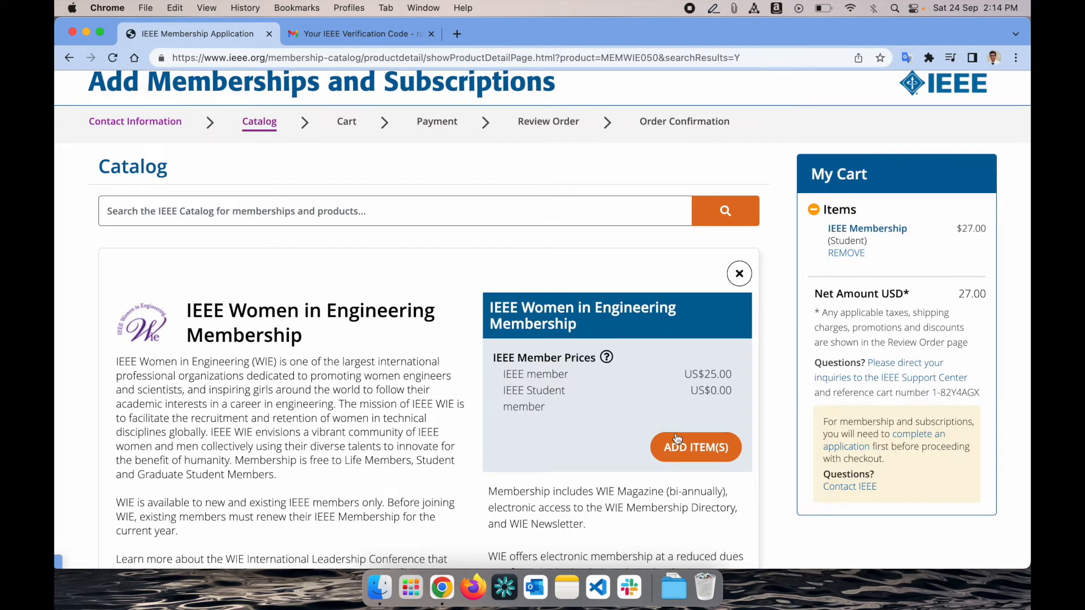
- Add the $0 Women in Engineering Membership to the cart and return to the application
left_click(696, 447)
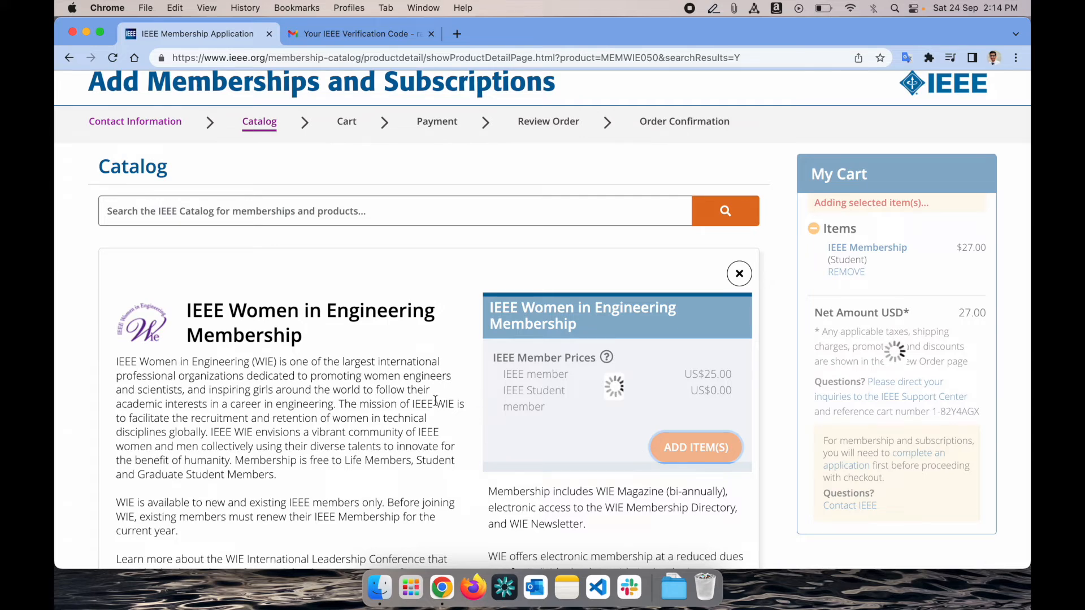
left_click(696, 447)
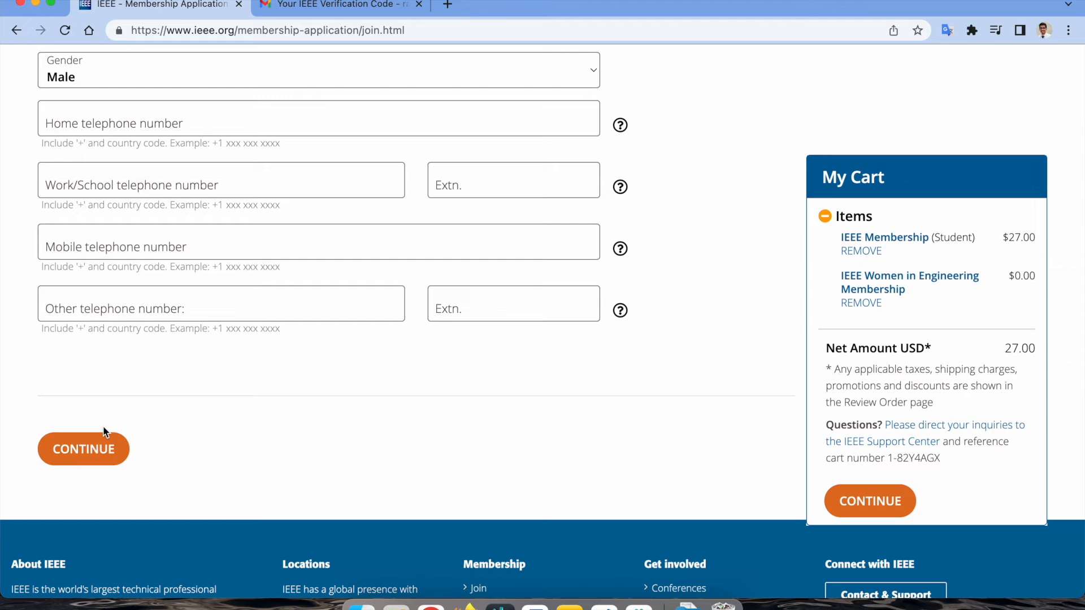
- Save the contact information and scroll to the empty Education Information form
left_click(83, 448)
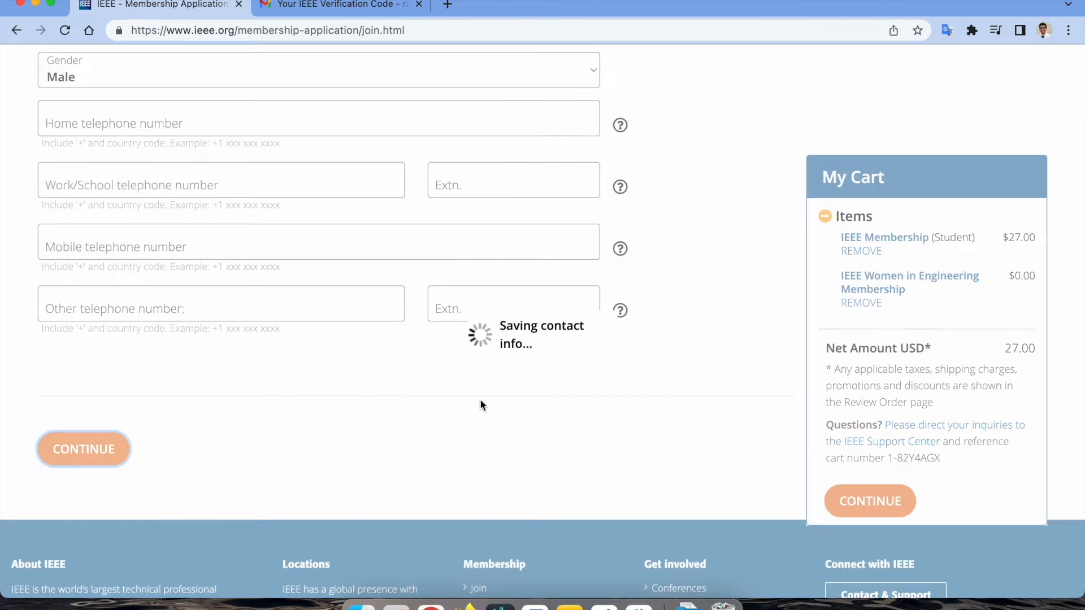
left_click(83, 449)
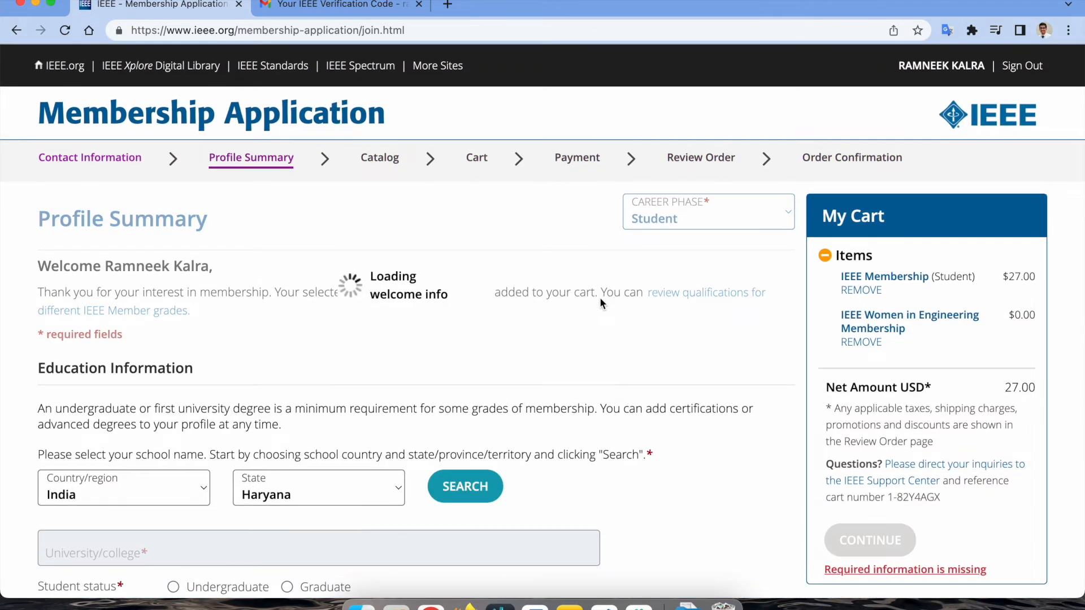
scroll("down", 3)
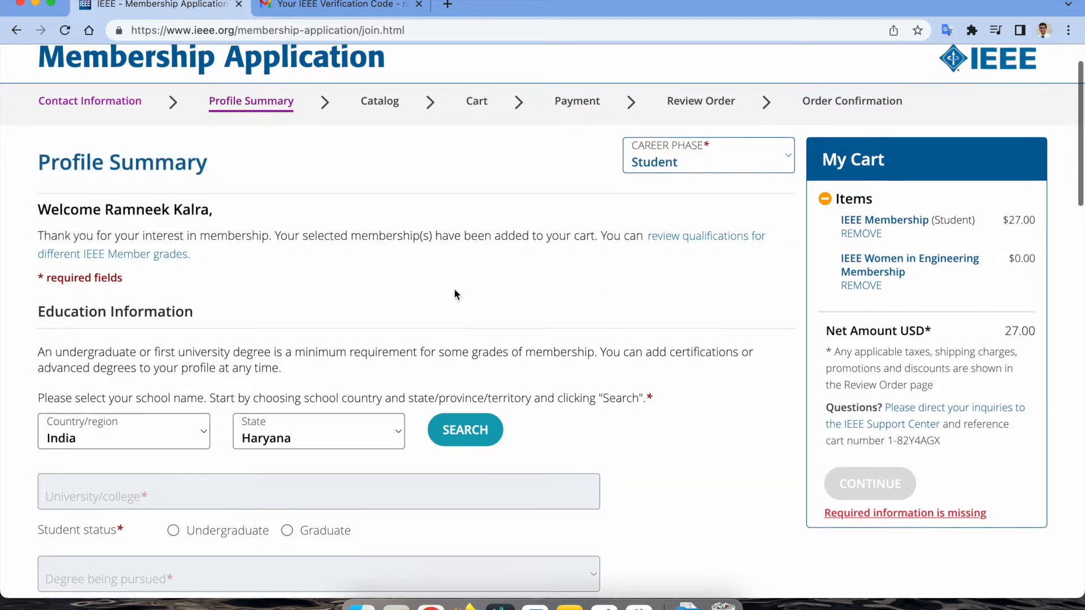
scroll("down", 3)
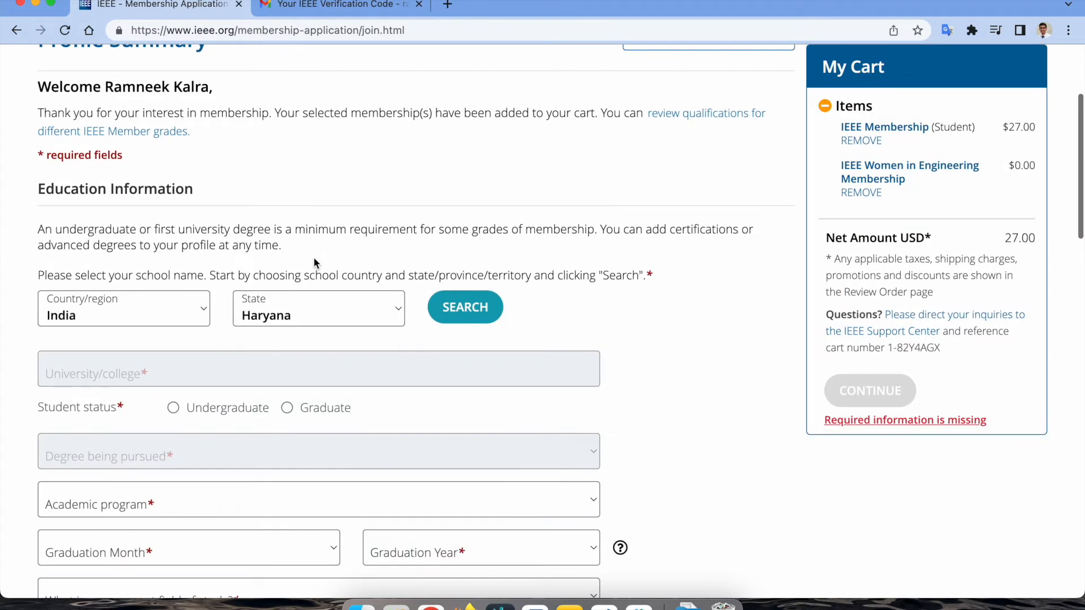
scroll("down", 3)
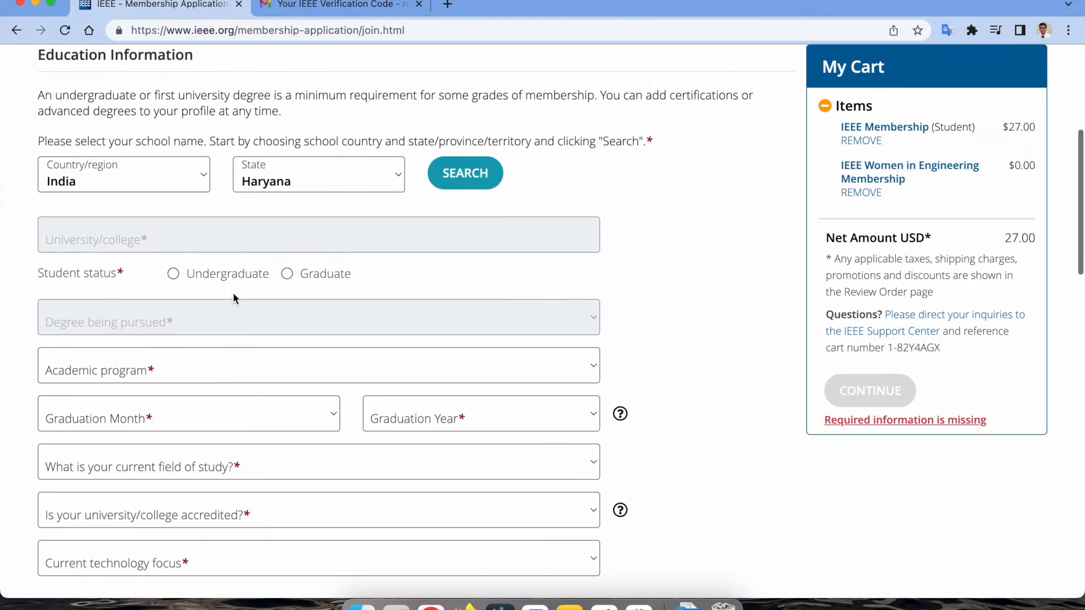
- Set student status to Graduate and choose Maharashtra as the school state
left_click(173, 273)
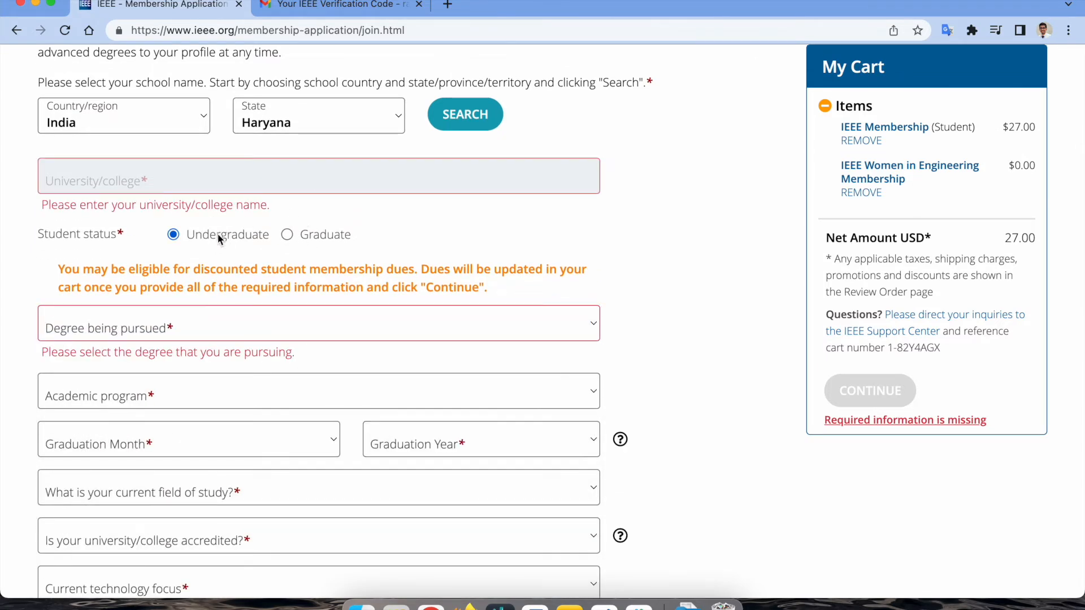
mouse_move(240, 180)
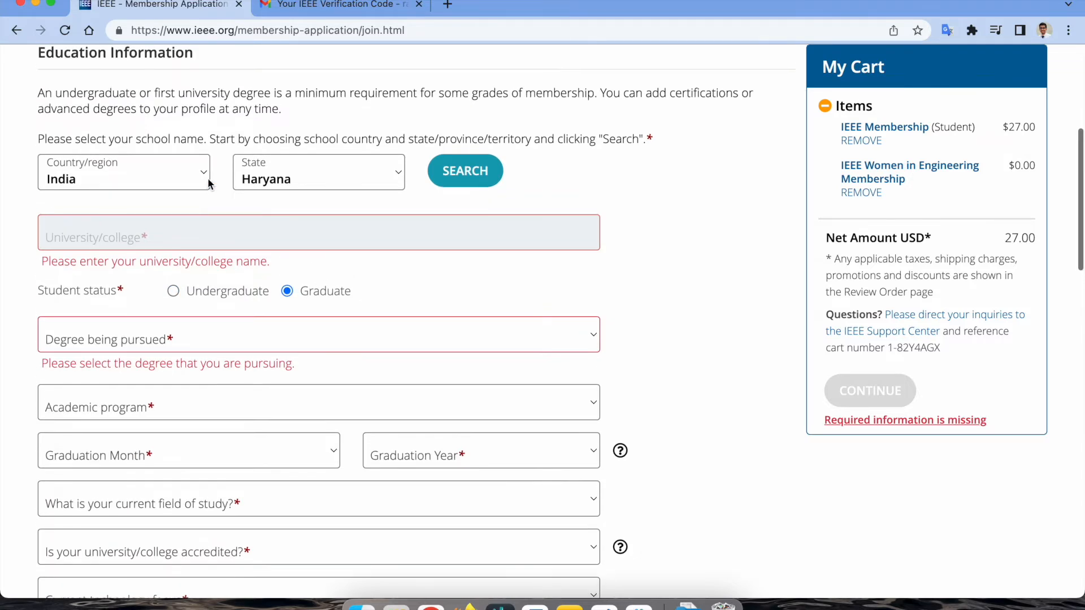
left_click(318, 172)
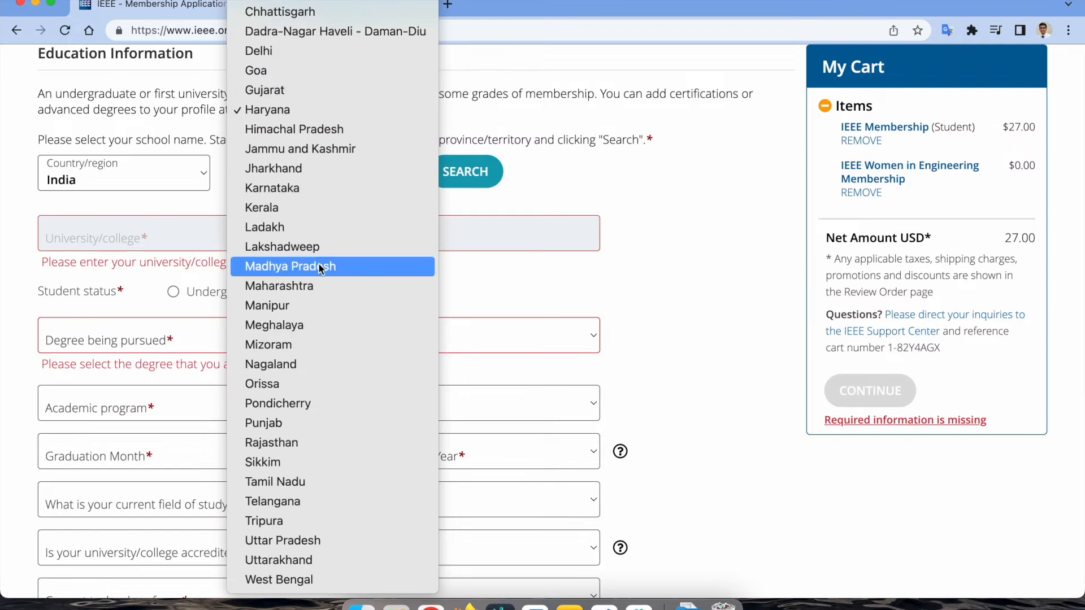
left_click(279, 286)
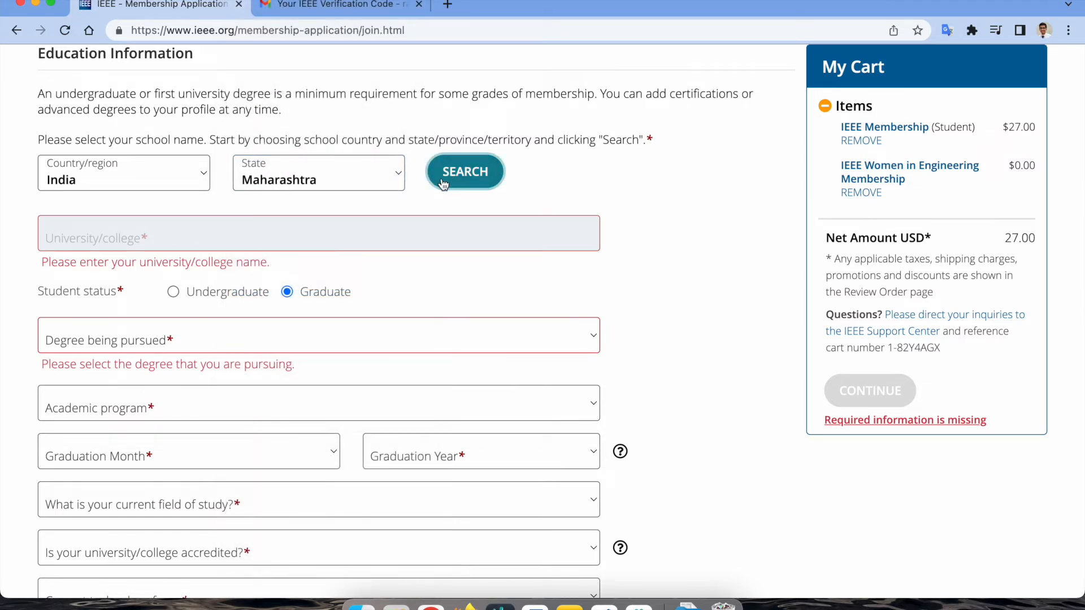
- Search Maharashtra universities for 'nmims' and select SVKMs NMIMS NAVI MUMBAI
left_click(464, 171)
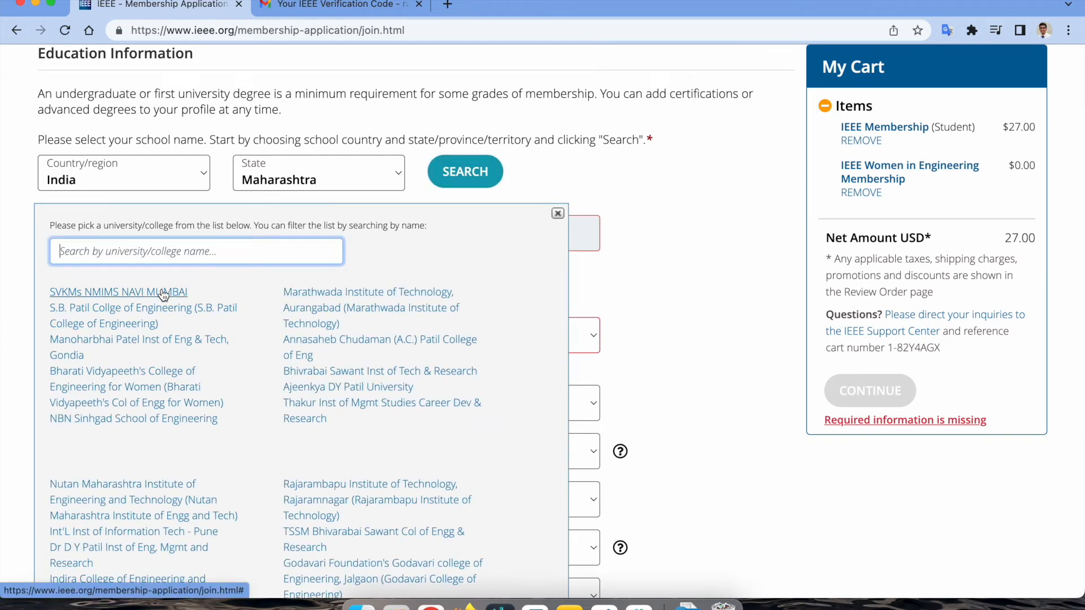
type("nmims")
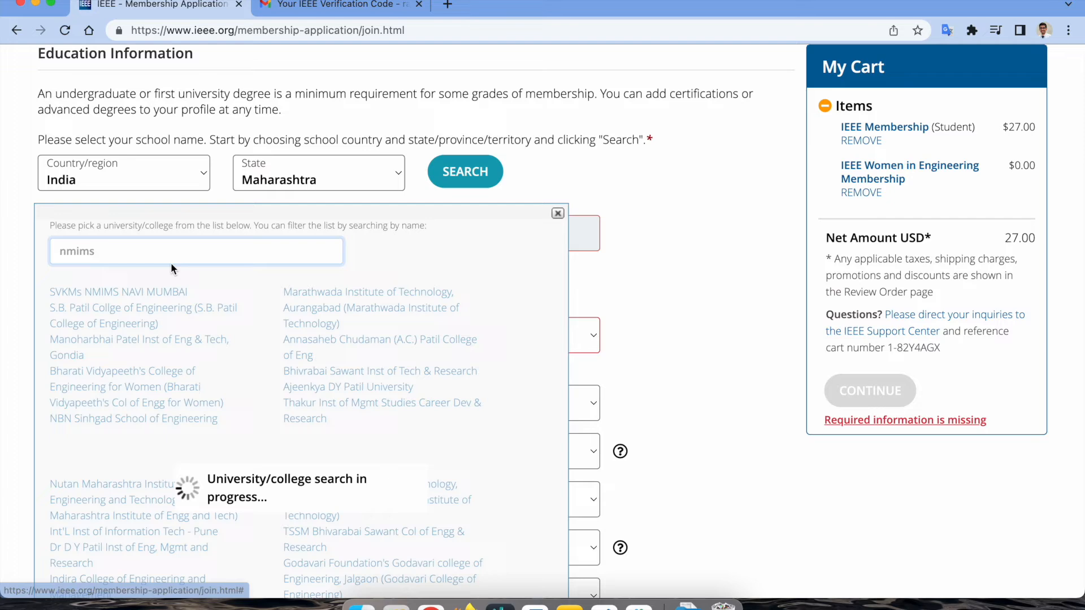
left_click(118, 292)
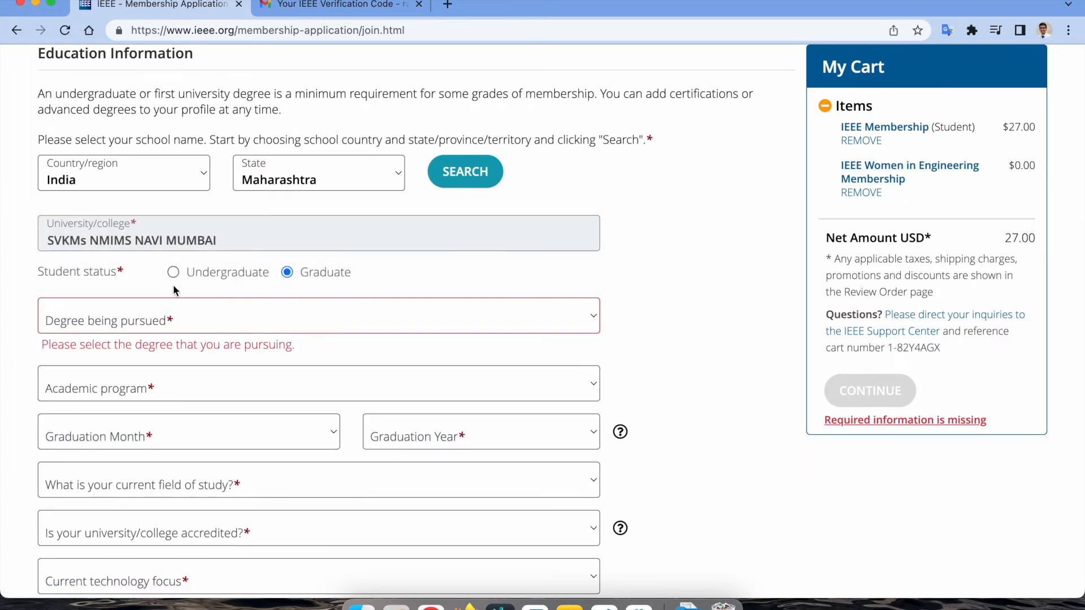
- Enter MBA, Information Mgmt, May 2025, Computer Sciences, accredited school, Computing and Processing focus
left_click(318, 320)
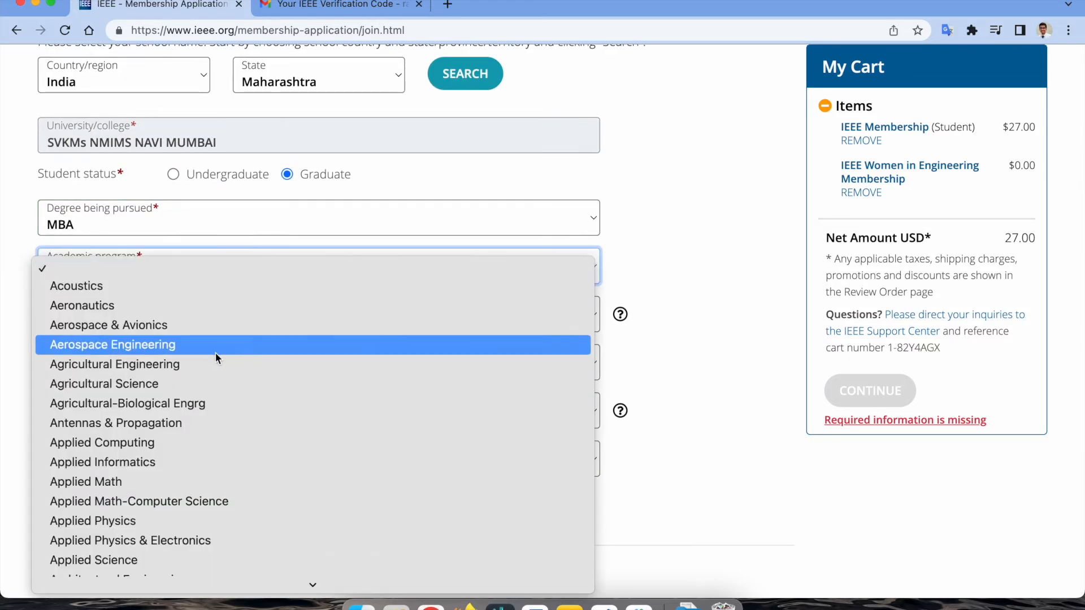
scroll("down", 3)
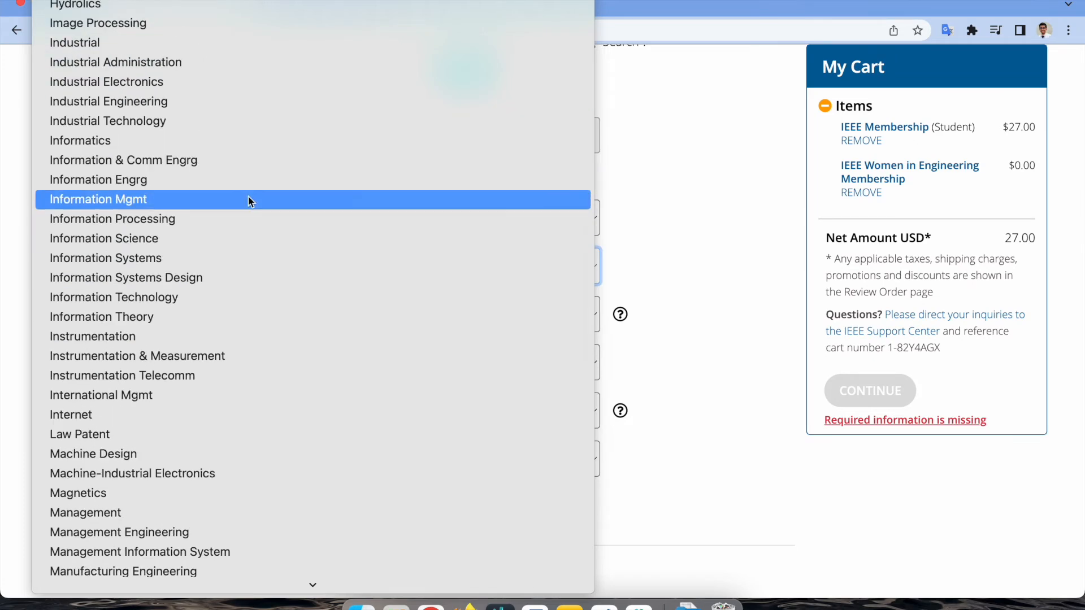
mouse_move(251, 207)
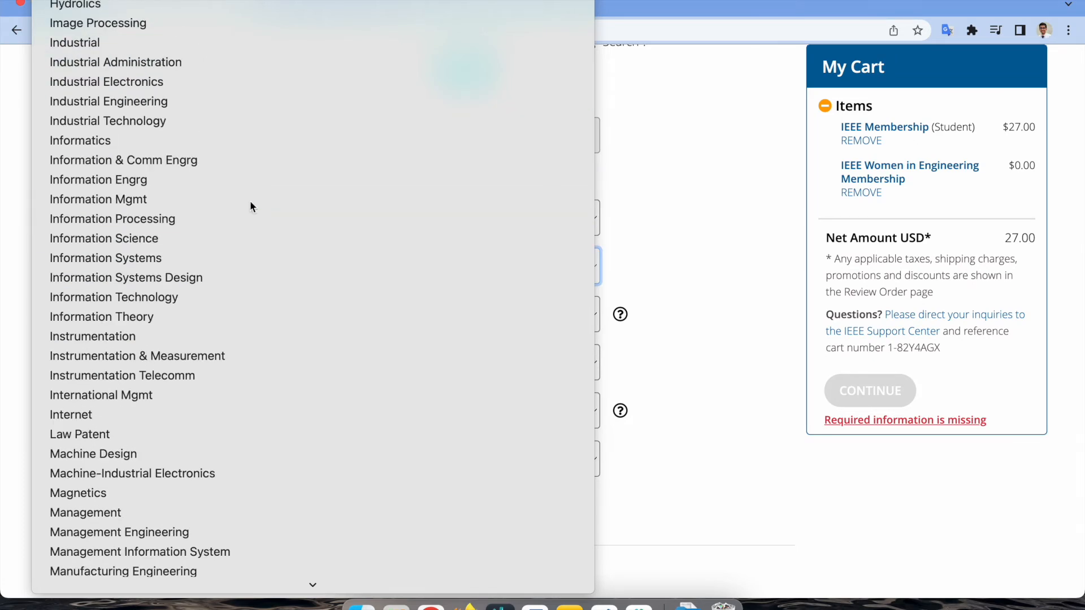
left_click(98, 199)
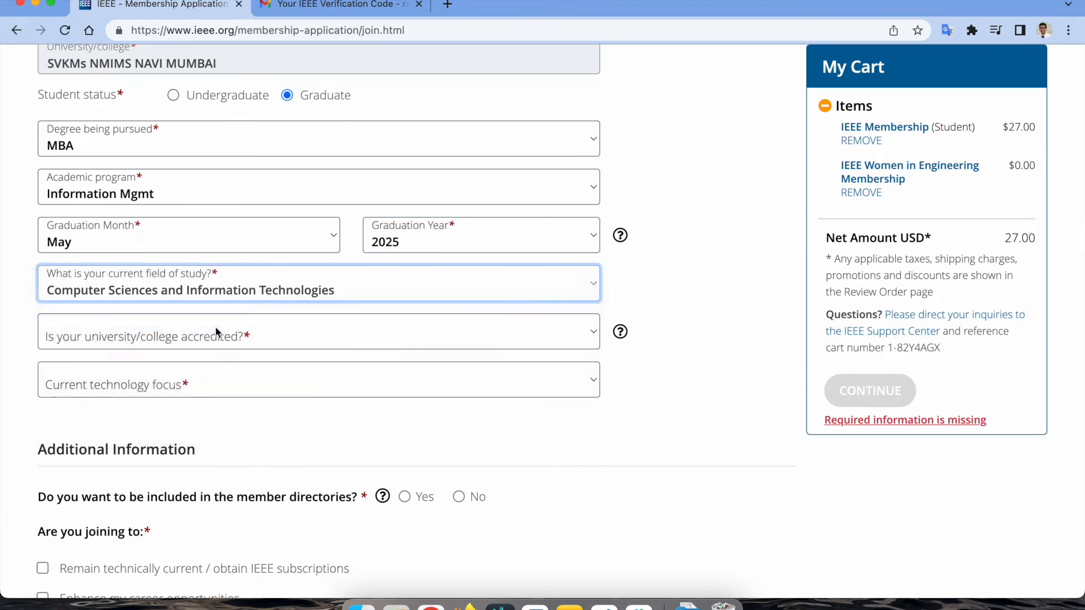
left_click(319, 331)
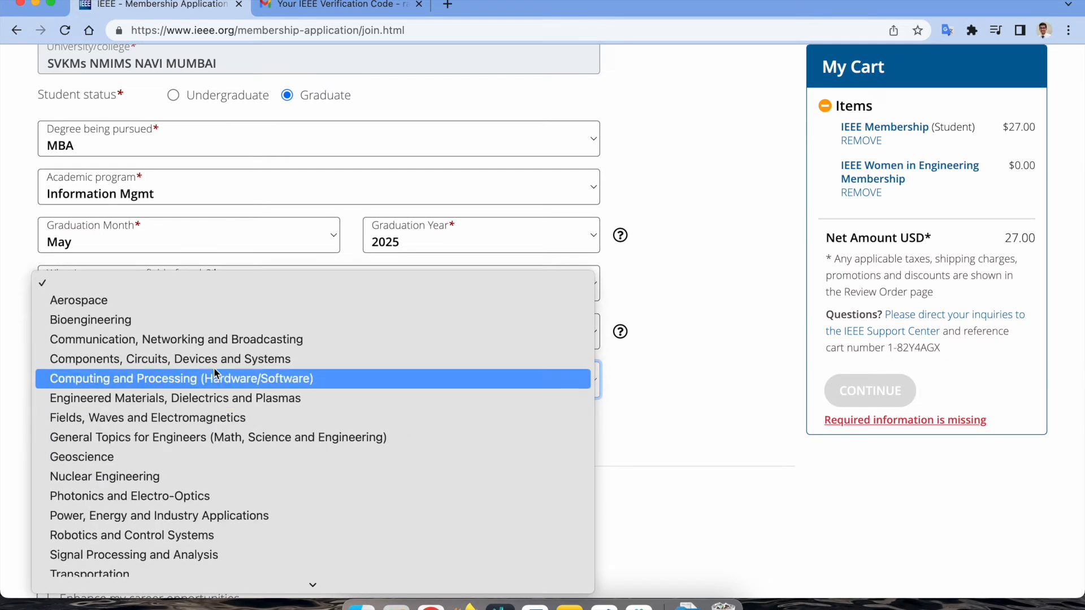
left_click(181, 379)
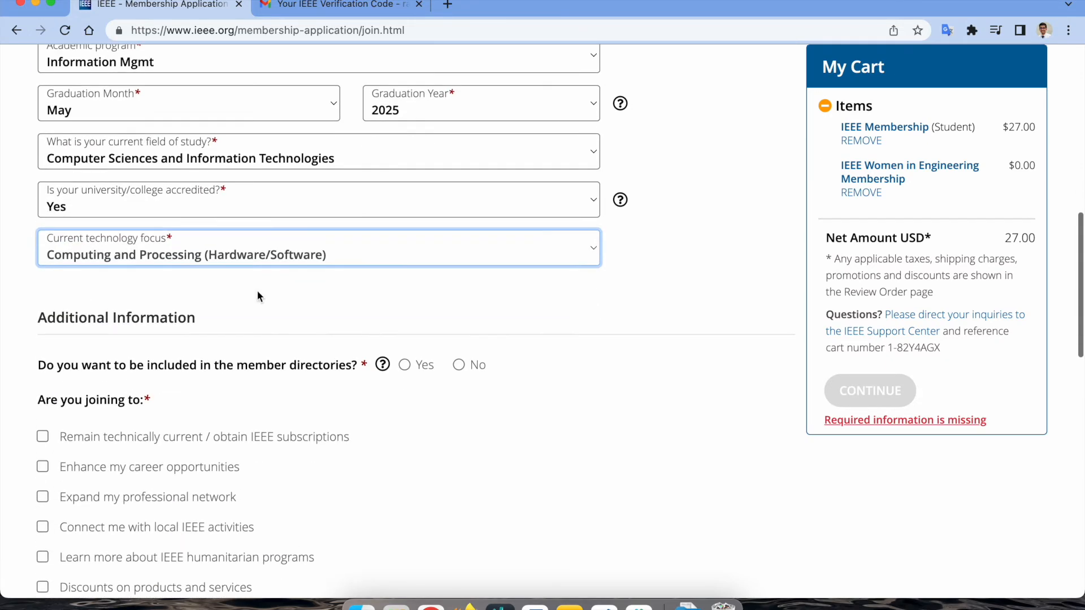
left_click(404, 365)
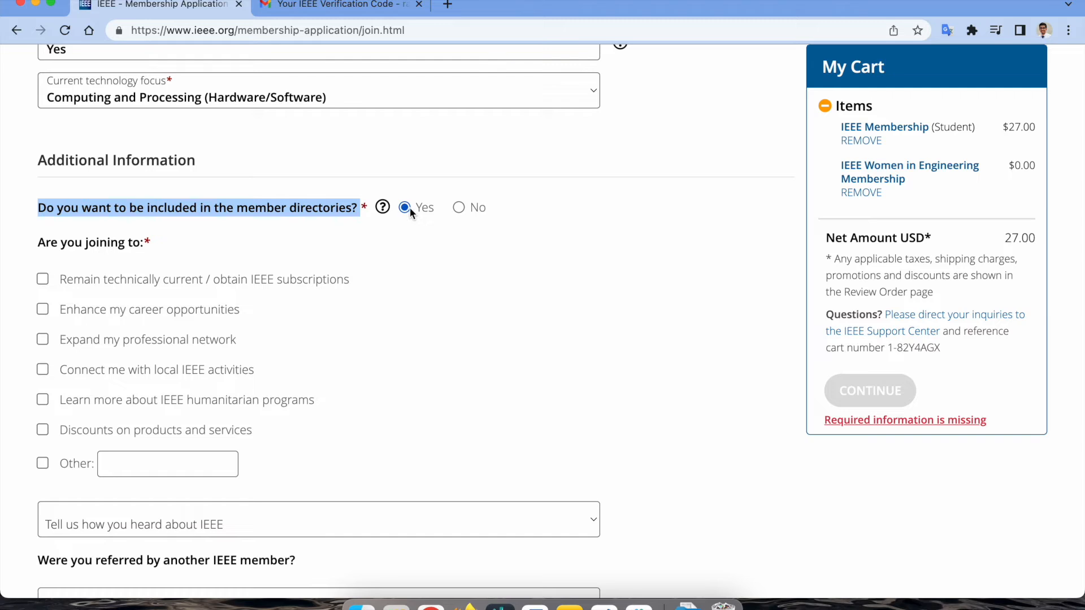
mouse_move(265, 192)
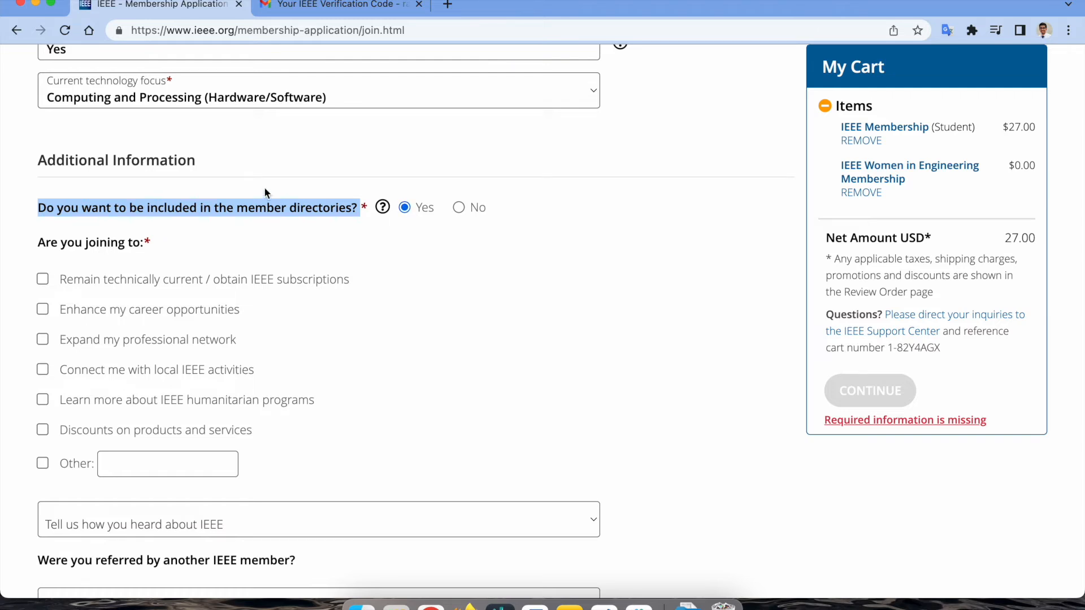
- Opt into member directories, tick the joining reasons, and pick Member referral as the source
scroll("down", 3)
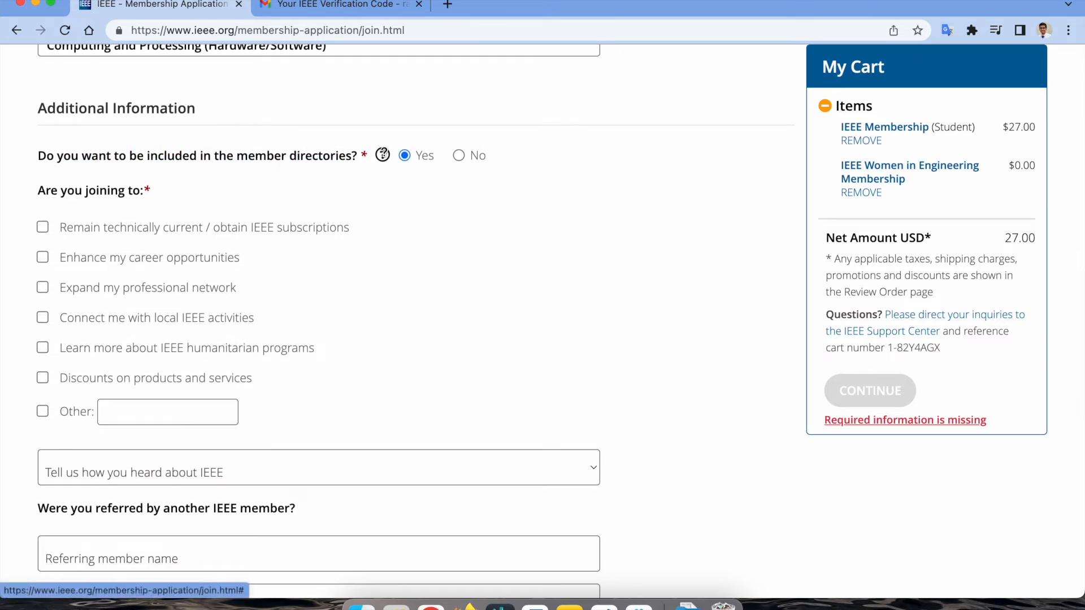
left_click(43, 183)
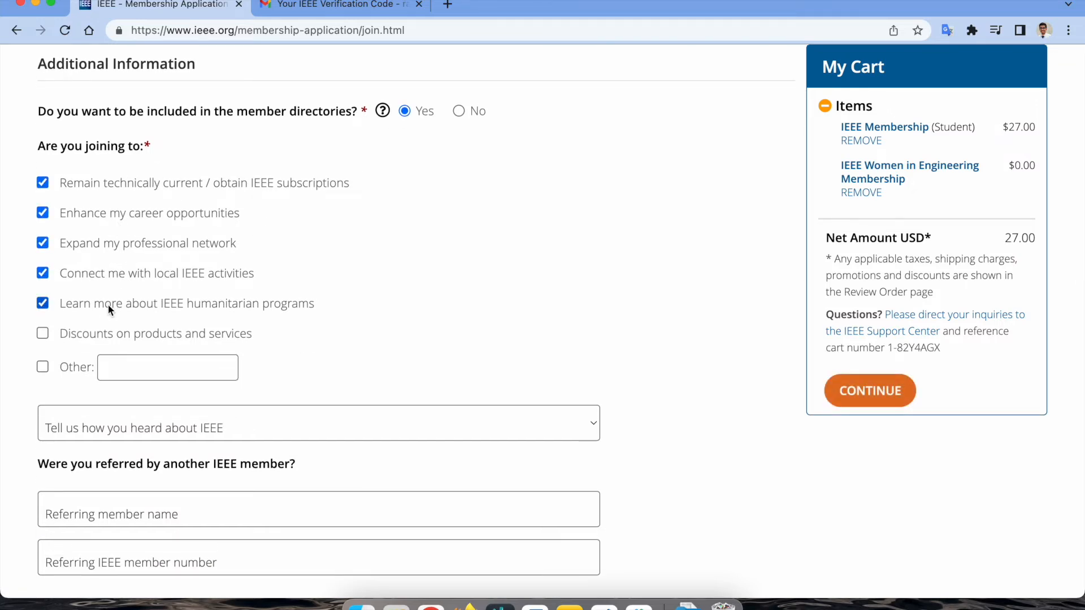
left_click(318, 428)
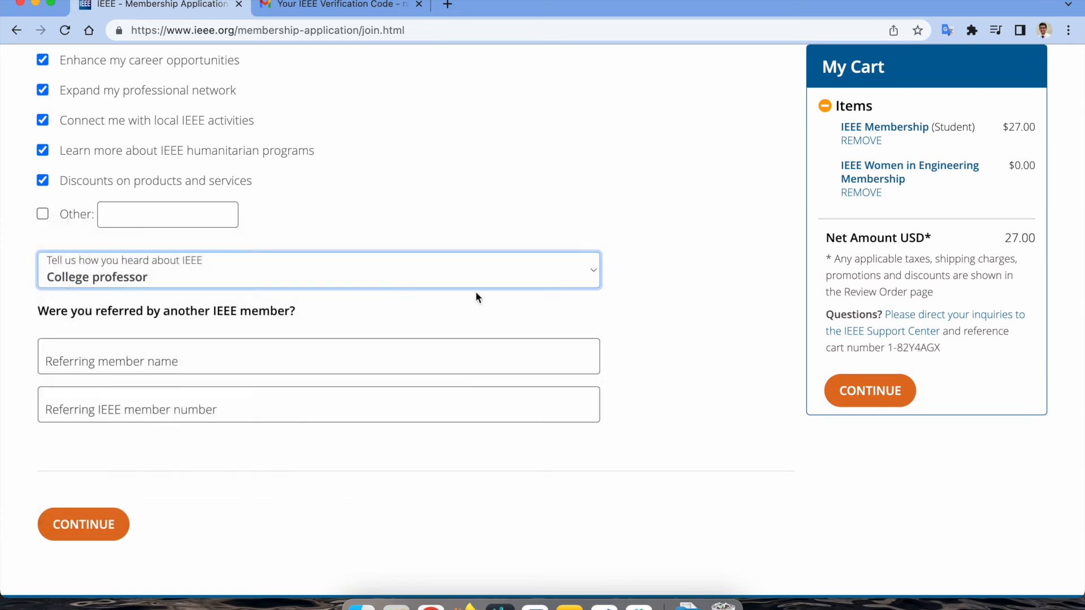
left_click(318, 270)
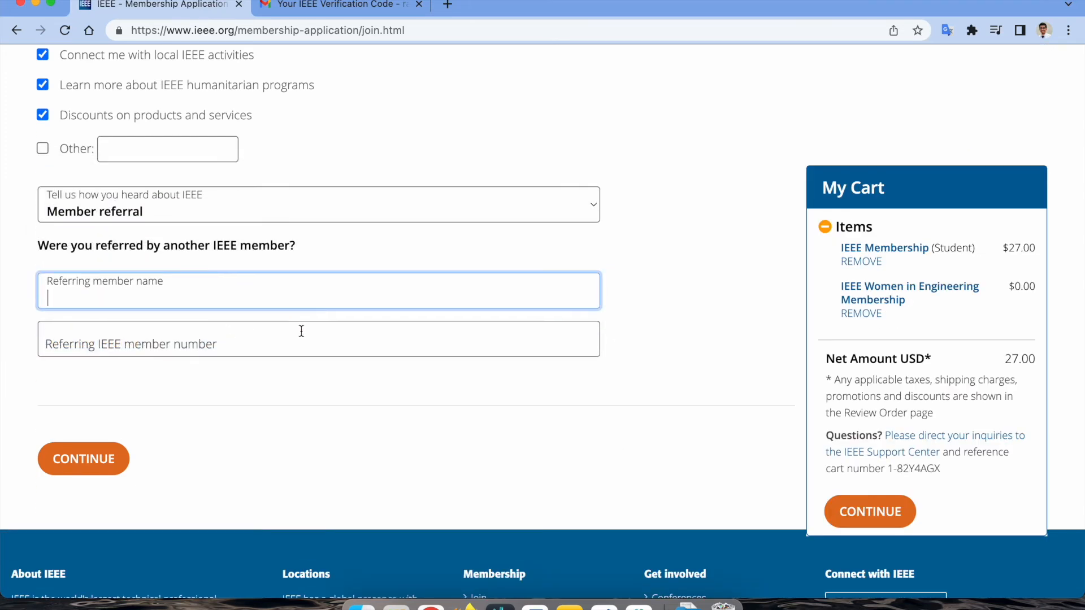
mouse_move(354, 412)
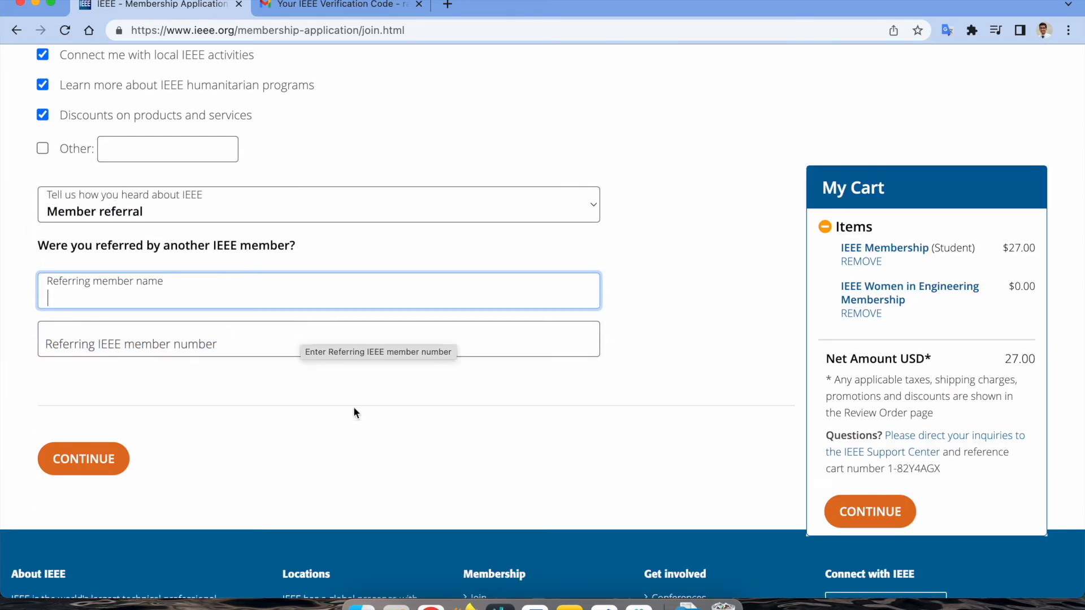
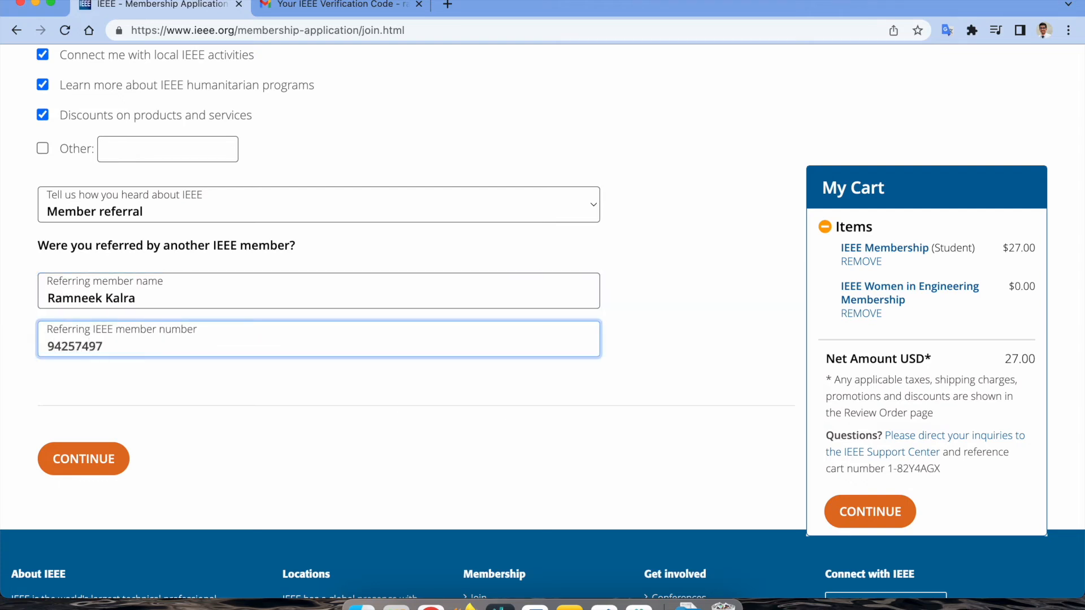
left_click(82, 459)
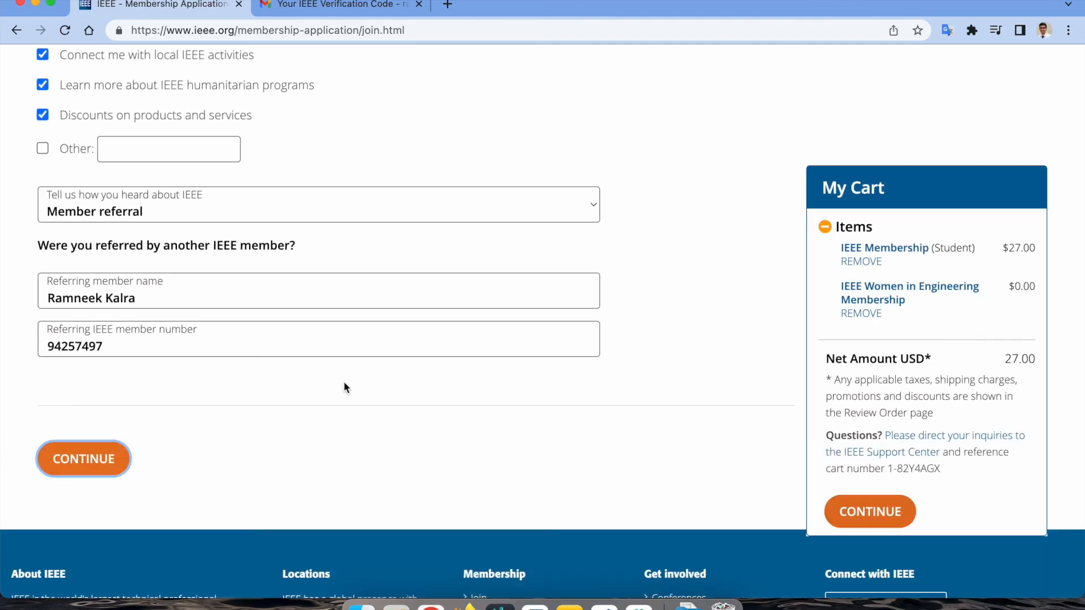
left_click(83, 458)
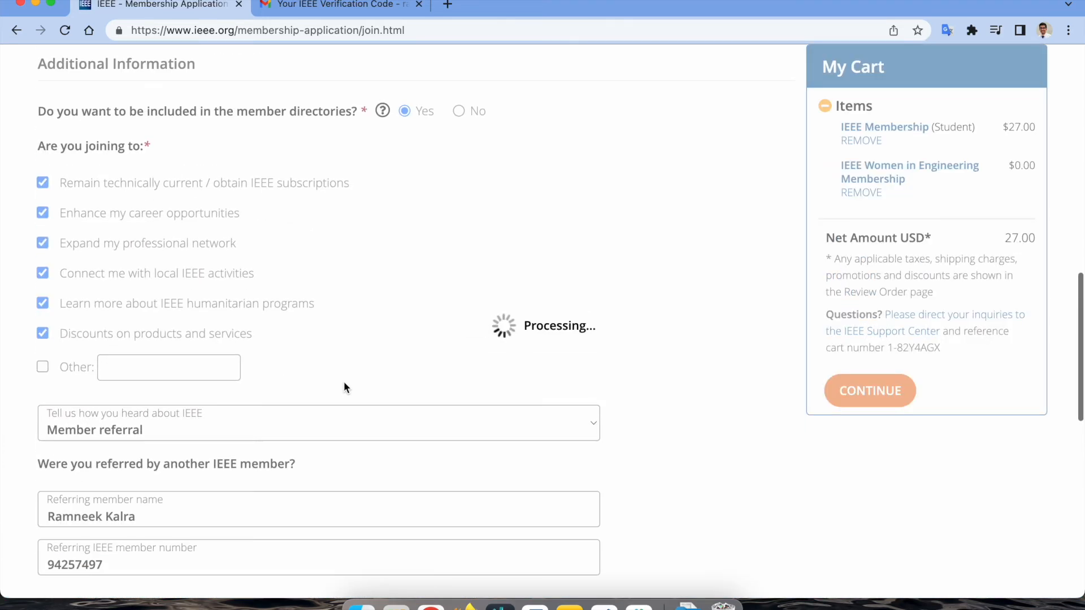
- Skip the catalog and reach the $27 cart with both memberships
left_click(870, 391)
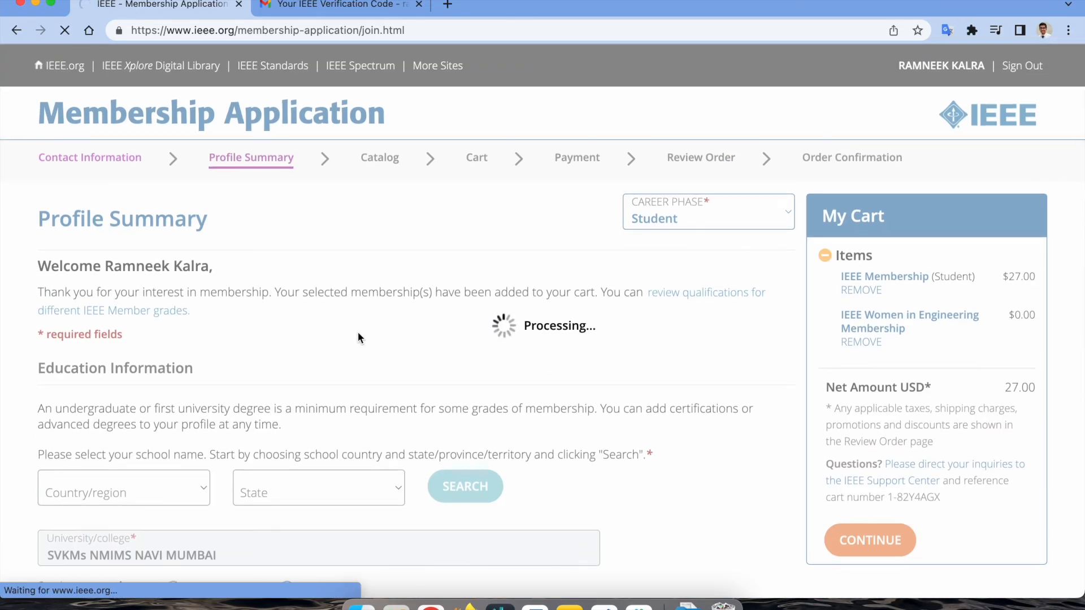
left_click(869, 540)
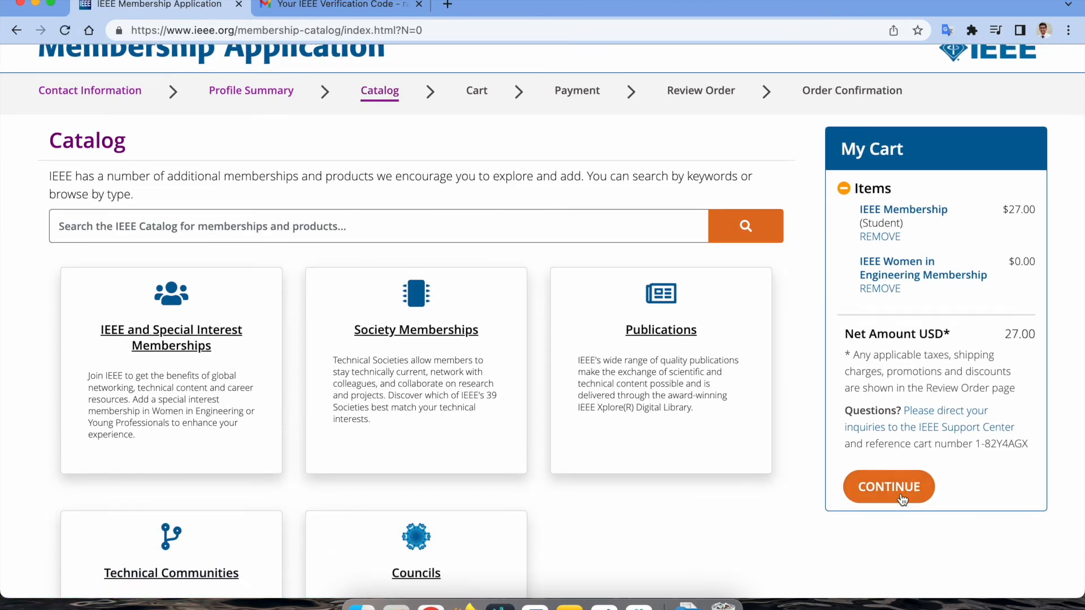
left_click(888, 486)
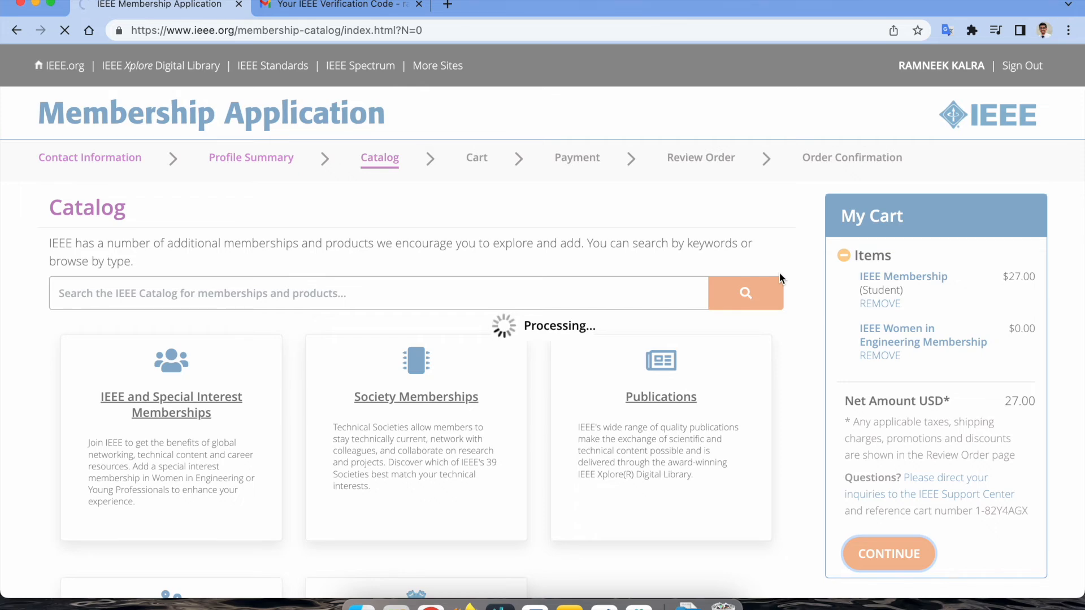
left_click(888, 554)
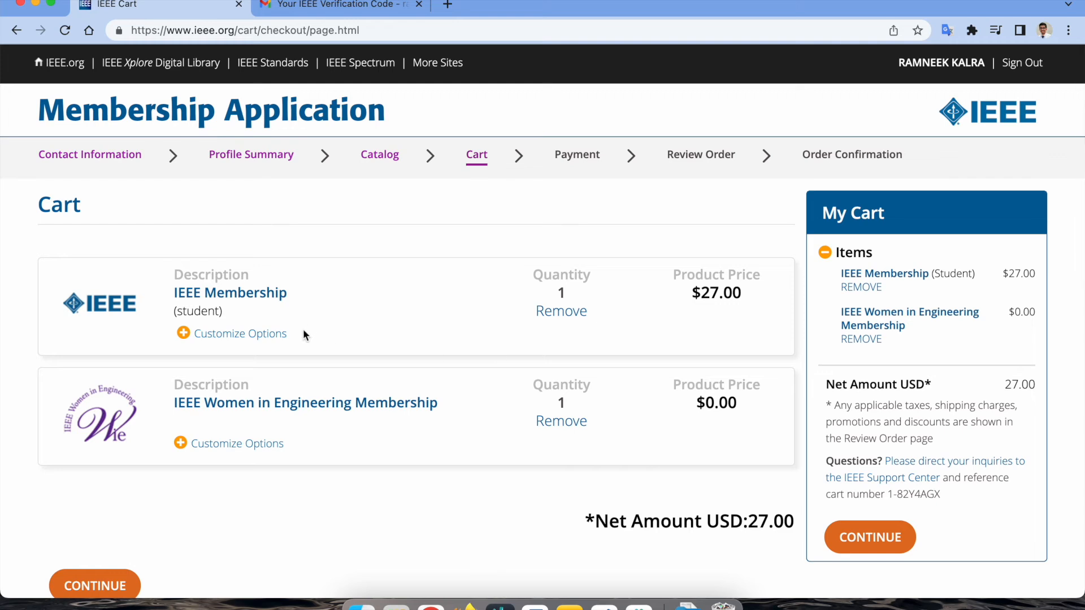
mouse_move(261, 348)
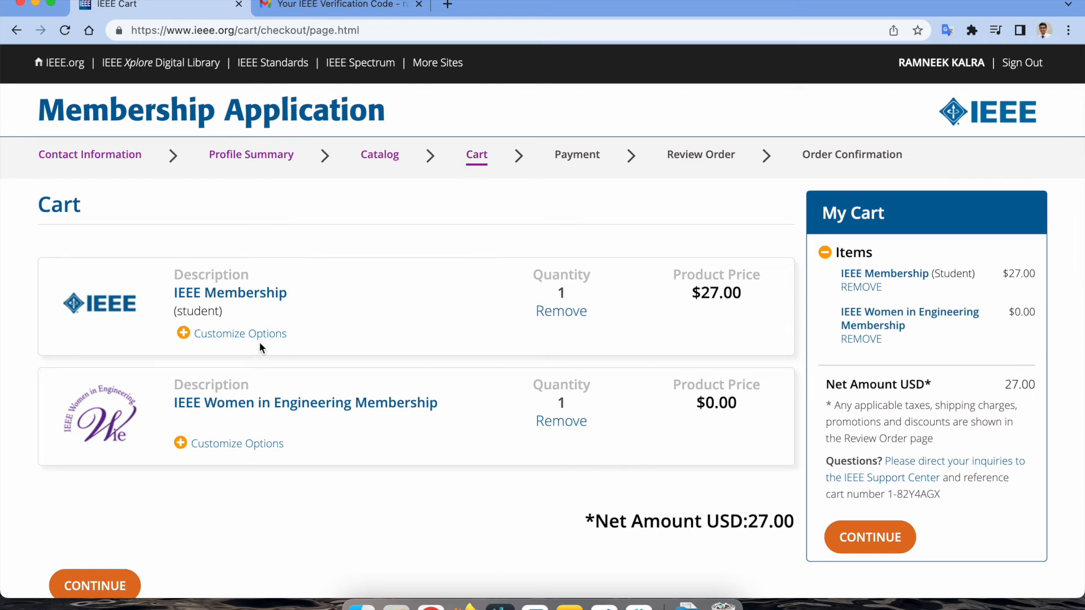
- Show the student membership's media options, keeping digital Potentials and Spectrum
left_click(240, 333)
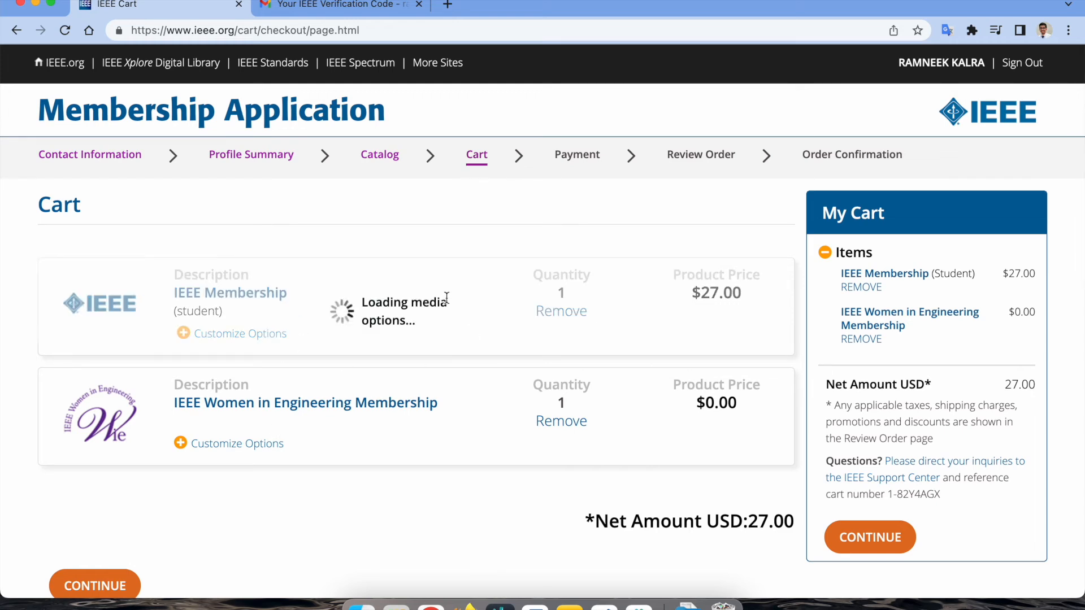
mouse_move(400, 297)
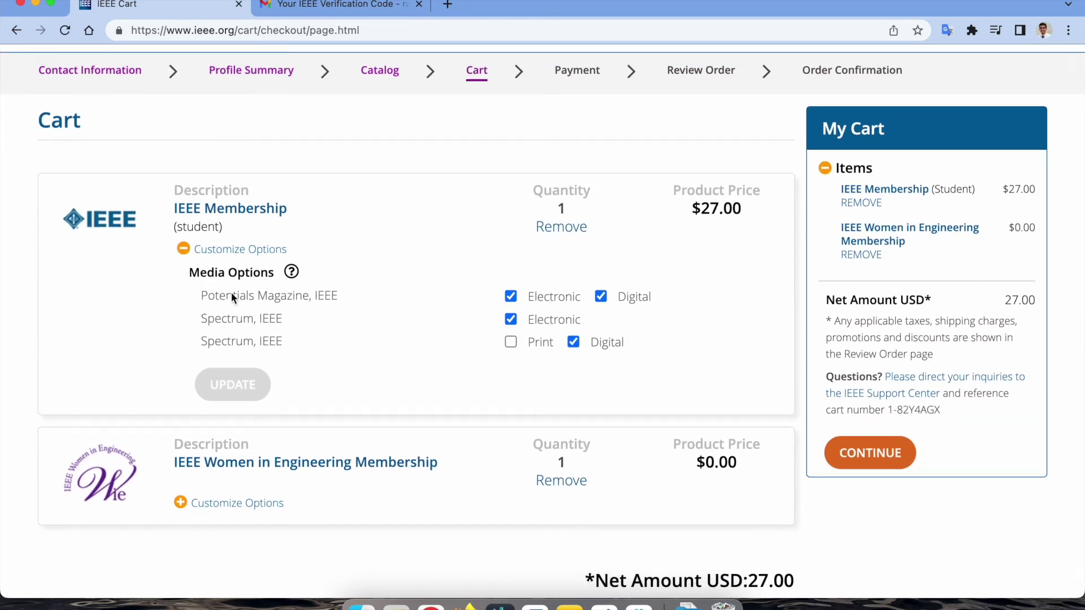
mouse_move(283, 318)
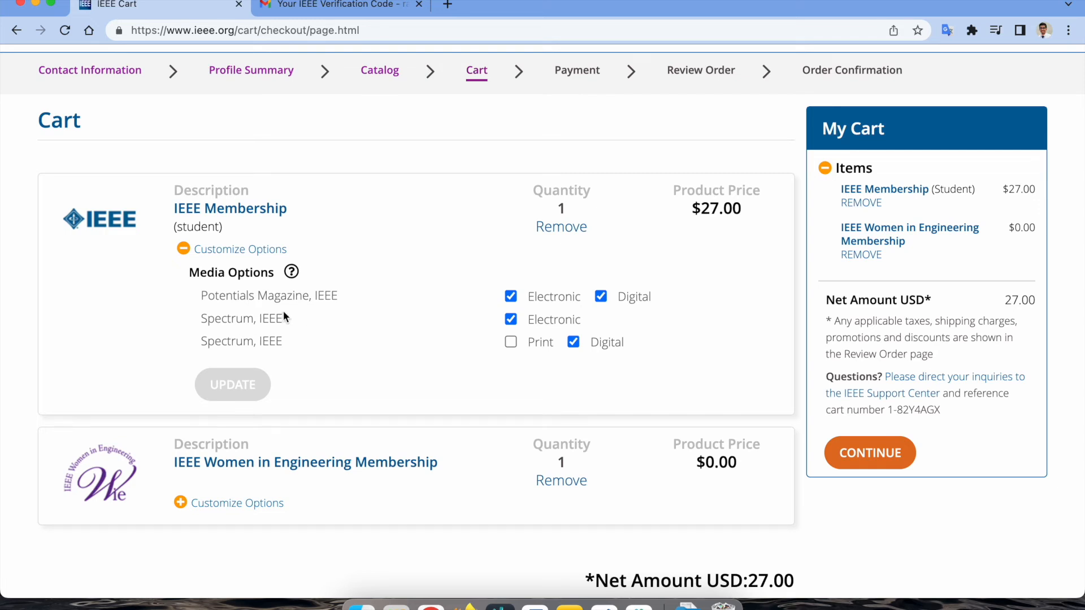
mouse_move(542, 308)
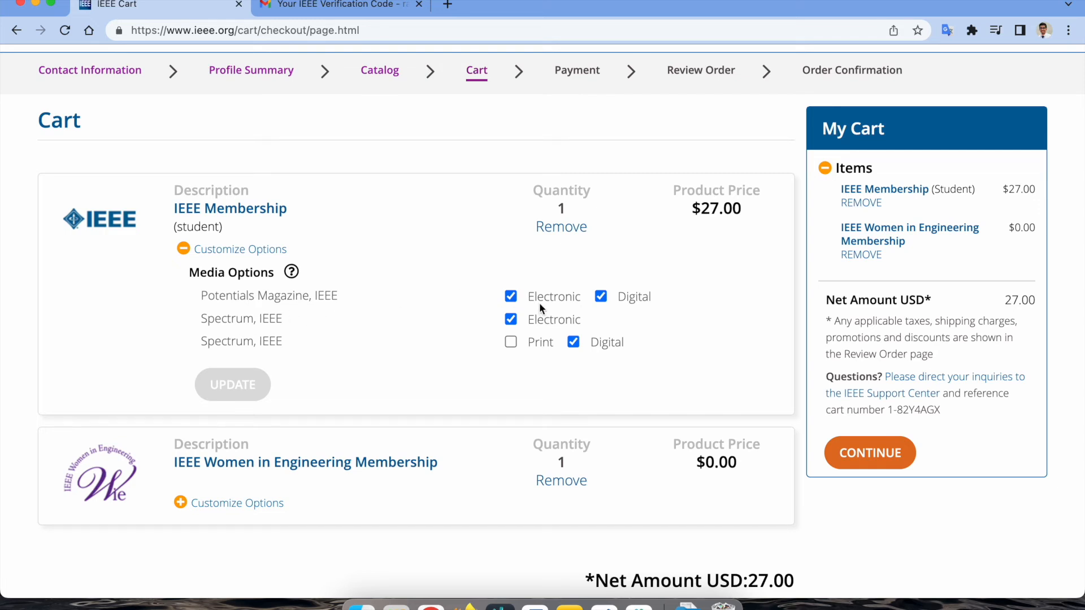
mouse_move(533, 348)
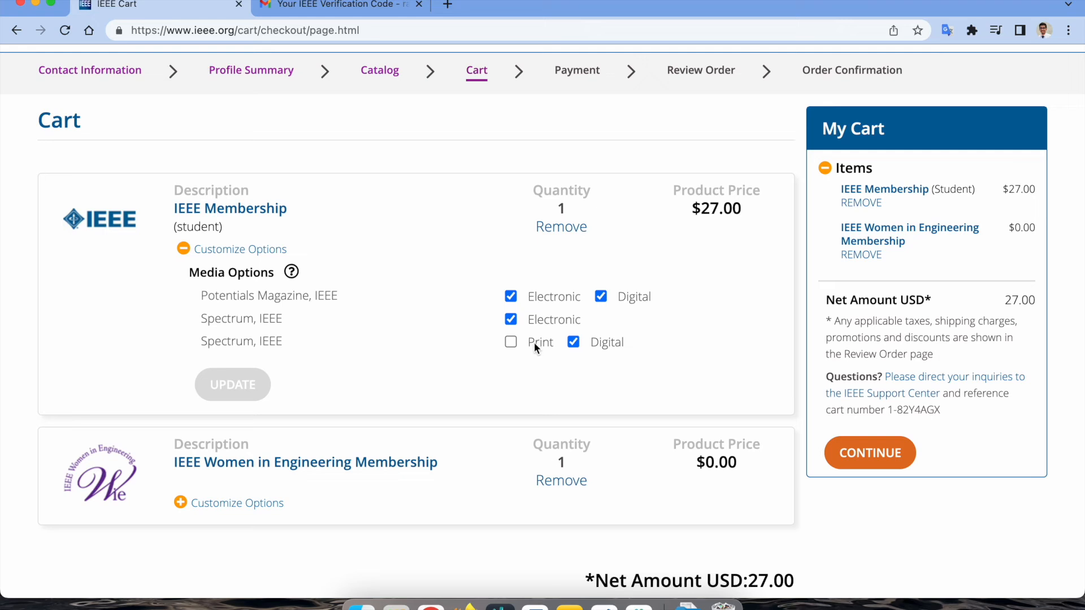
scroll("down", 3)
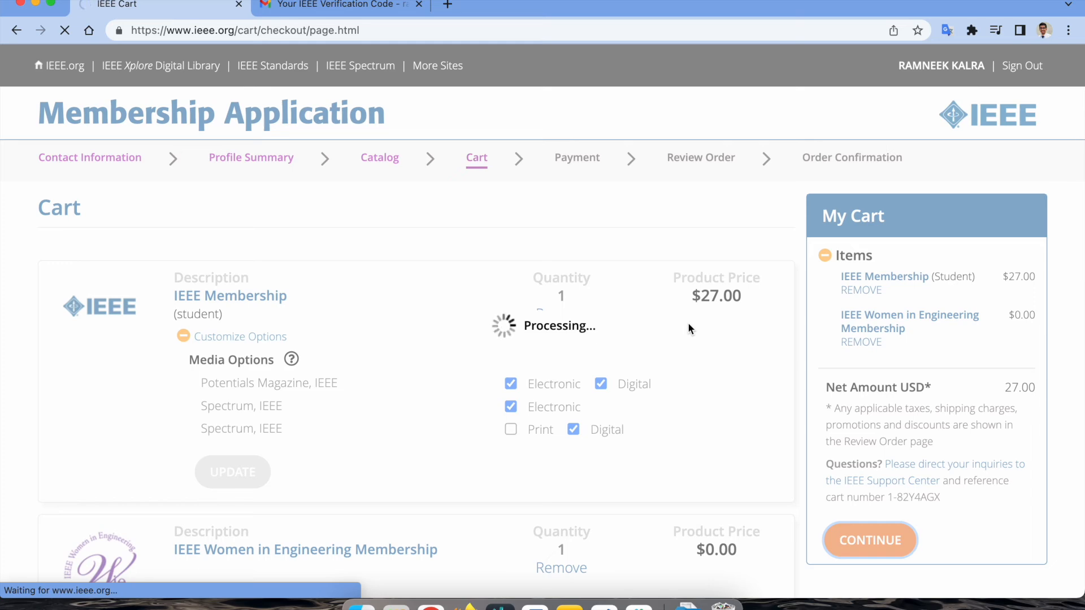
- Proceed from the cart to the Payment step and scroll to the promotion code field
left_click(870, 541)
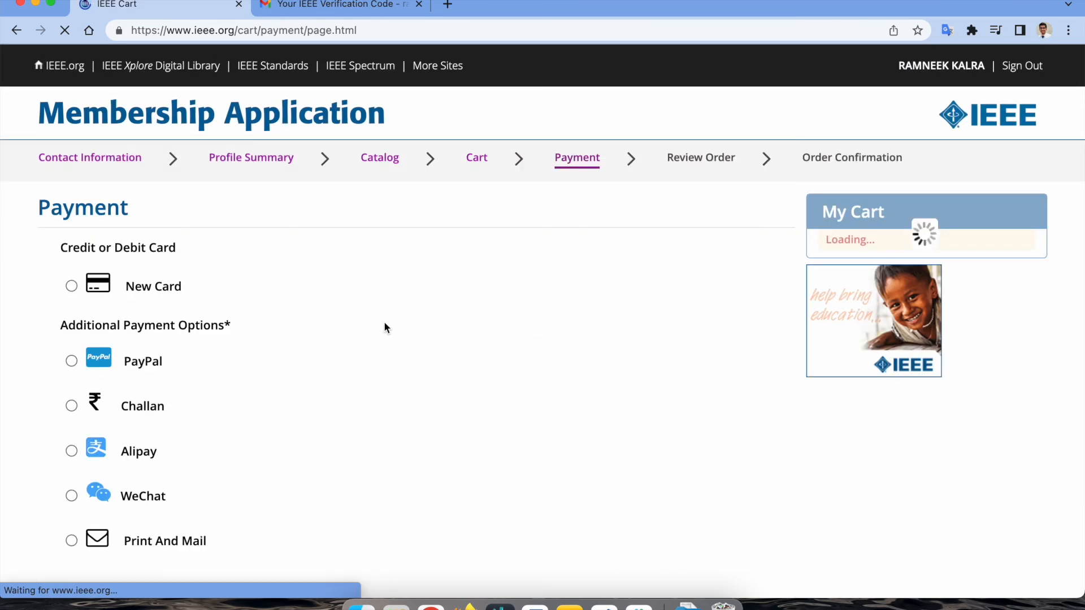
scroll("down", 3)
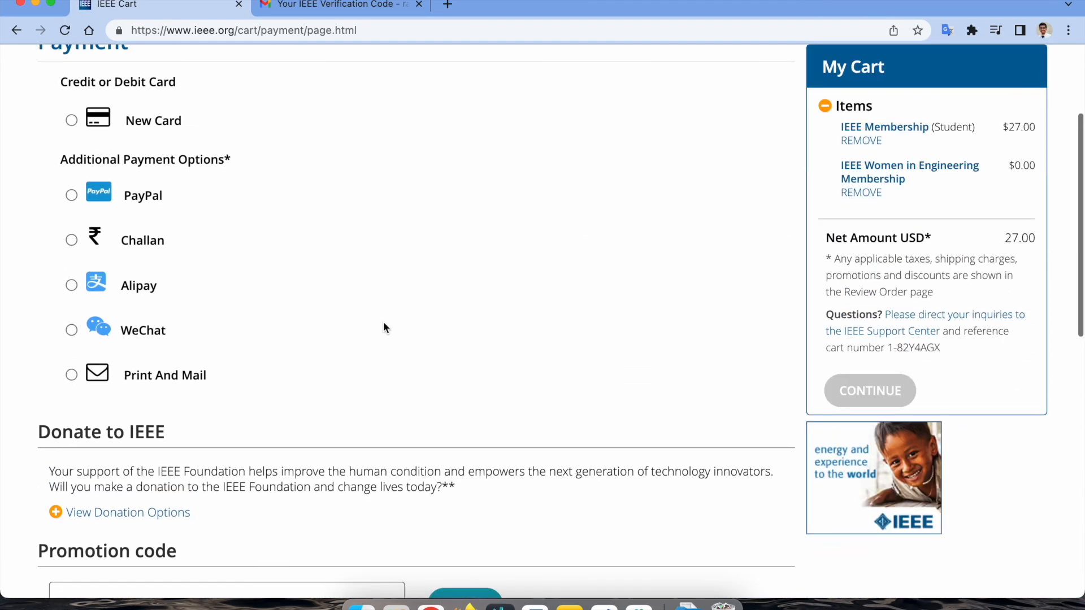
scroll("up", 3)
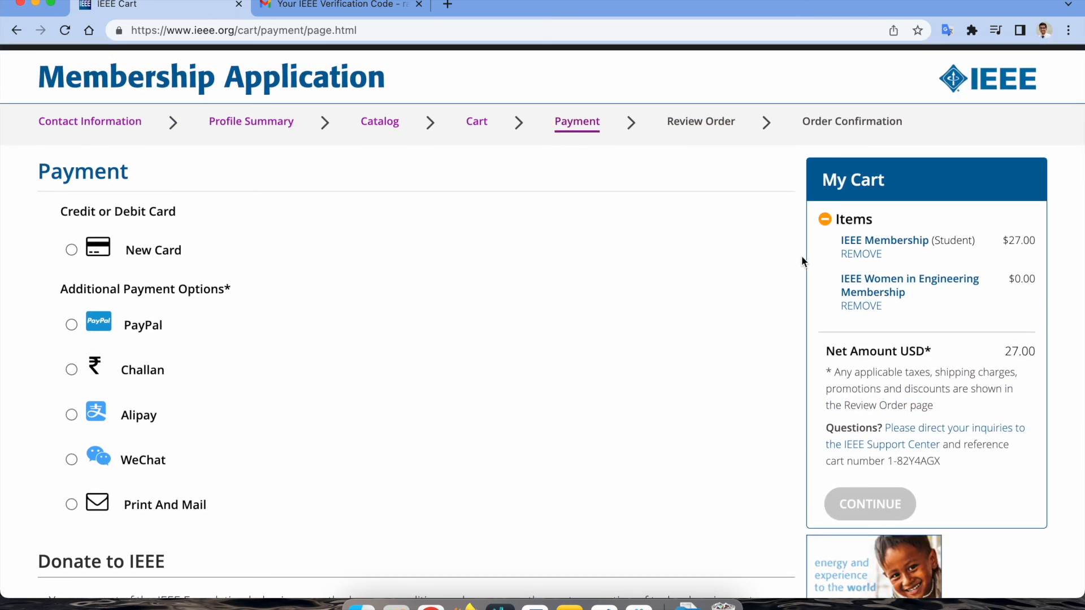
scroll("down", 3)
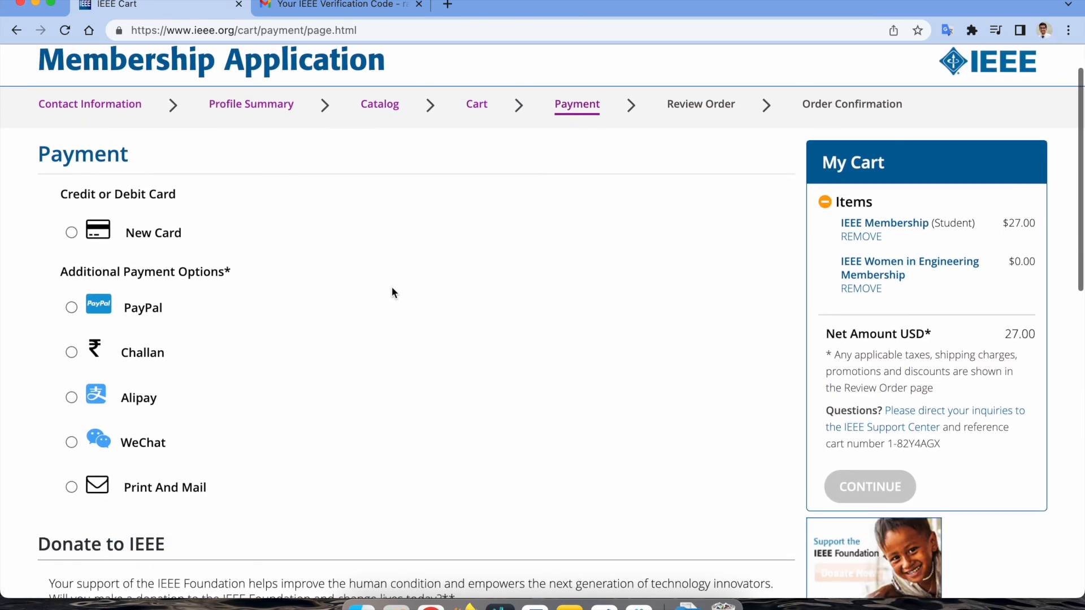
scroll("down", 3)
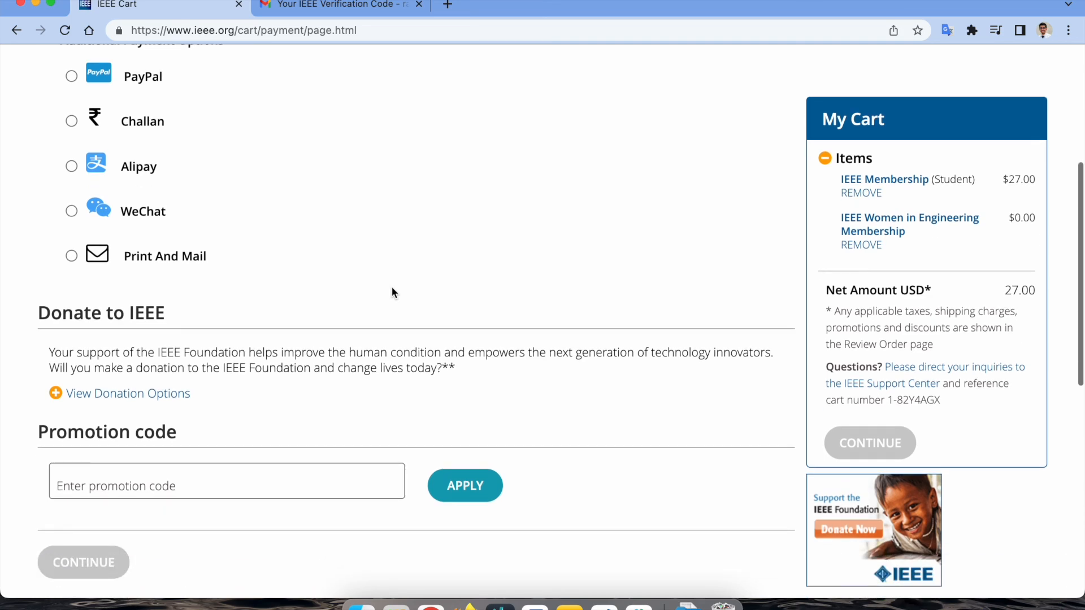
scroll("up", 3)
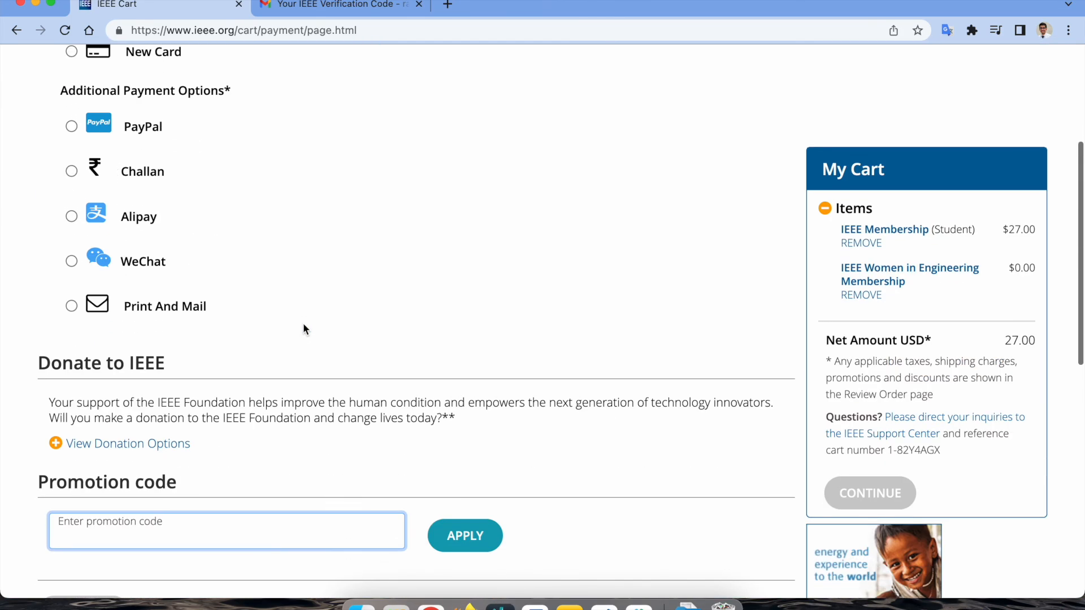
scroll("down", 3)
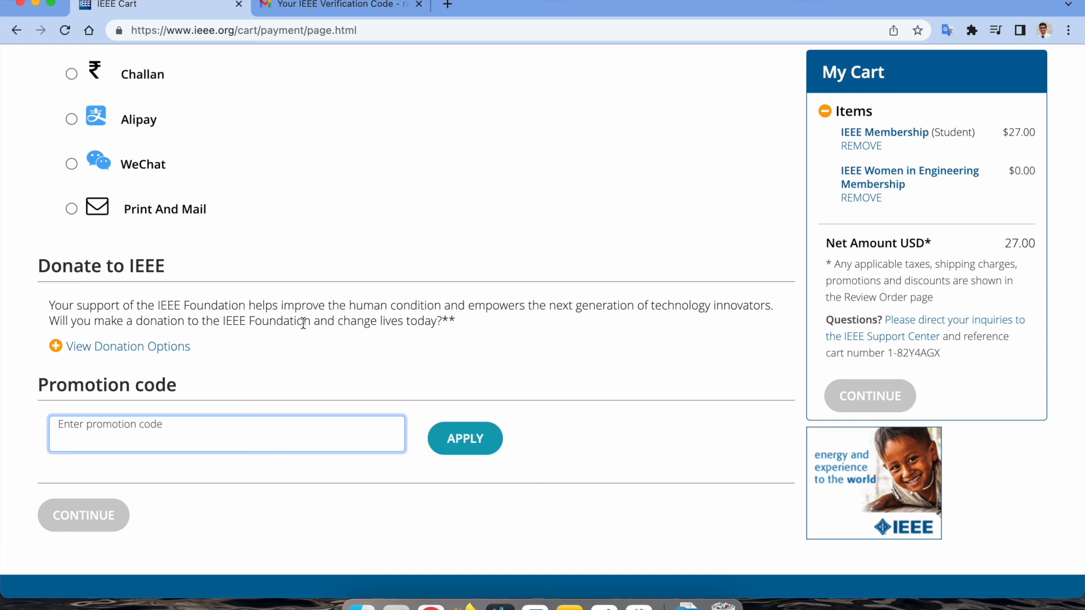
- Apply promotion code FUTURE50, halving the student membership to $13.50
type("FUTURE")
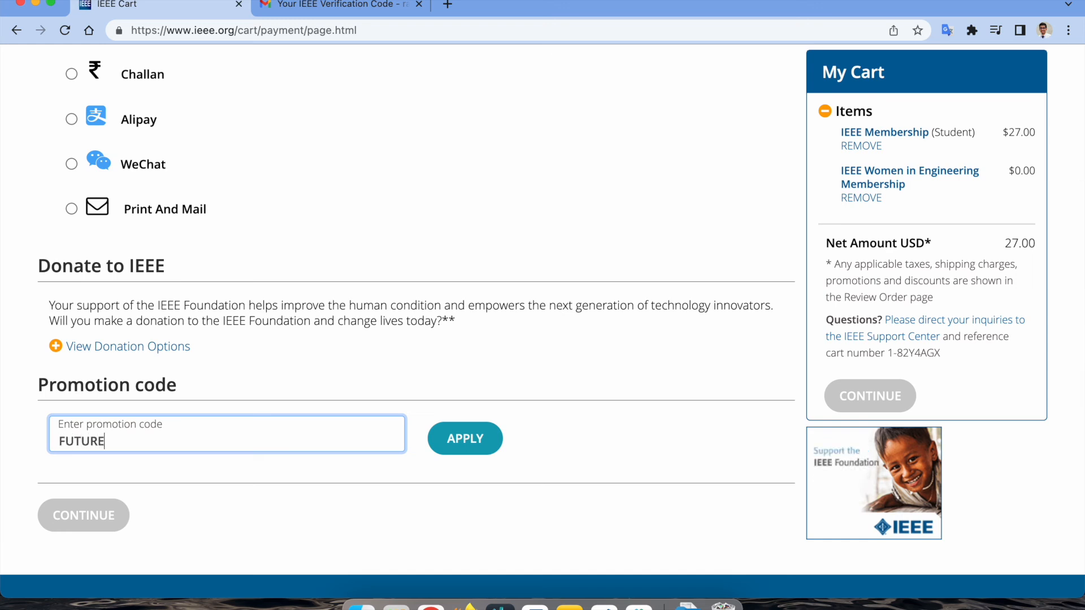
left_click(465, 438)
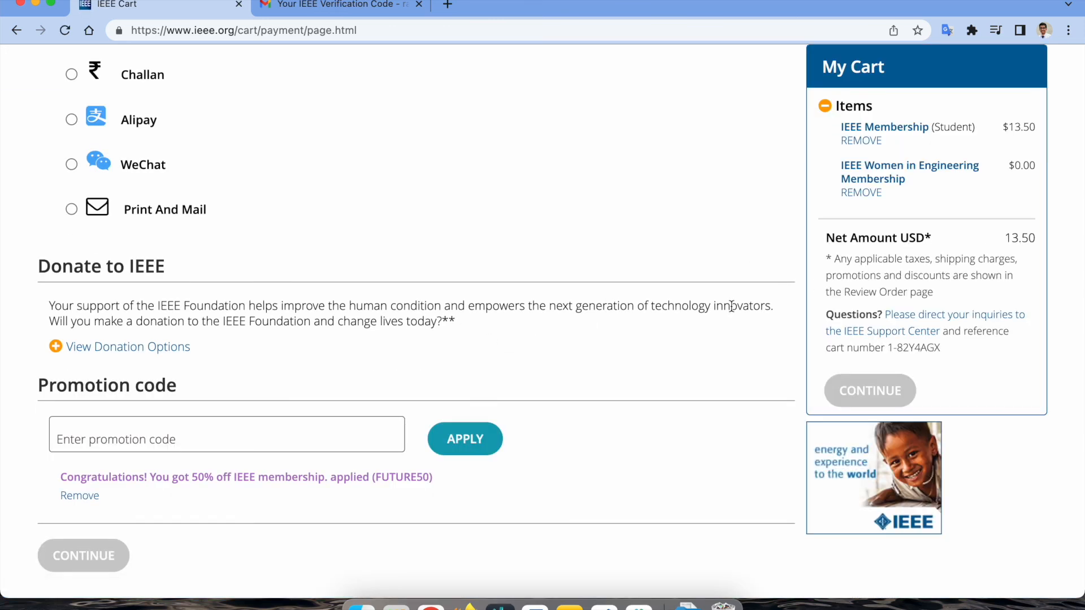
scroll("up", 3)
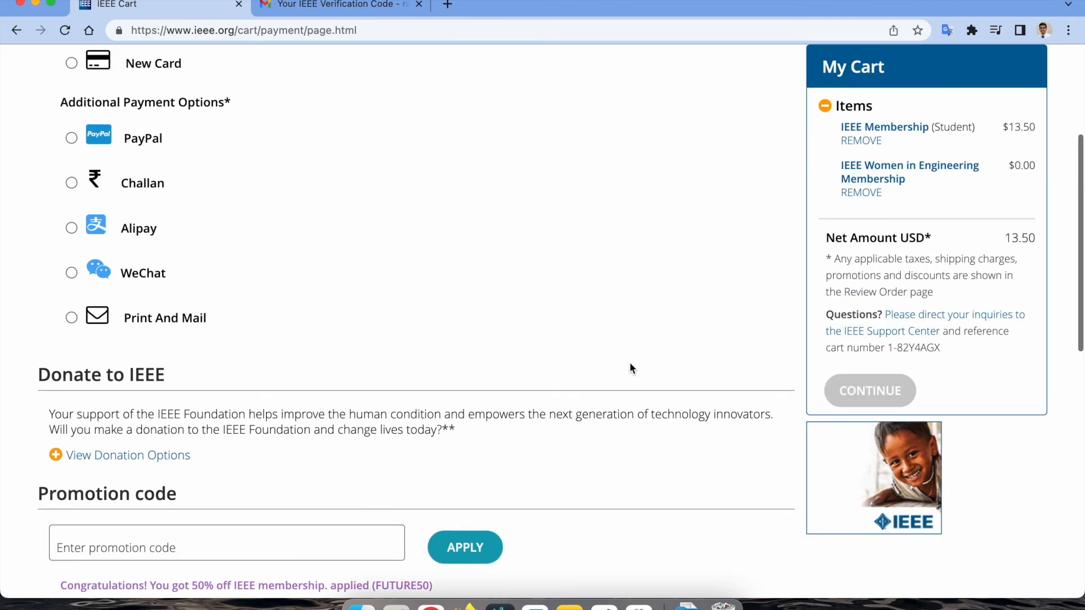
scroll("up", 3)
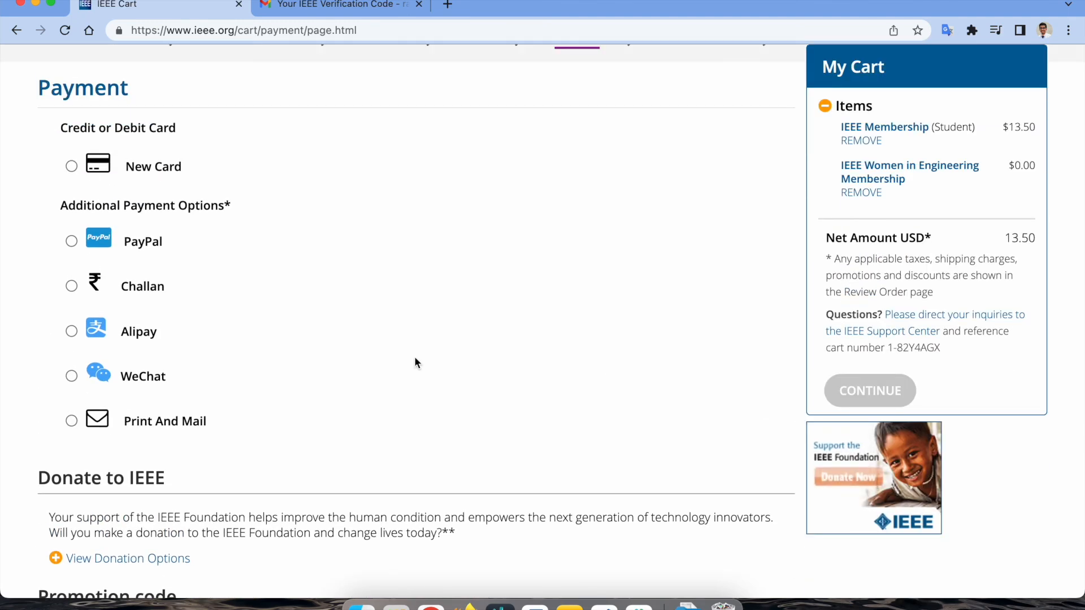
mouse_move(384, 382)
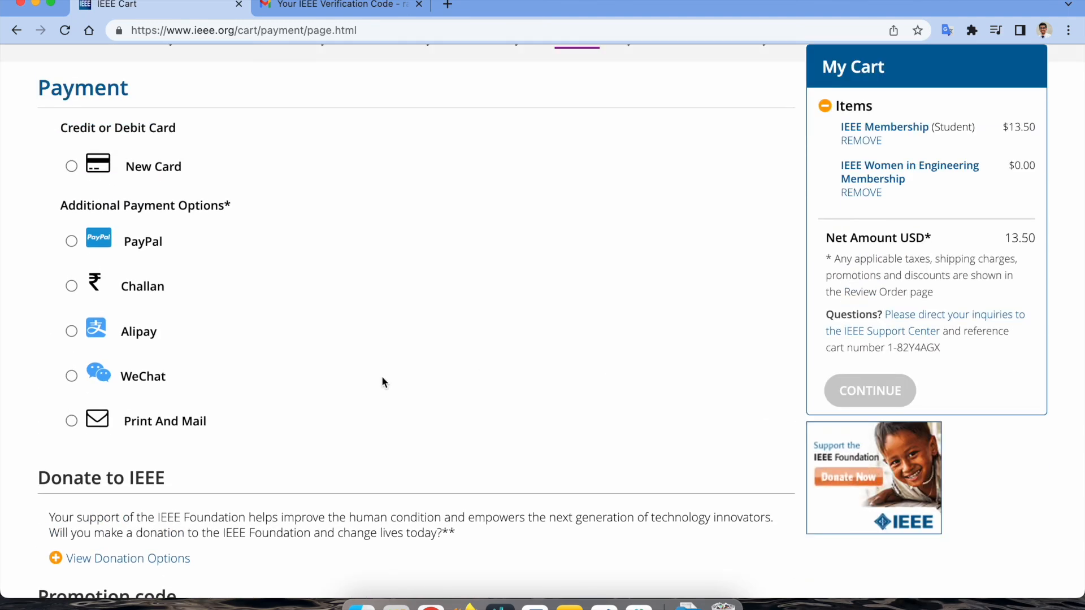
scroll("up", 3)
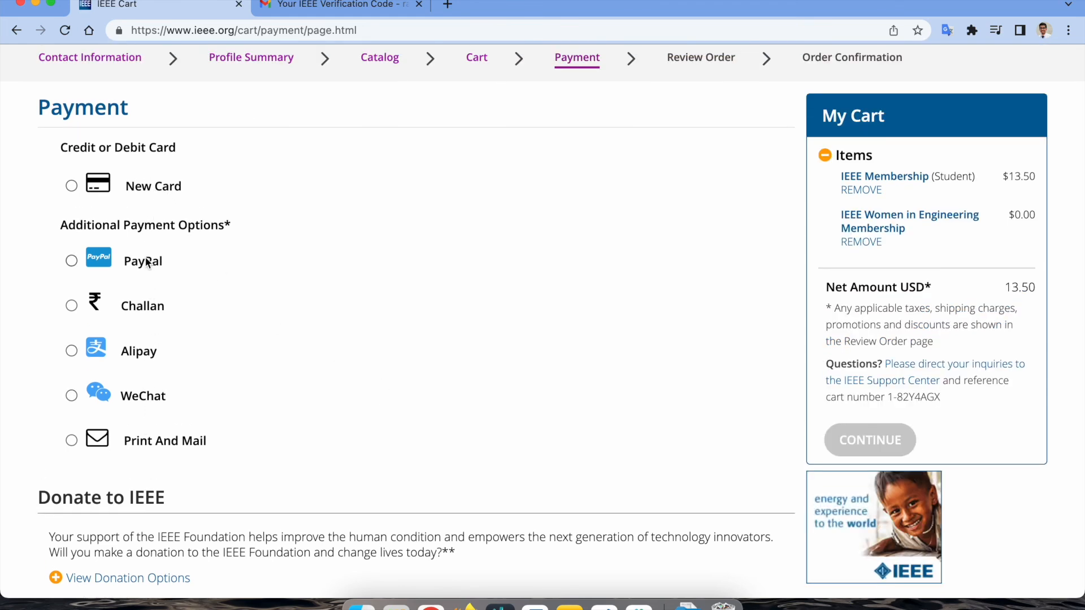
mouse_move(103, 261)
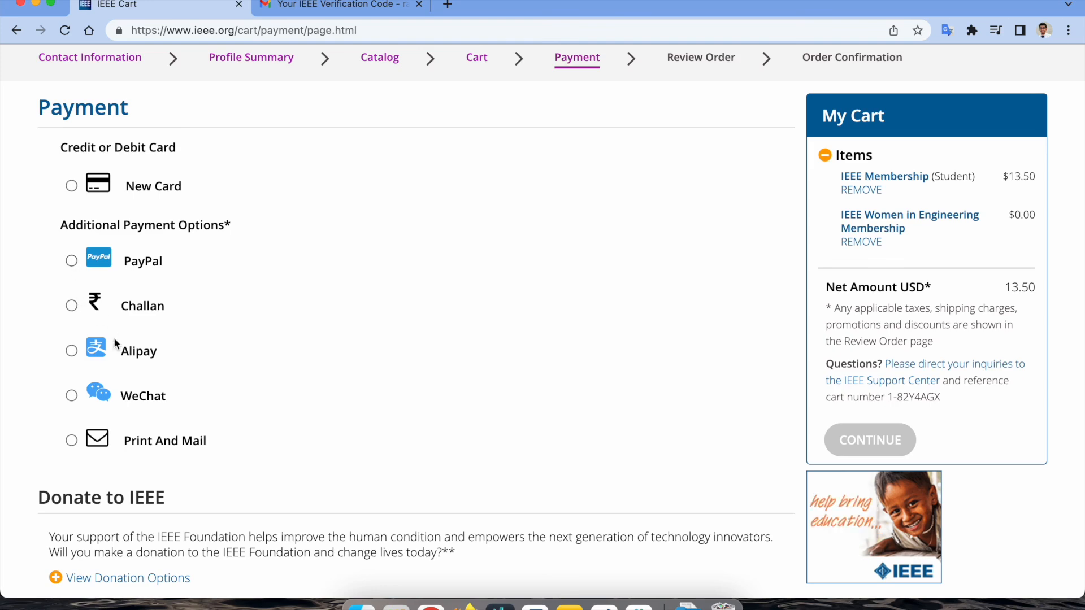
- Choose PayPal as the payment method to launch the PayPal checkout for $13.50
scroll("down", 3)
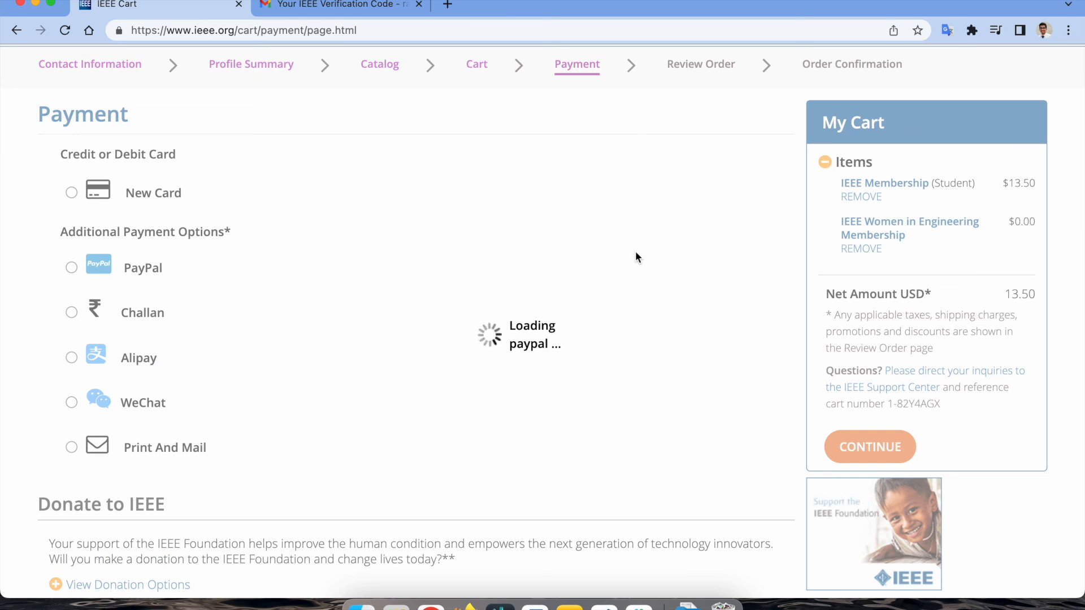
left_click(71, 267)
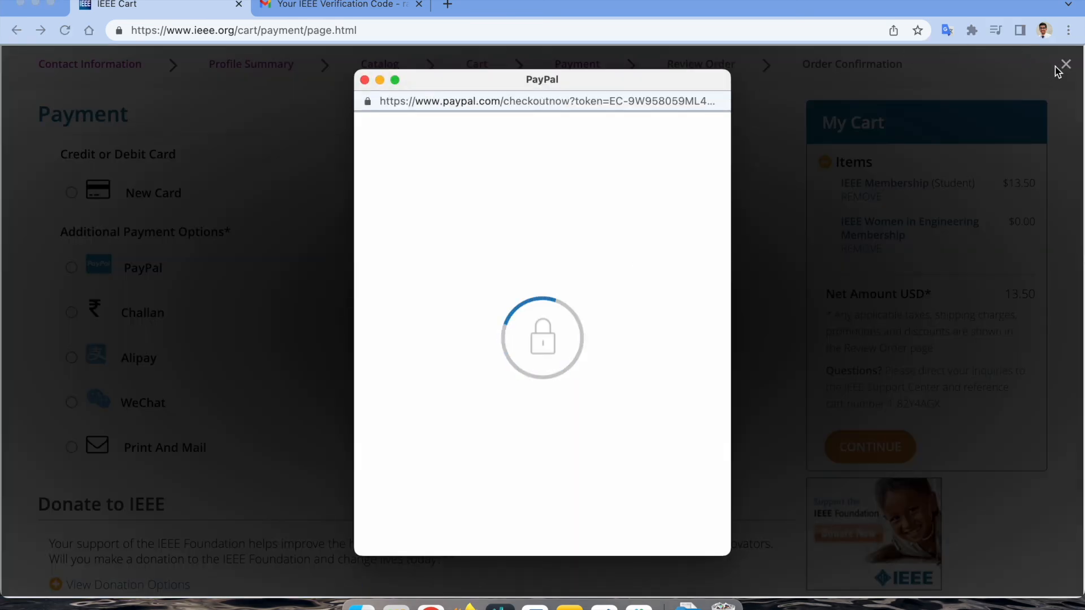